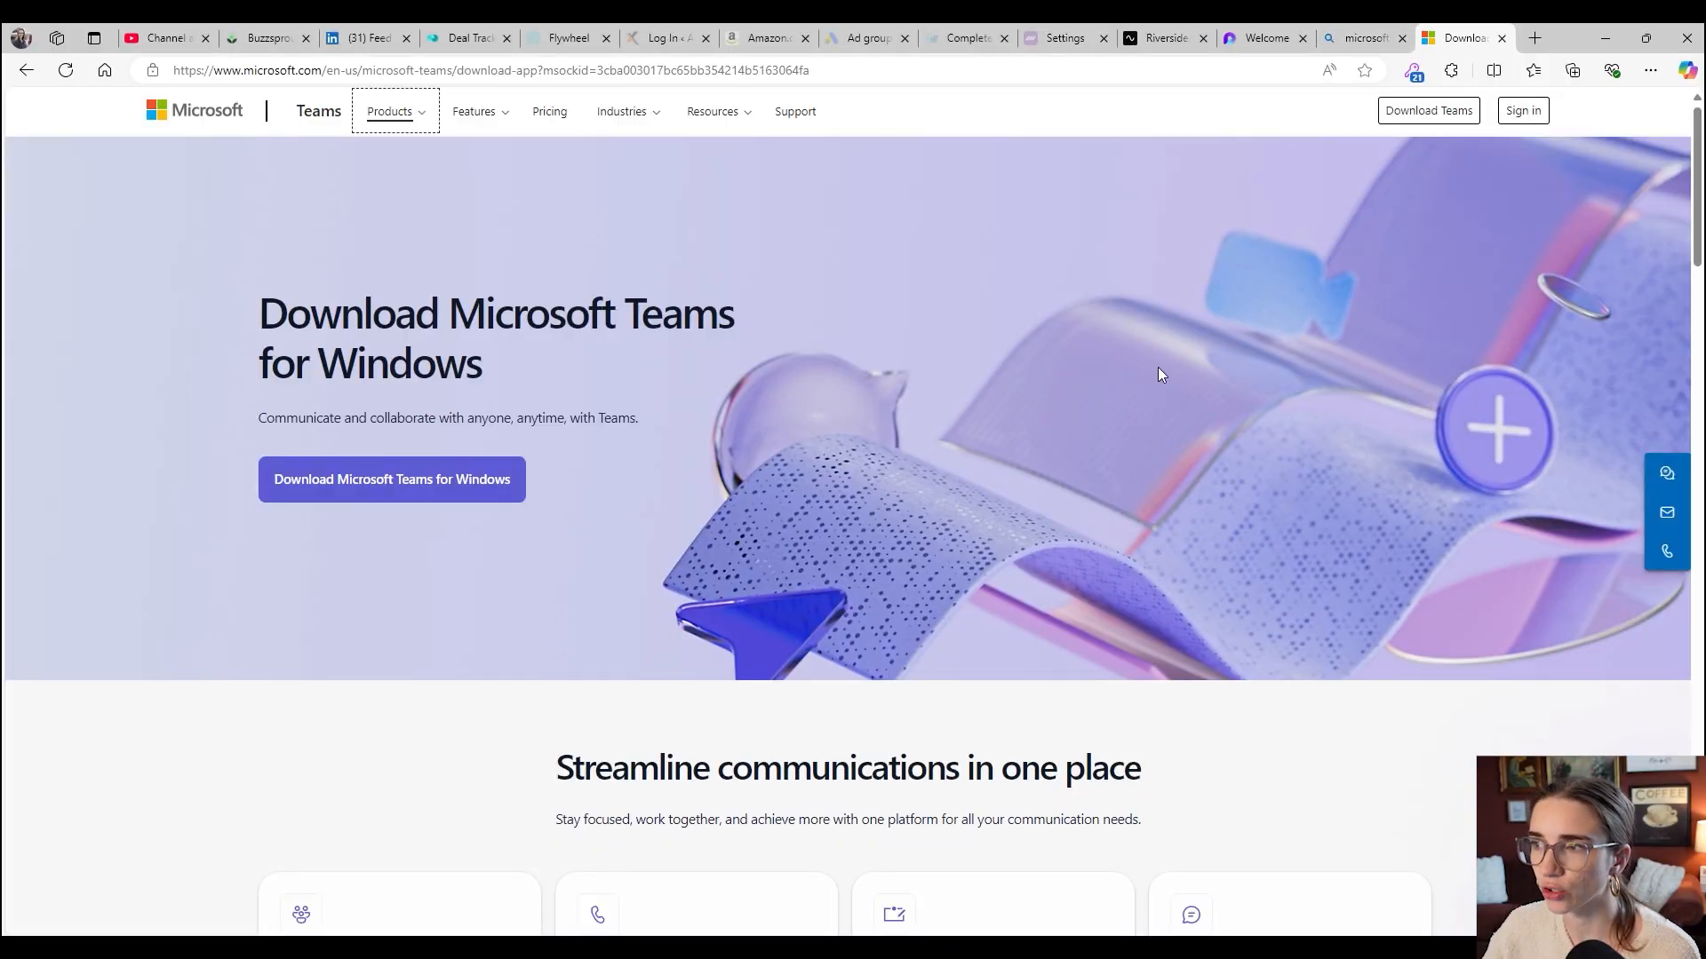
mouse_move(391, 480)
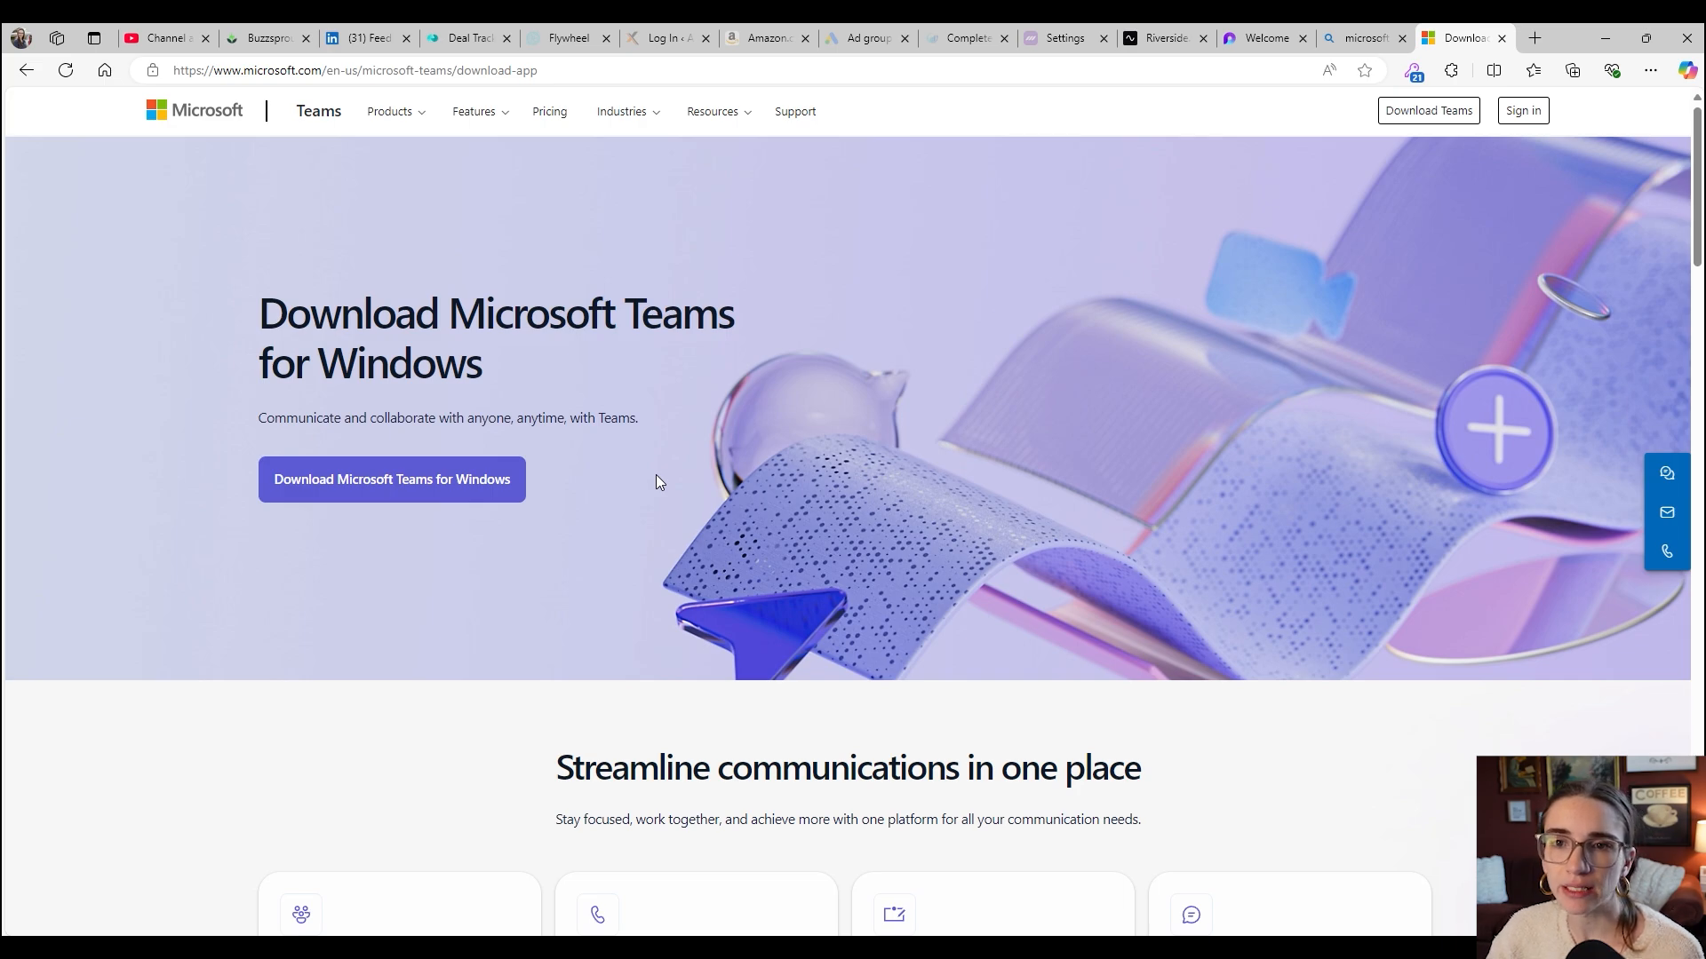
mouse_move(650, 481)
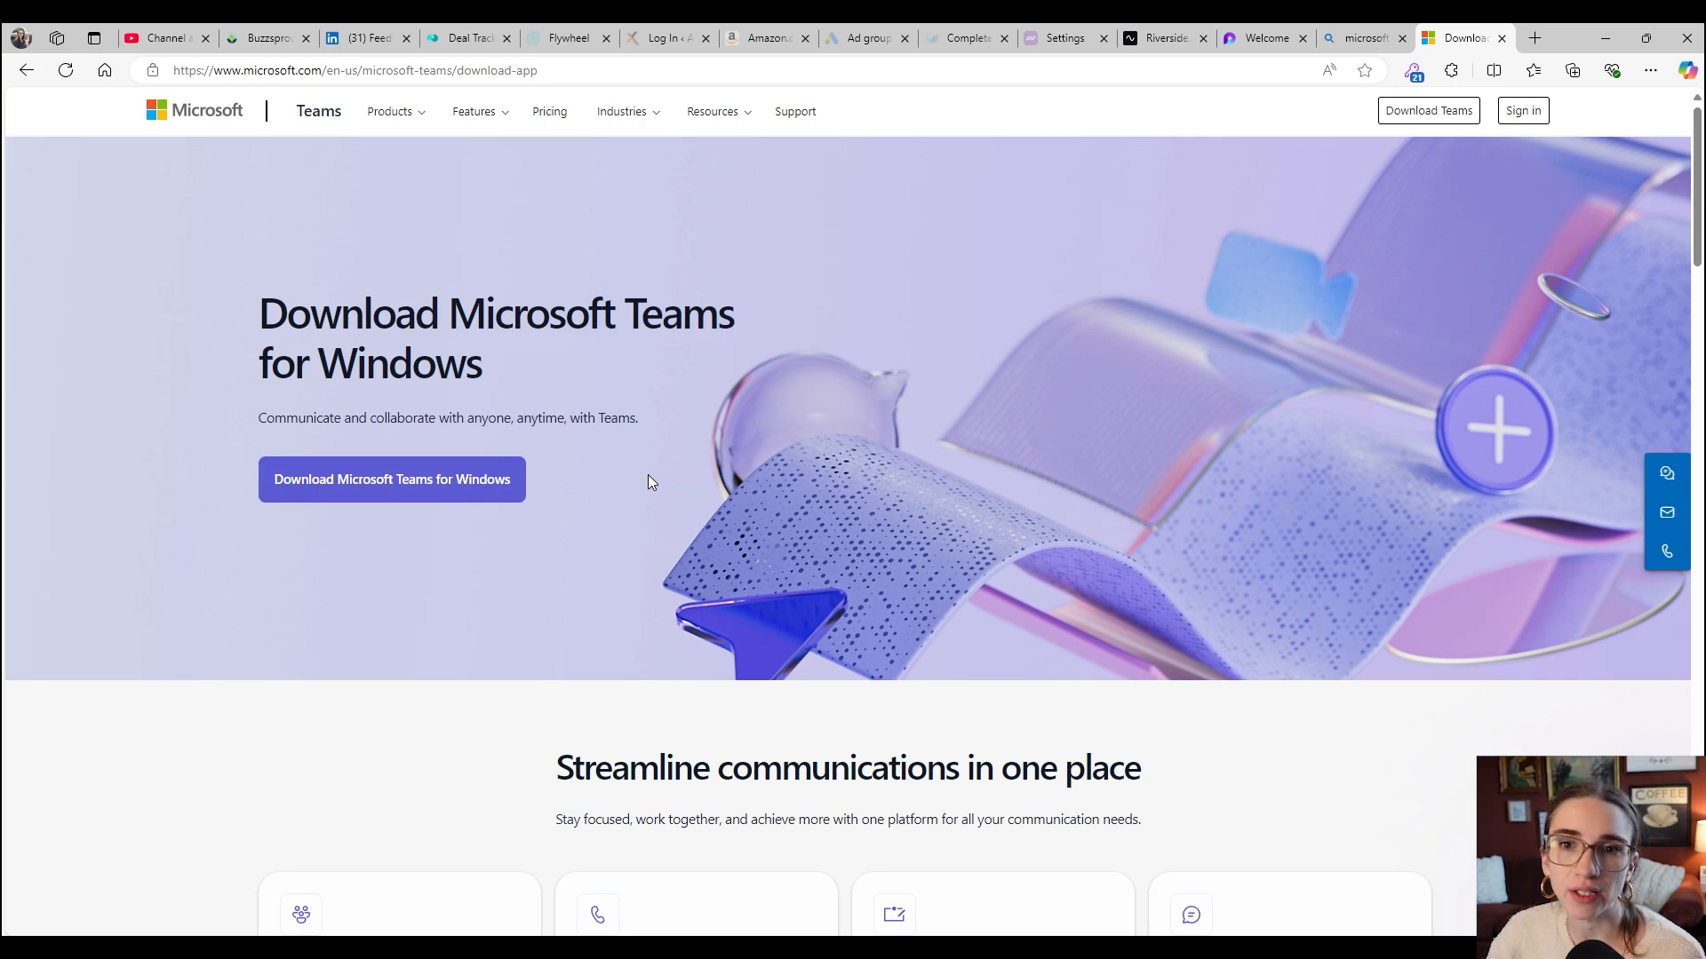
mouse_move(1523, 111)
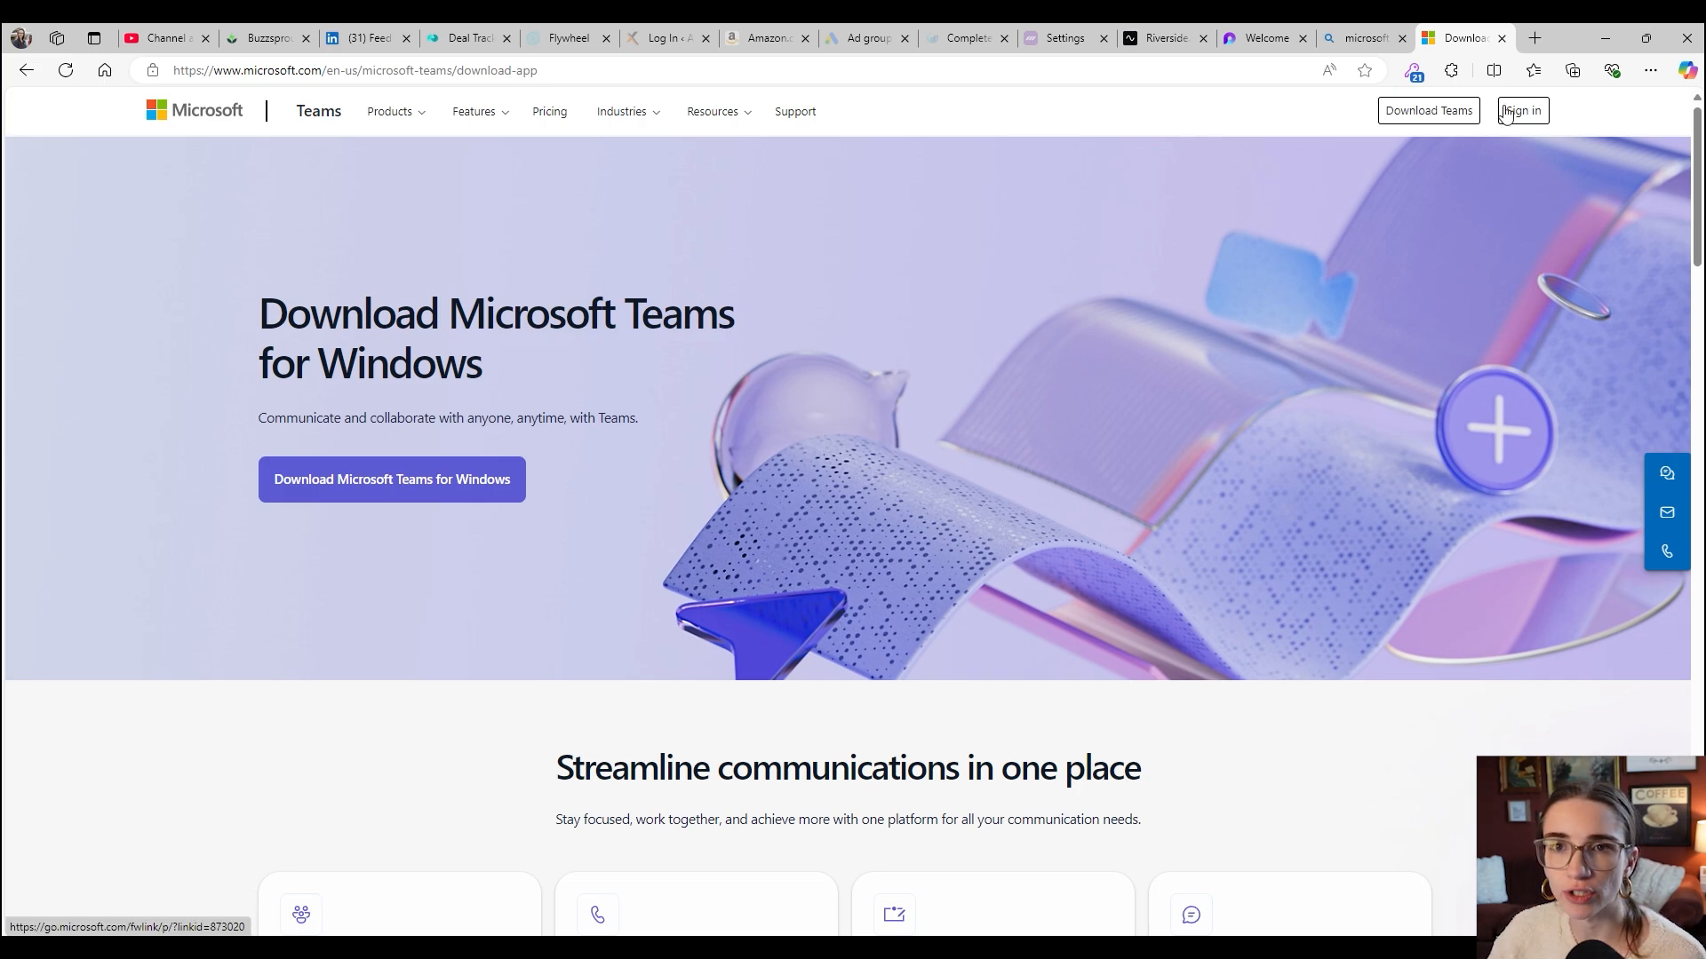
mouse_move(1506, 115)
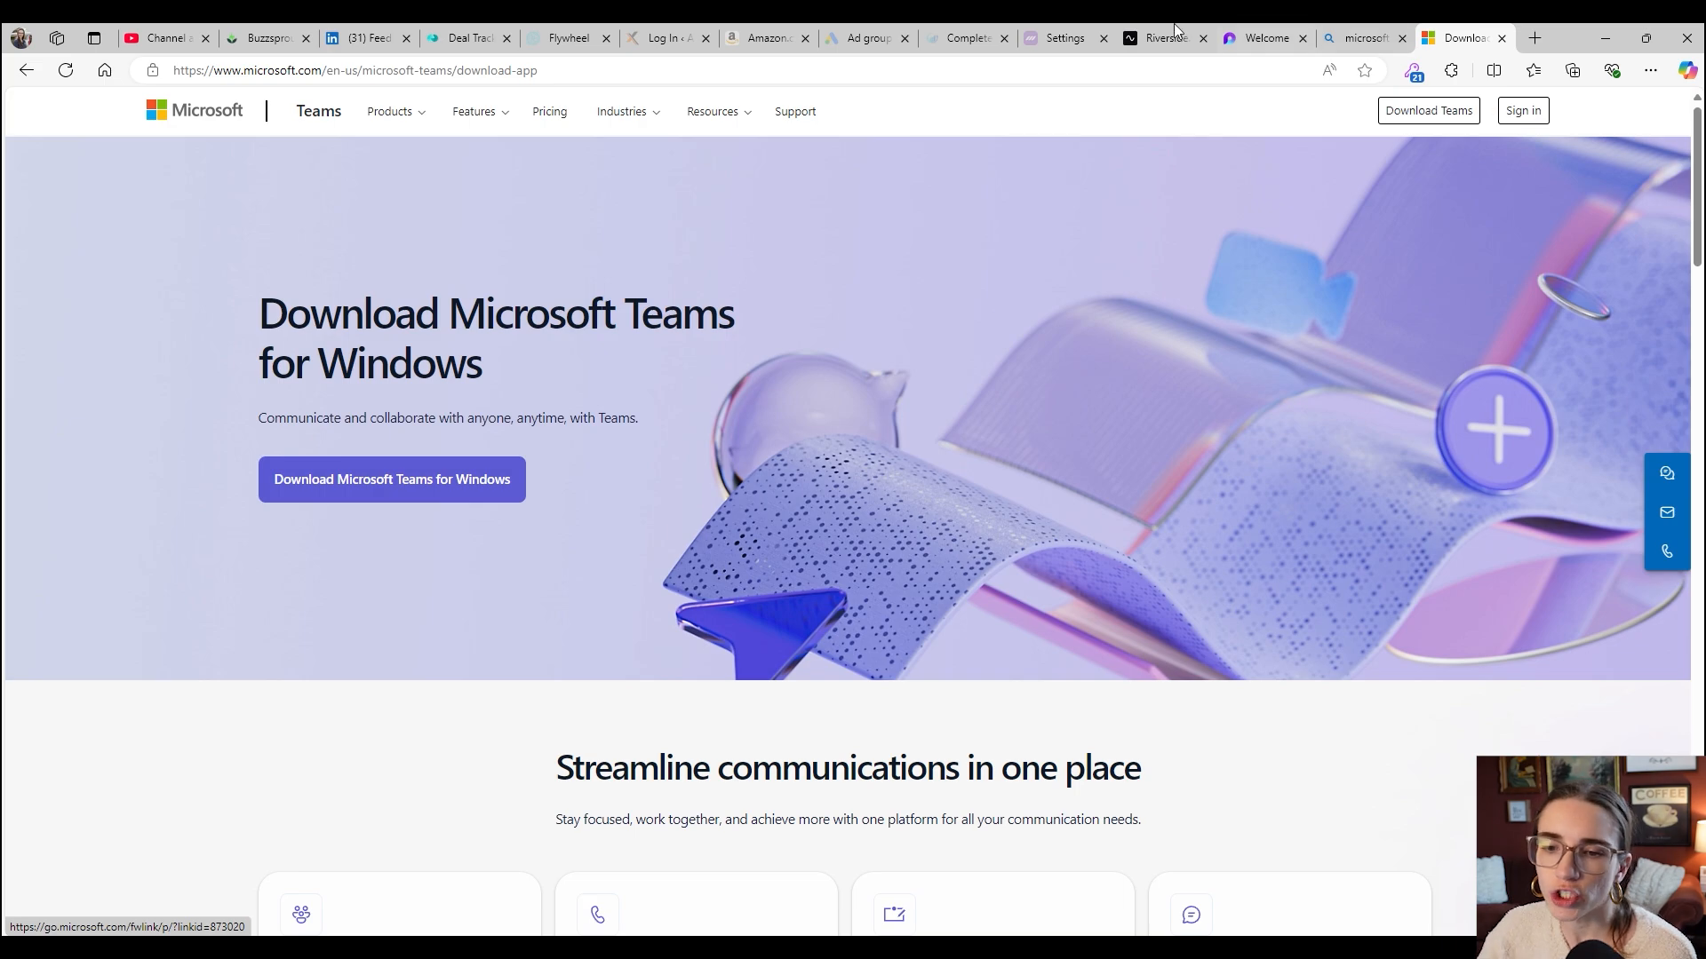
mouse_move(497, 507)
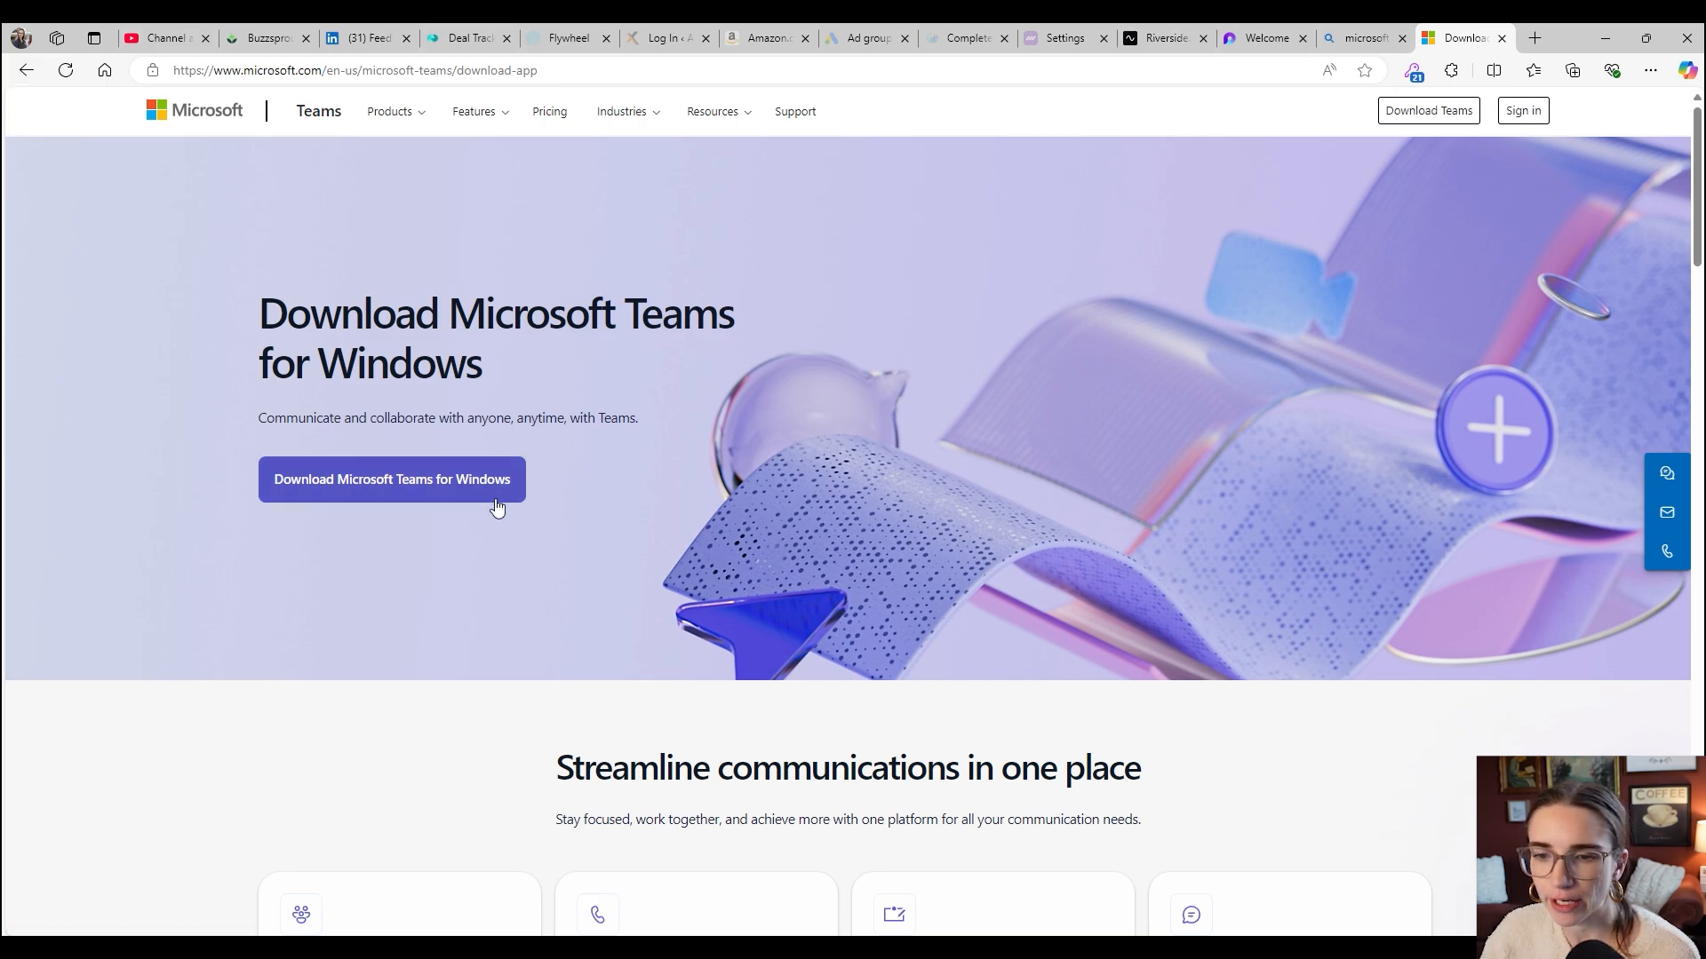
Step: Download MSTeamsSetup.exe for Windows and show it in its Downloads folder
click(391, 478)
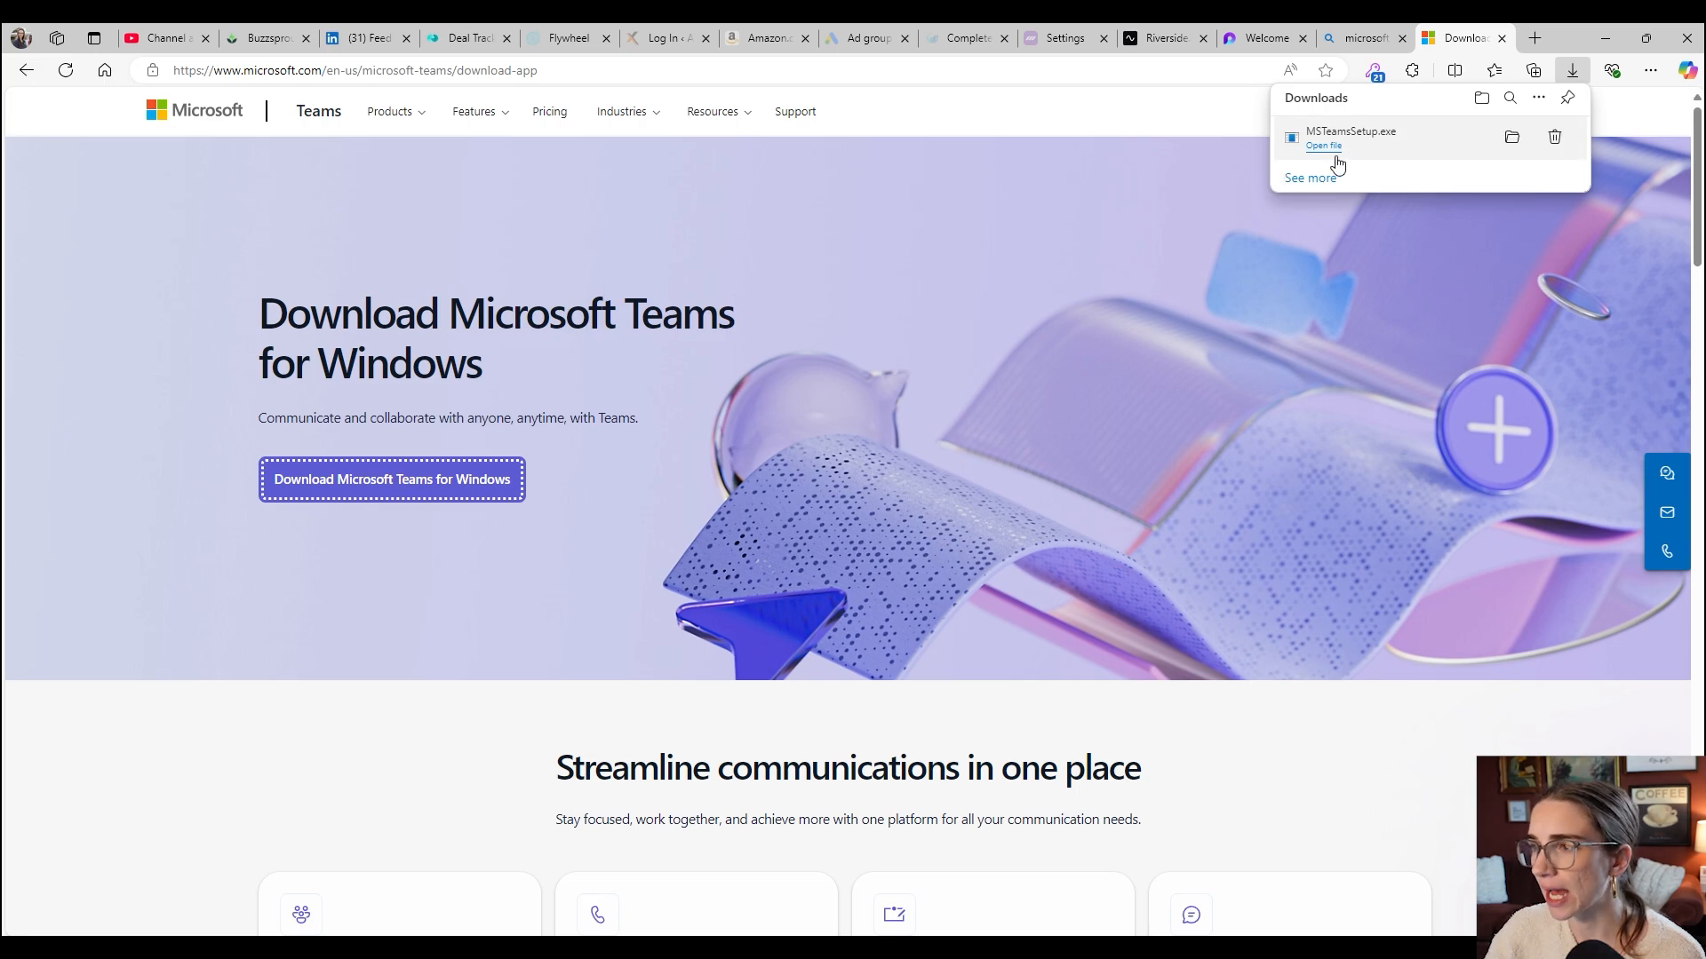
mouse_move(1402, 176)
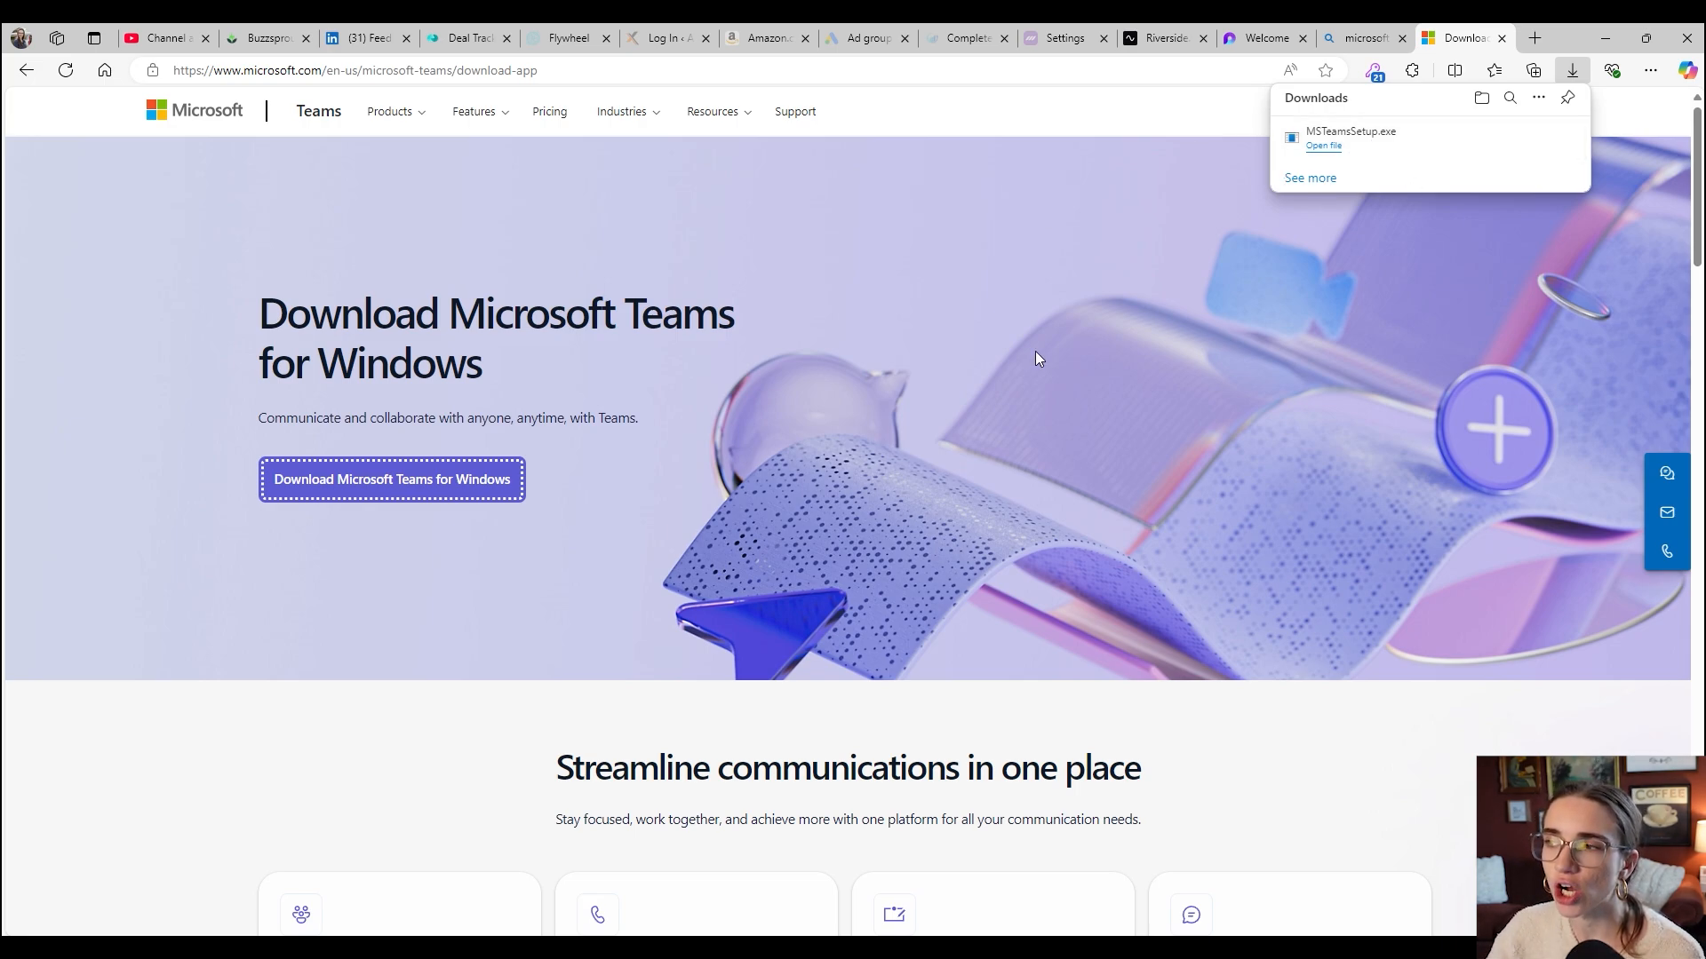
mouse_move(683, 392)
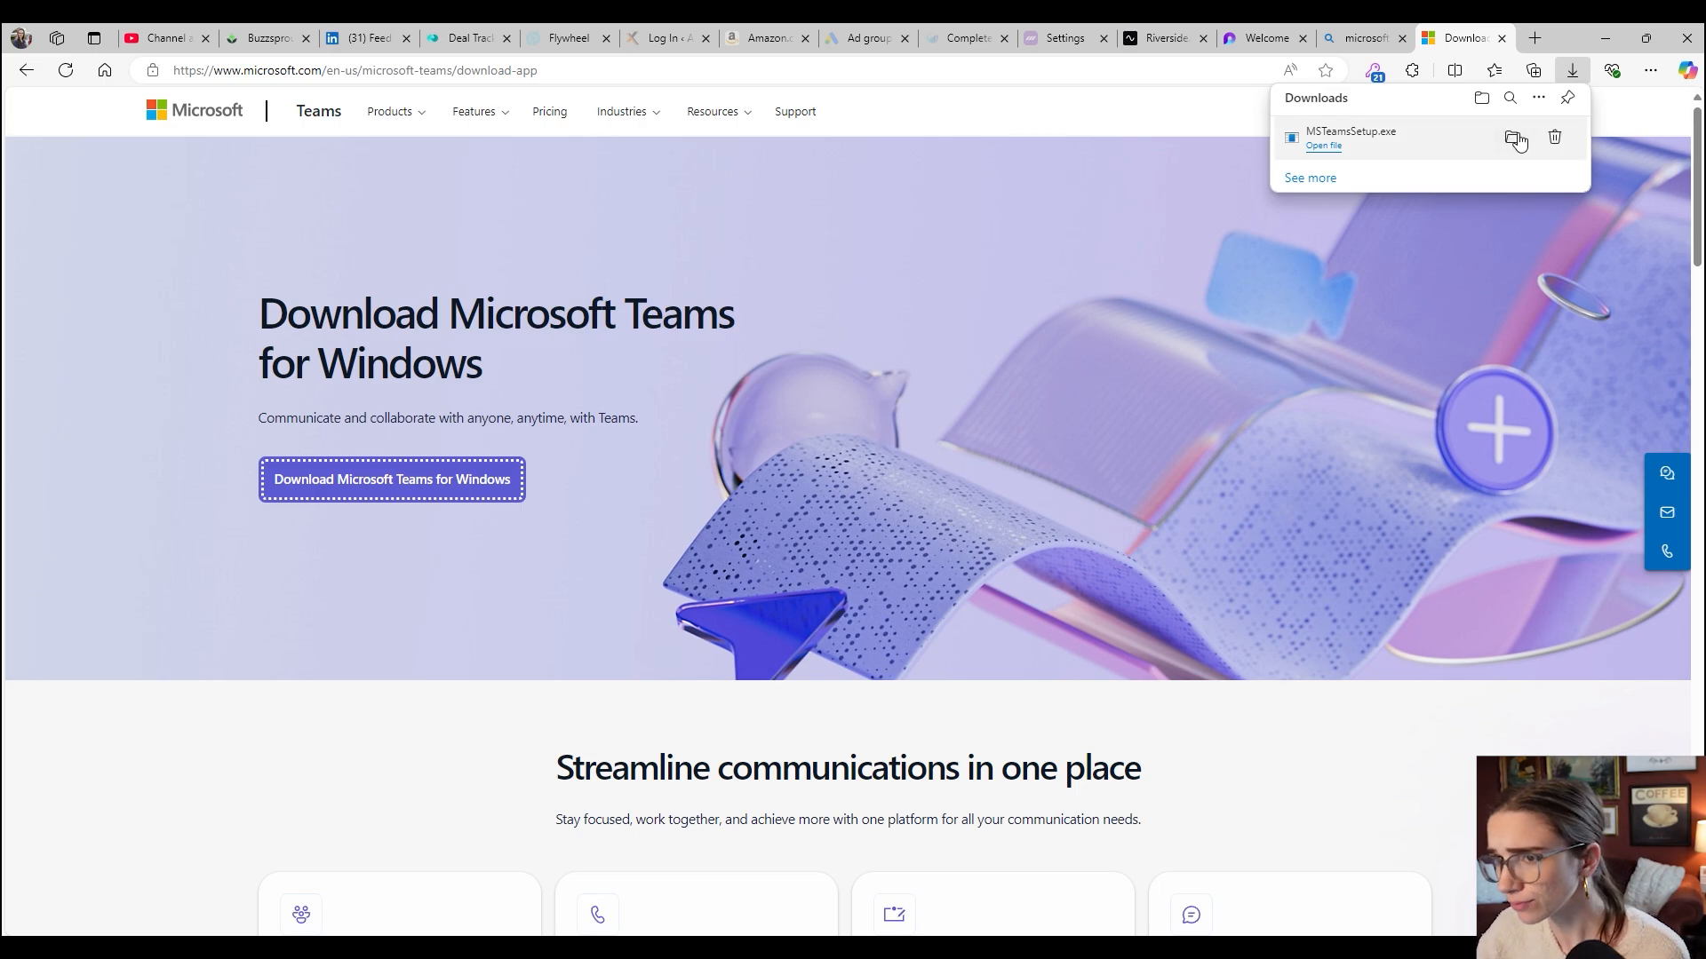
click(929, 408)
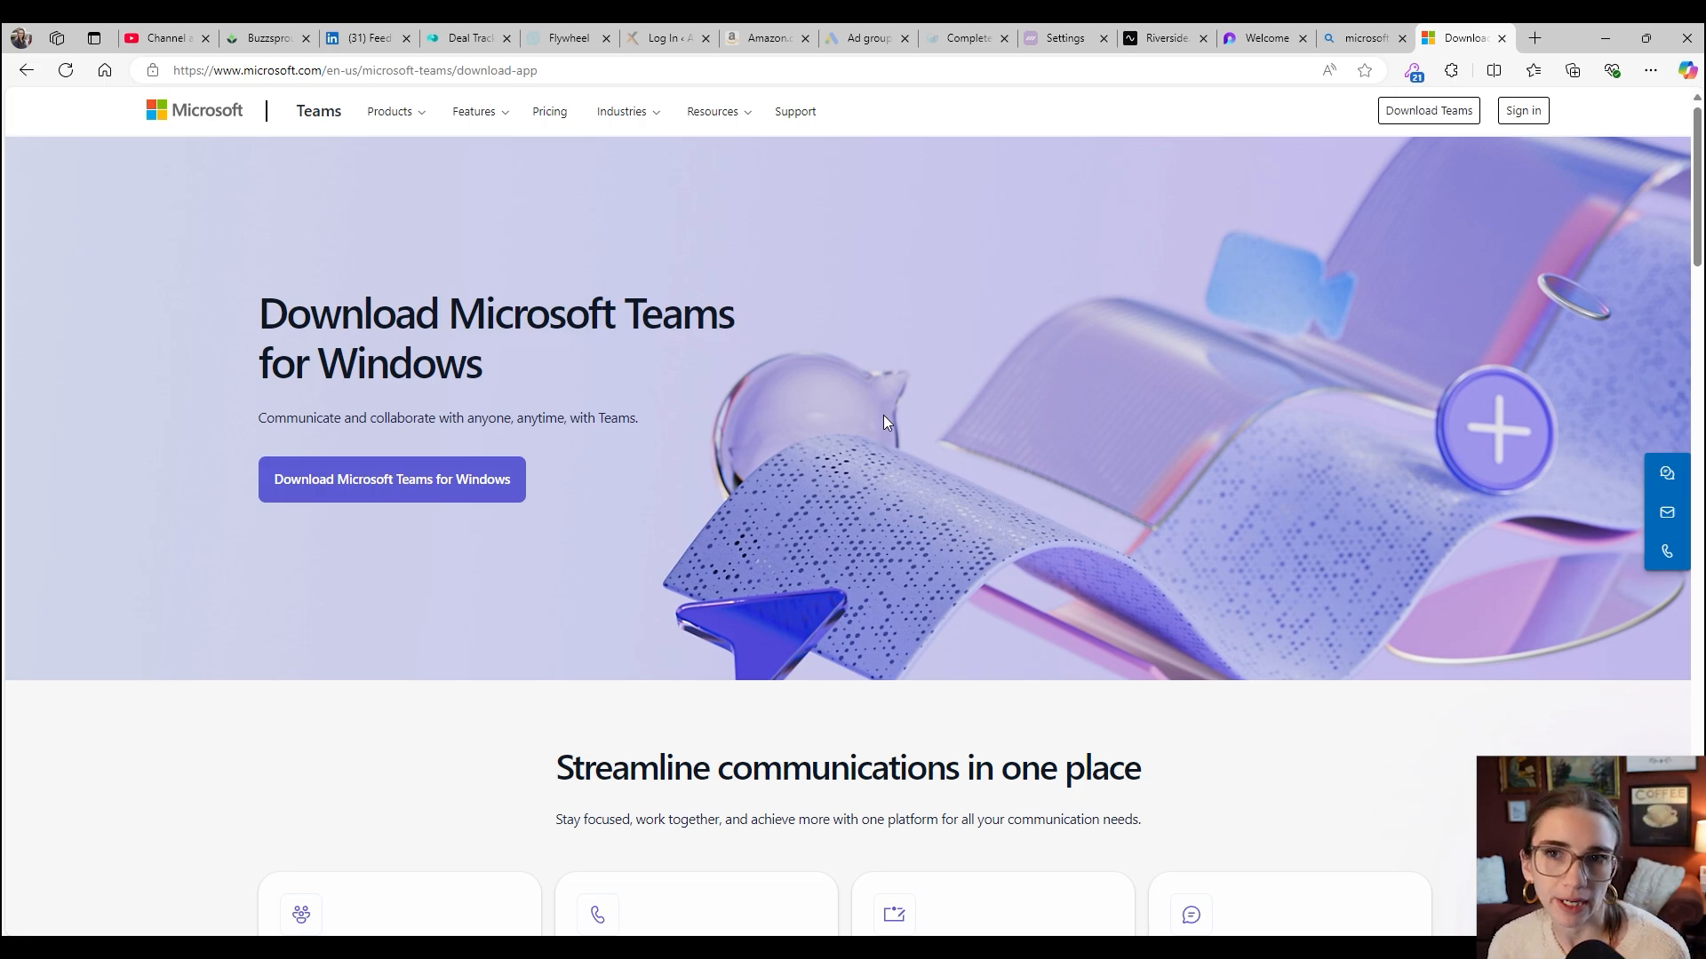
mouse_move(718, 369)
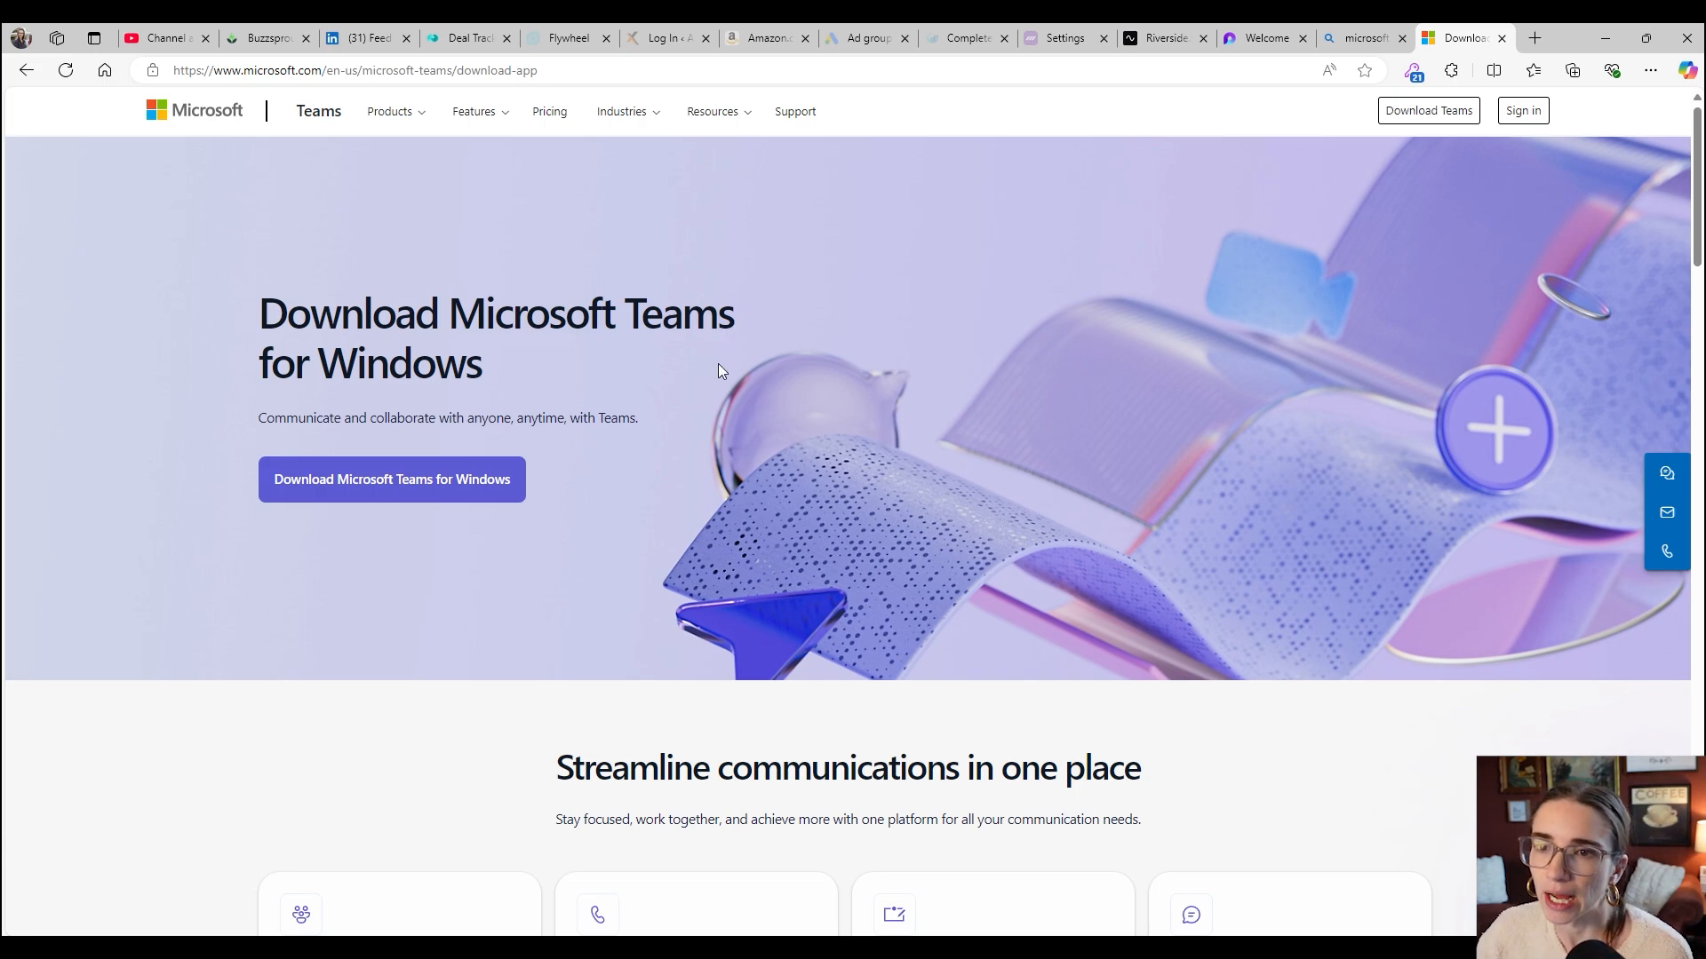
Step: View the Pricing page and scroll through the Essentials, Business Basic and Business Standard plan comparison
click(549, 110)
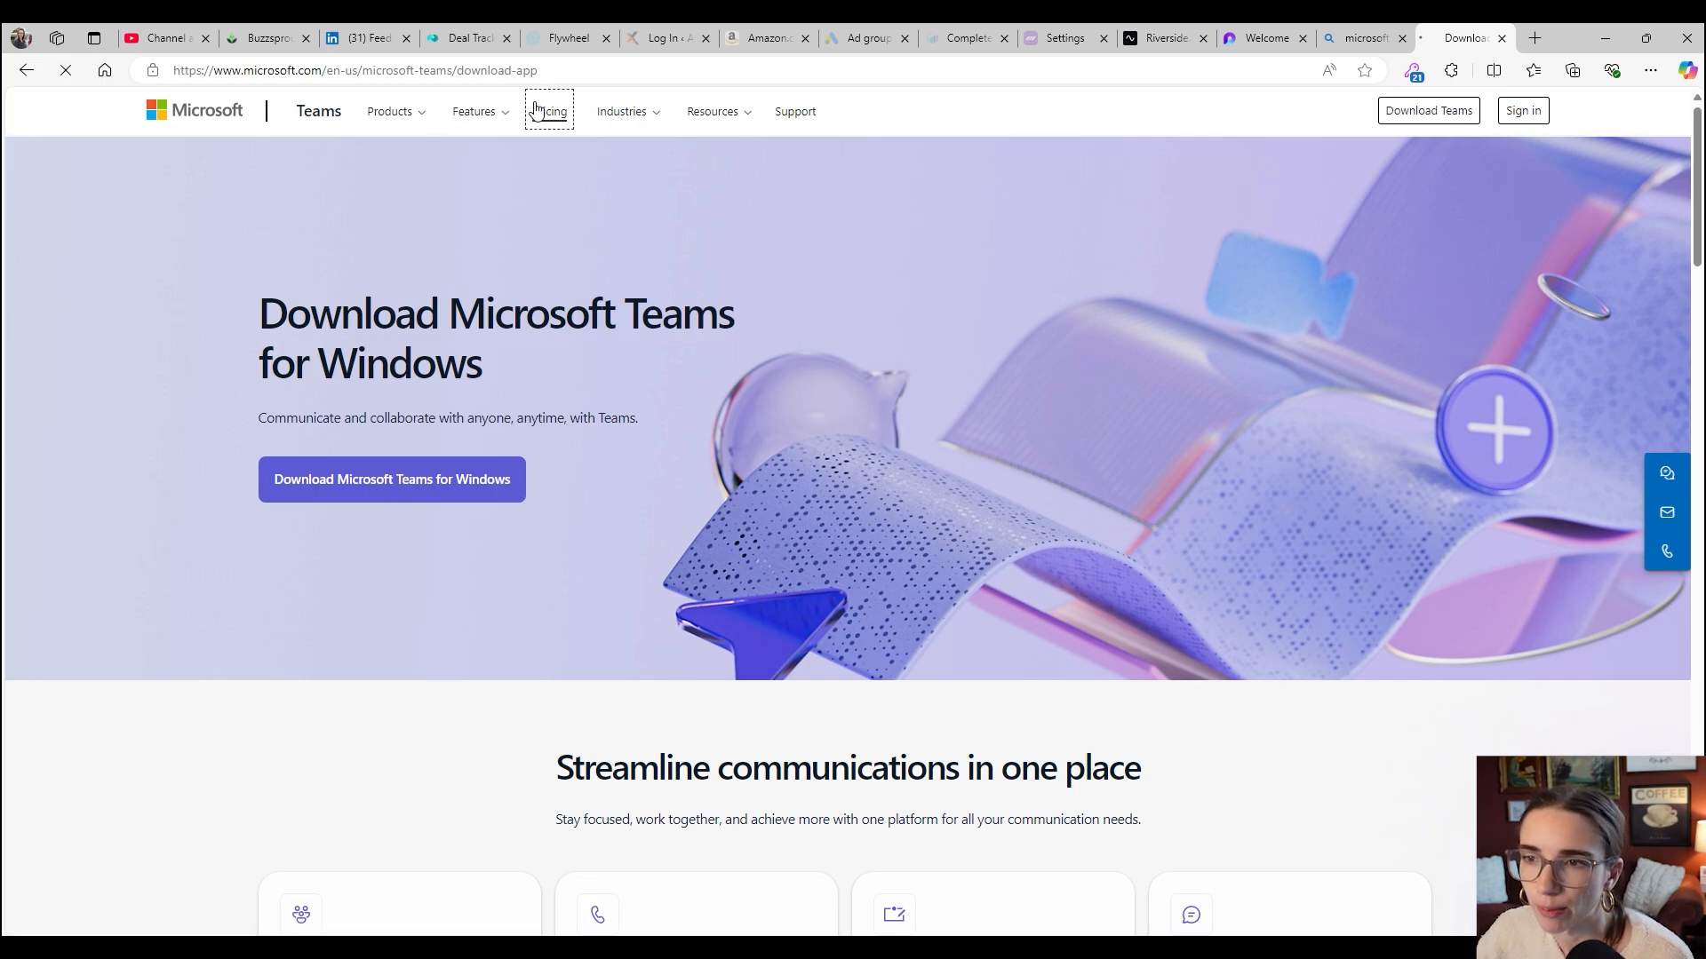
click(549, 110)
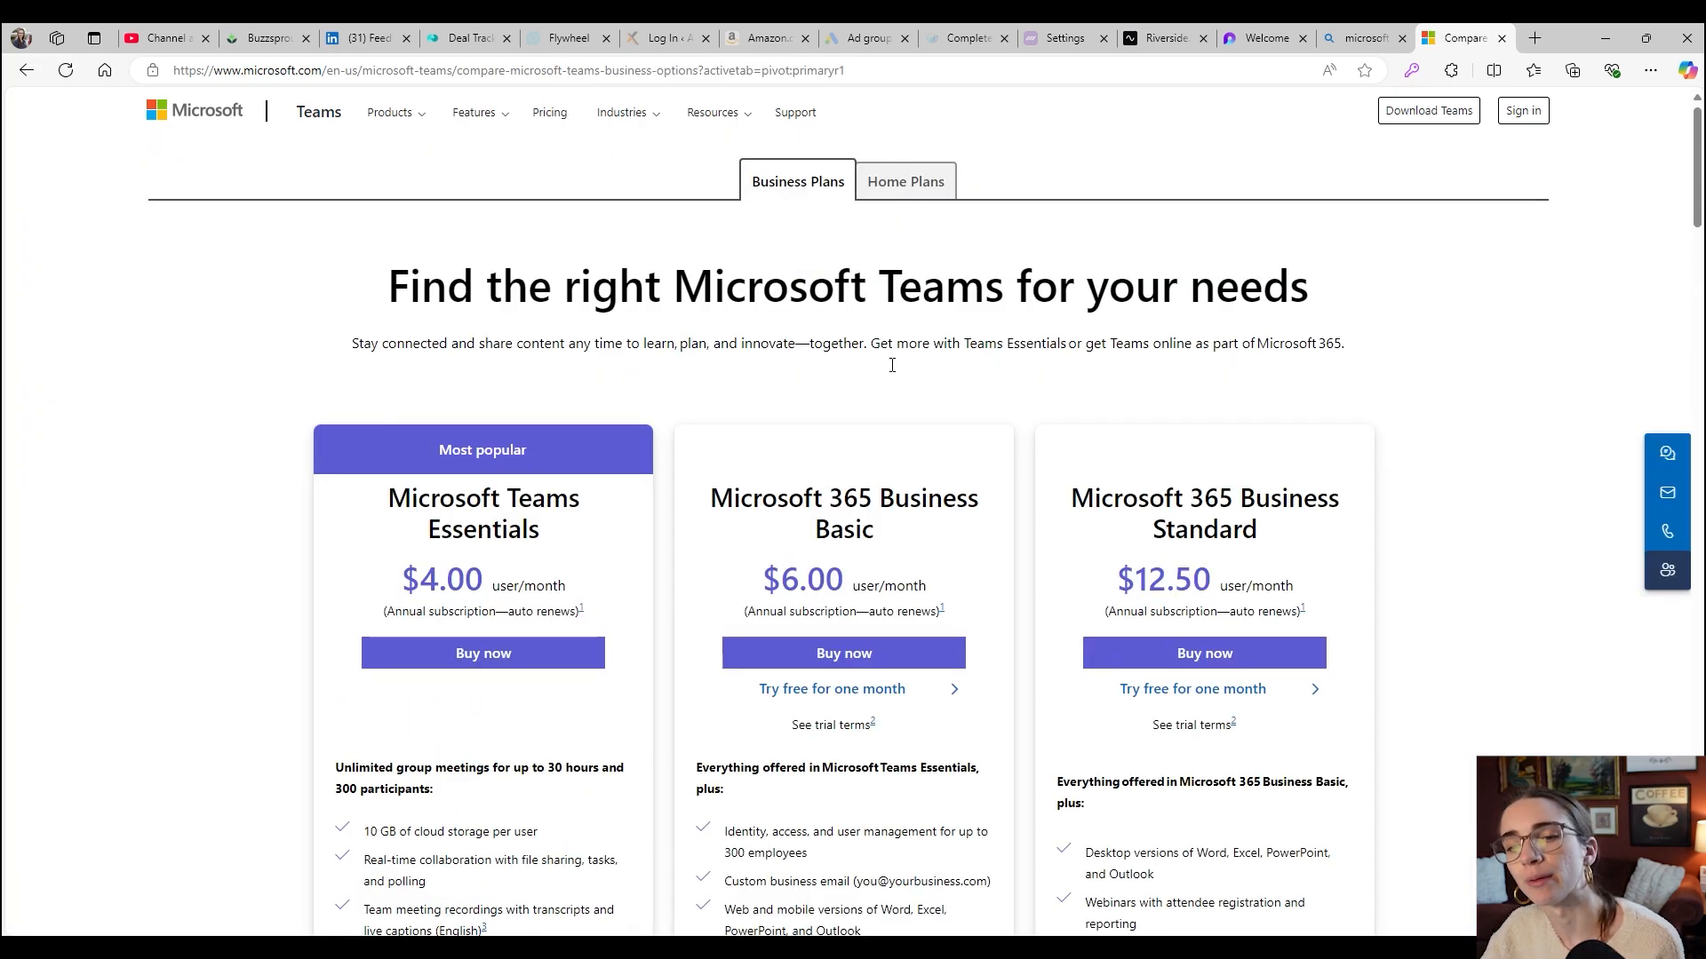
scroll(down, 3)
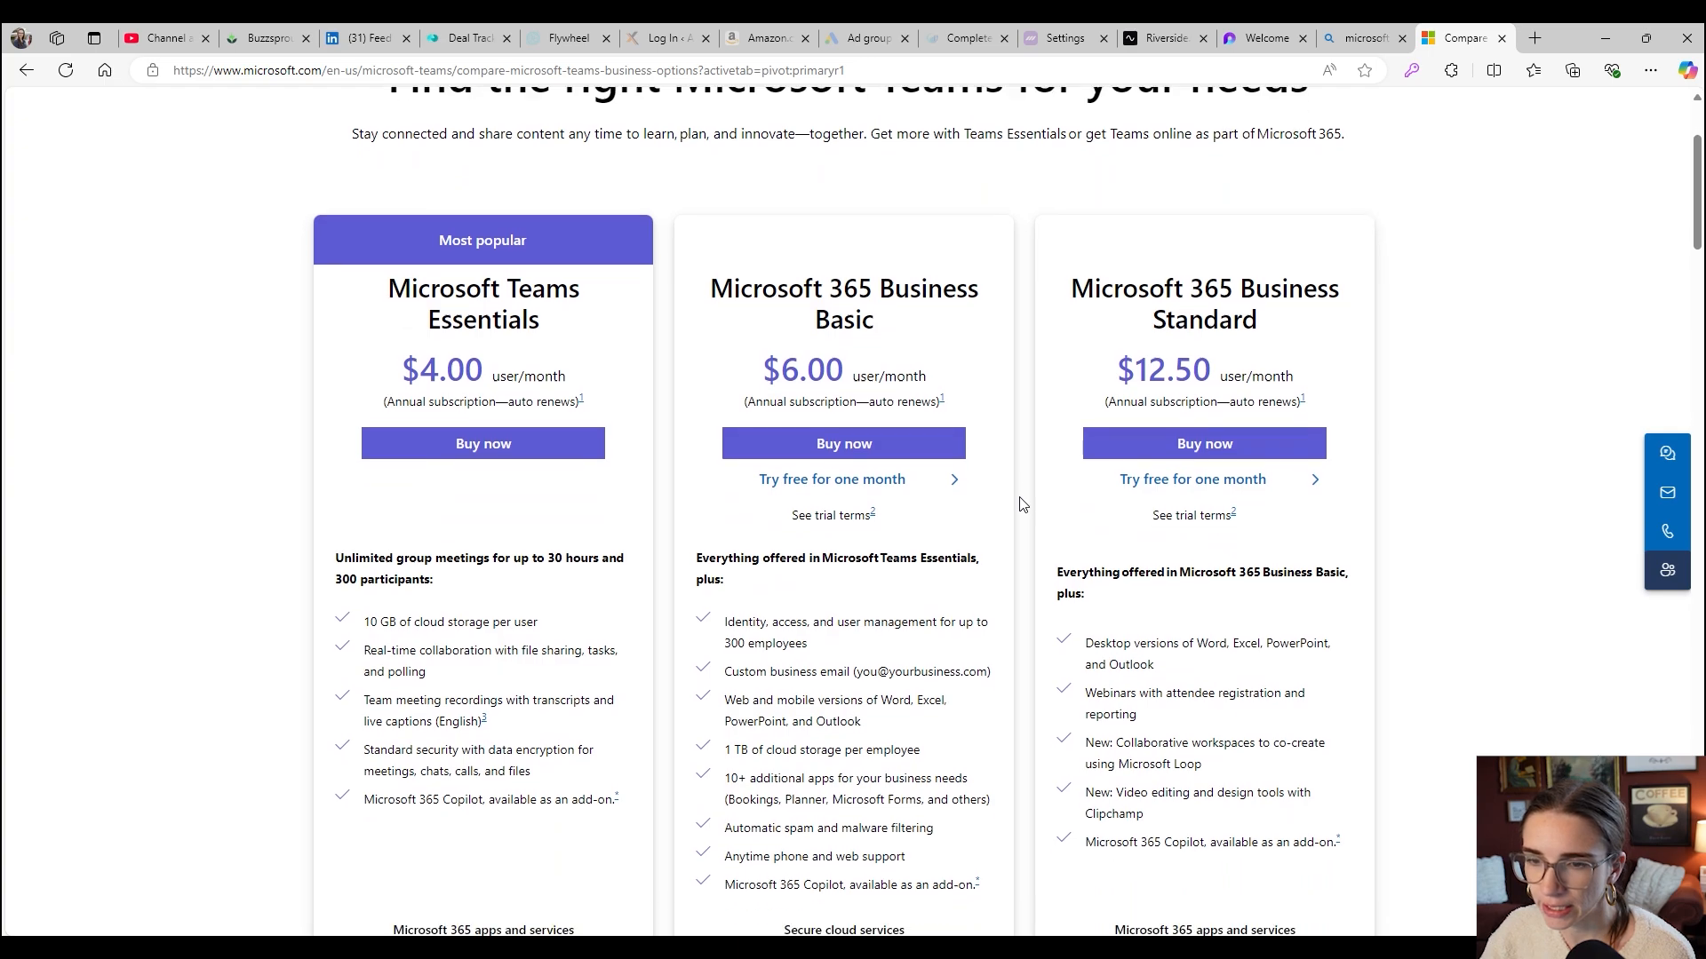
scroll(down, 3)
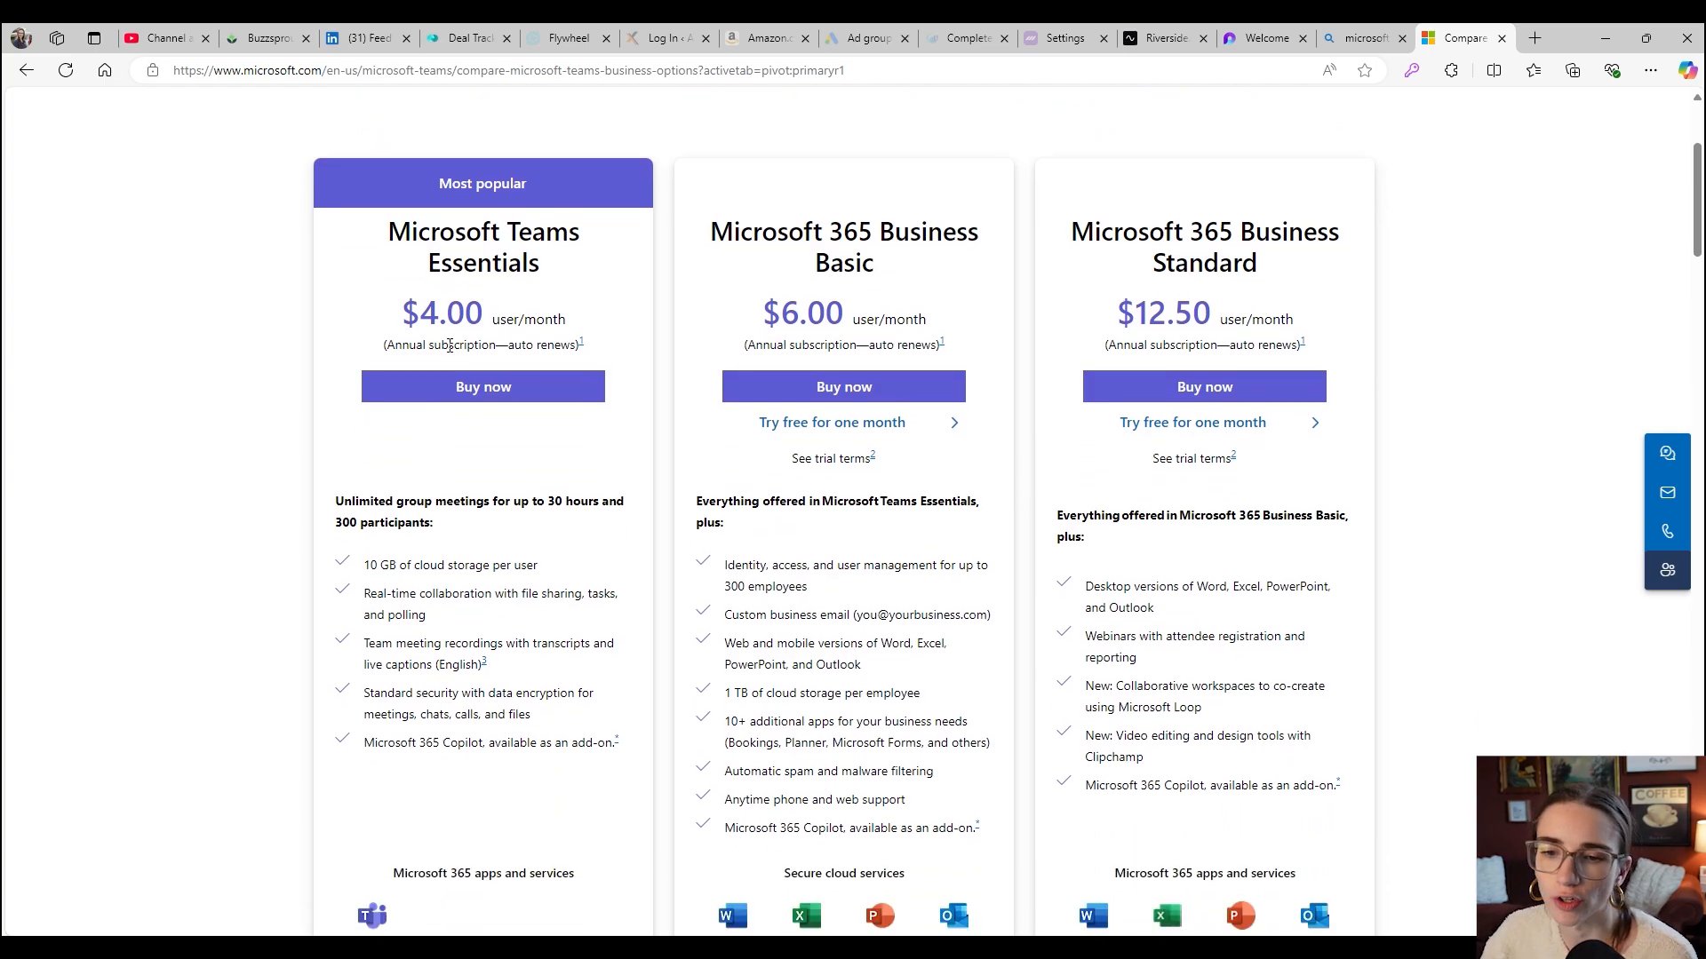
scroll(down, 3)
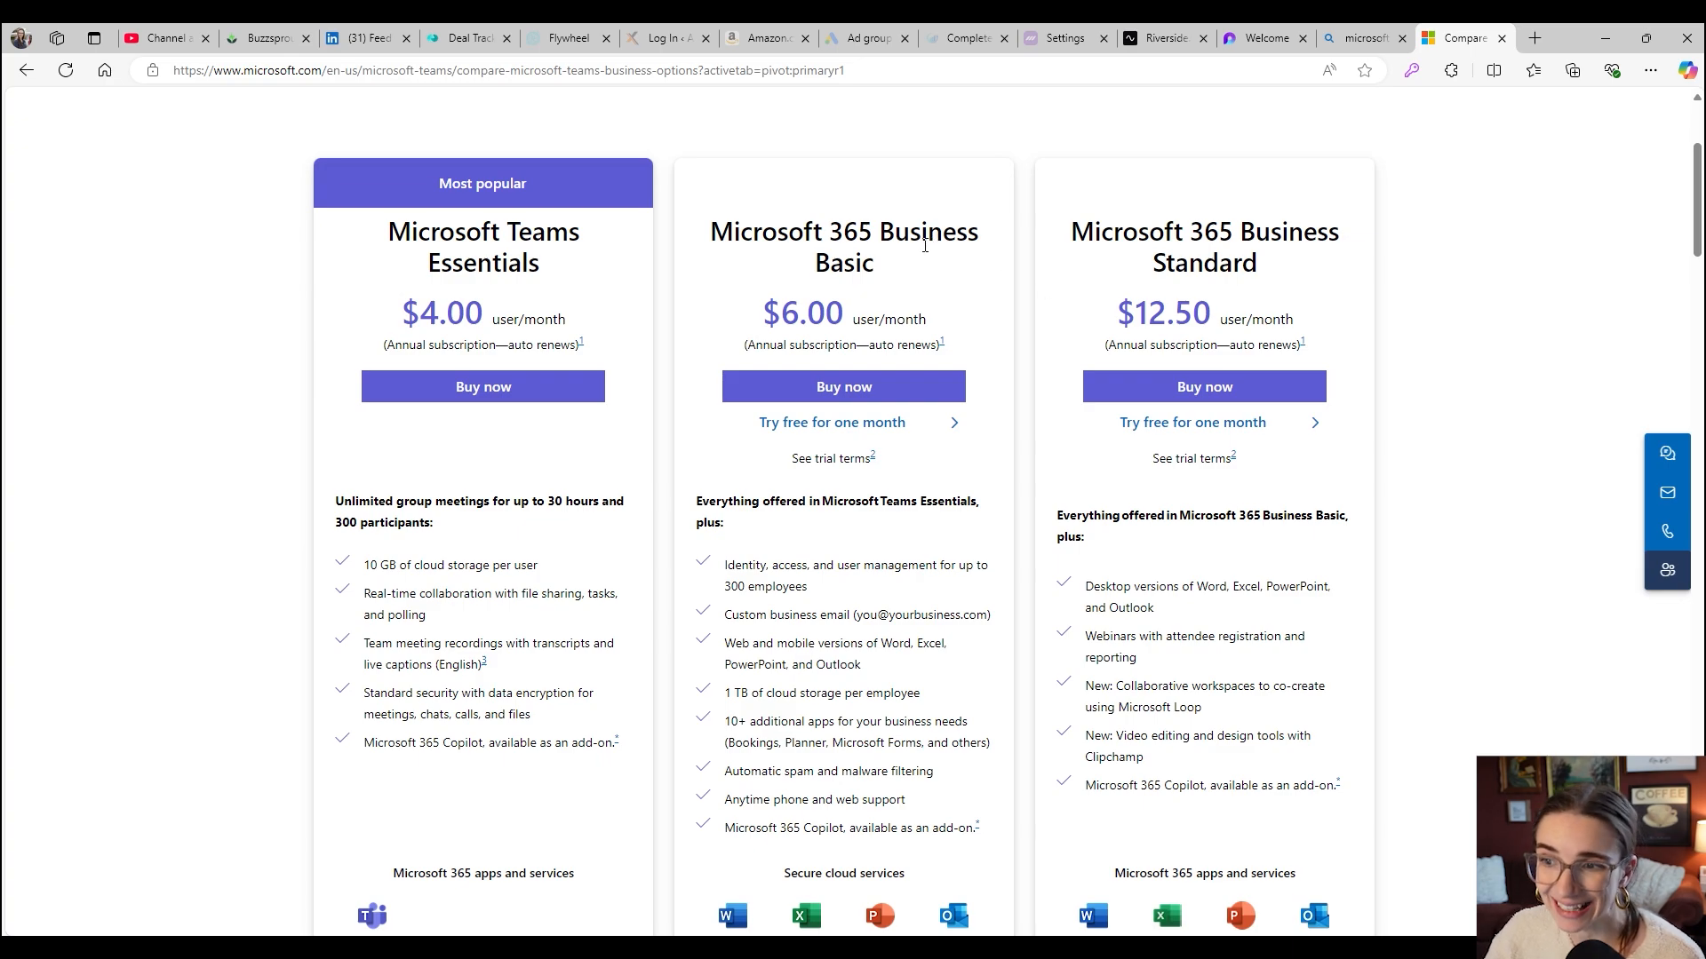
scroll(down, 3)
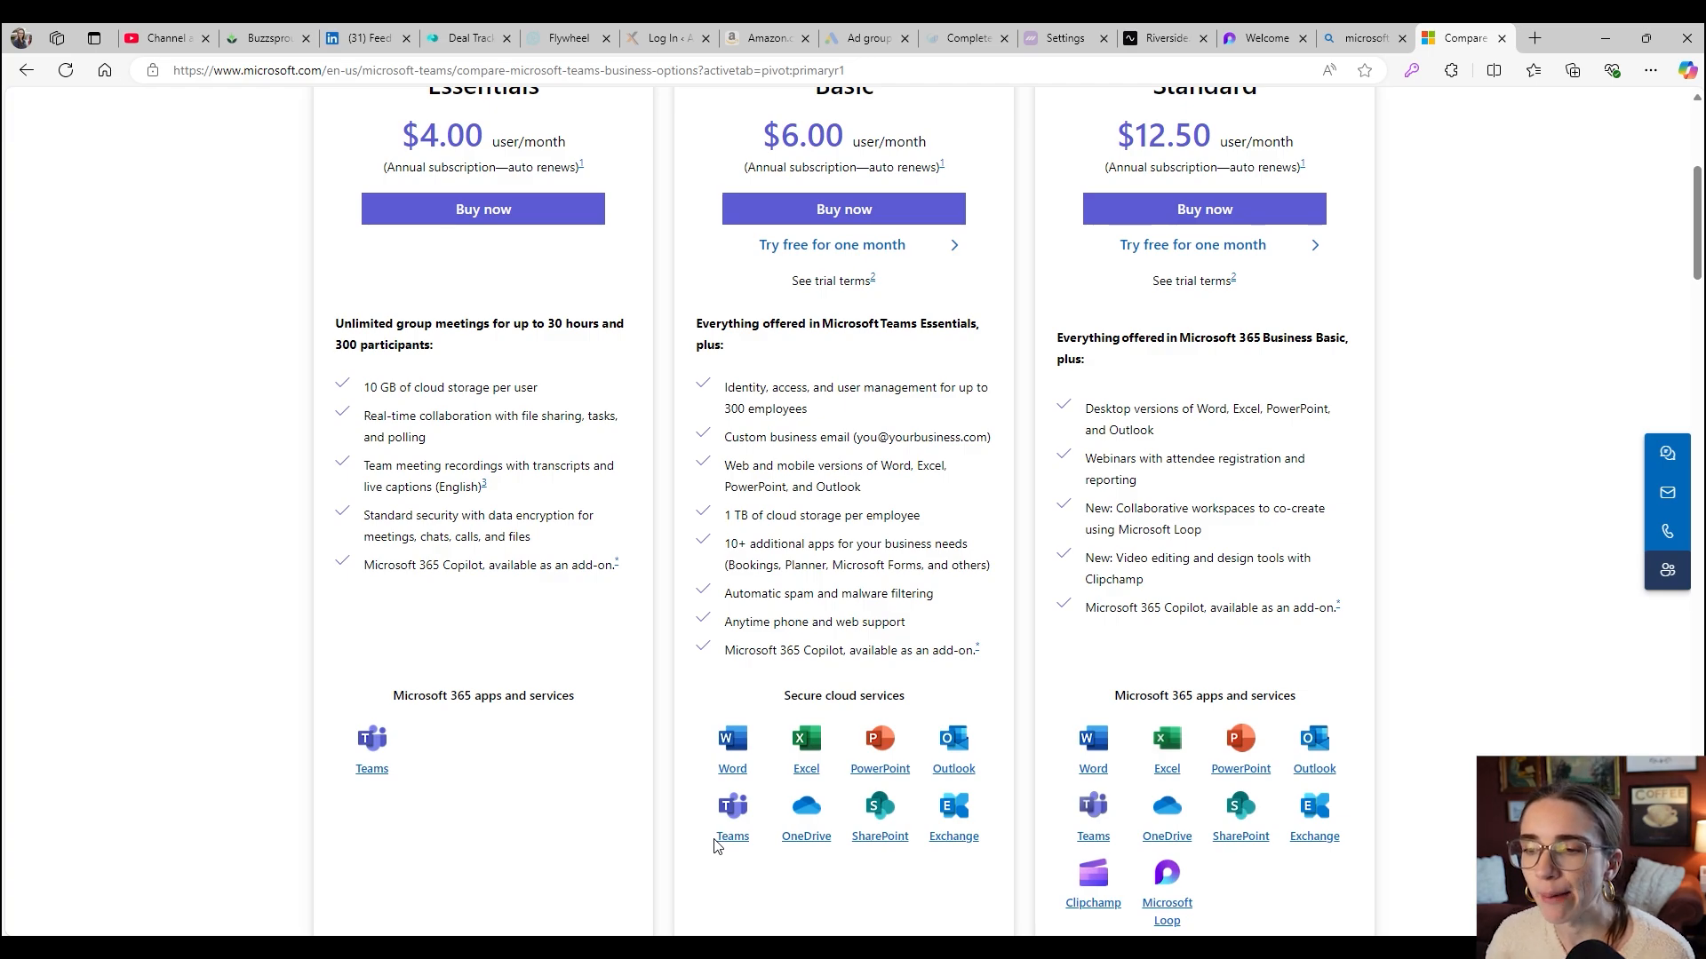
mouse_move(762, 803)
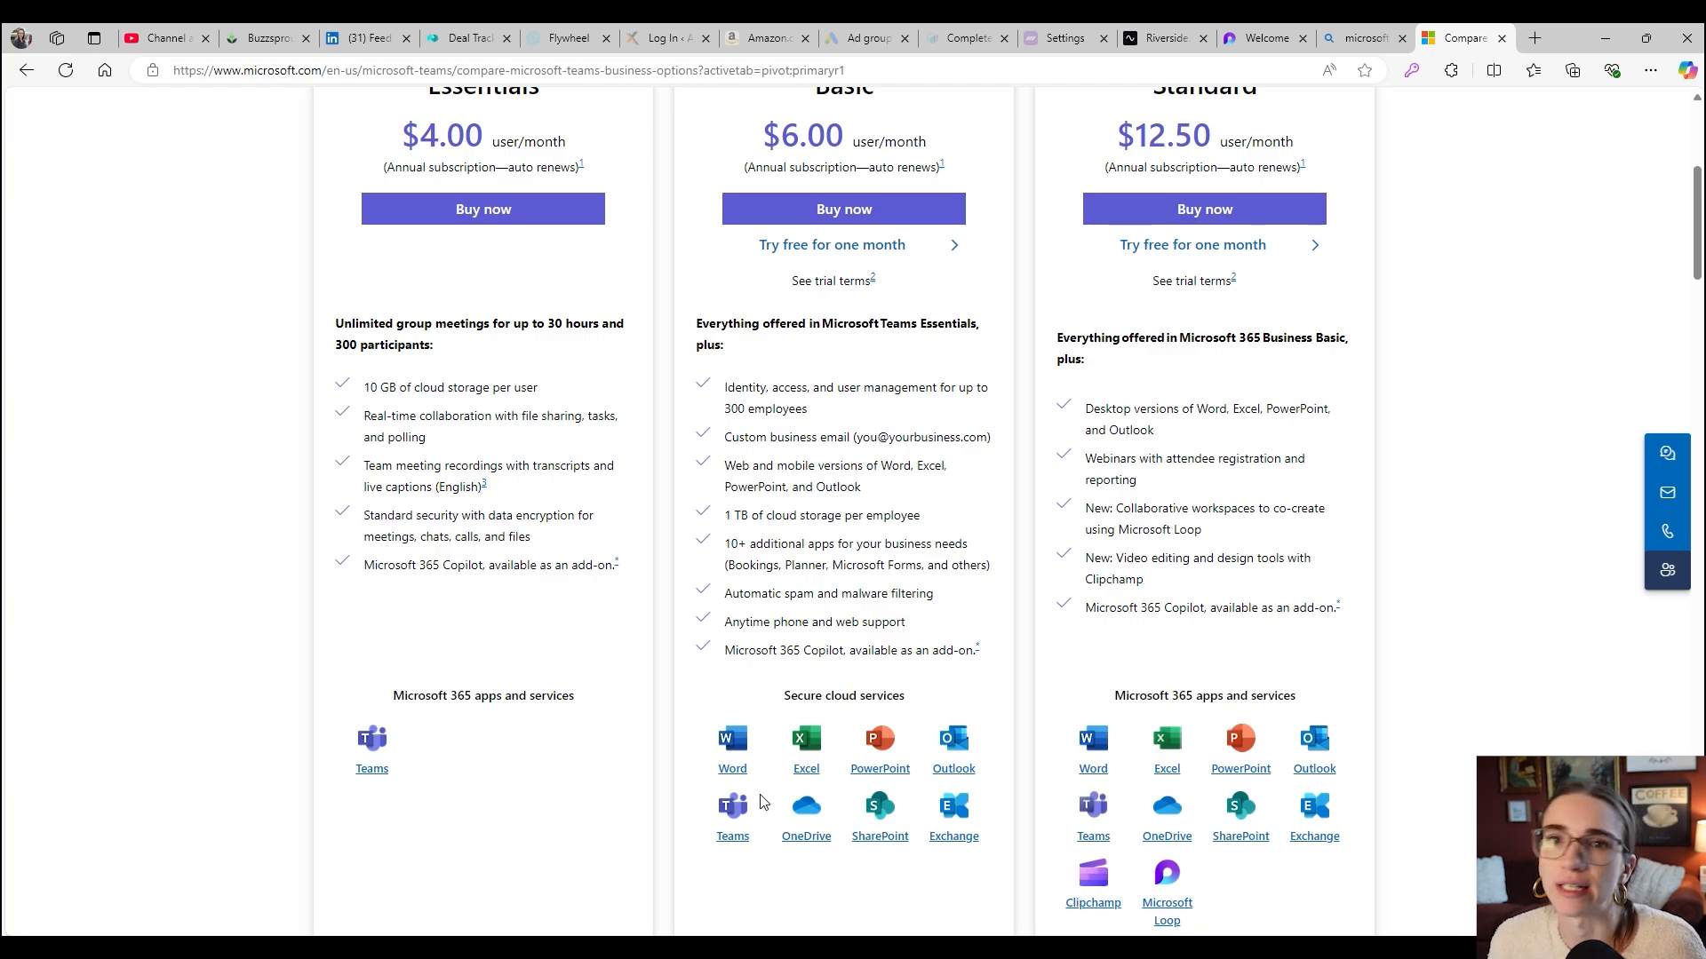
mouse_move(739, 806)
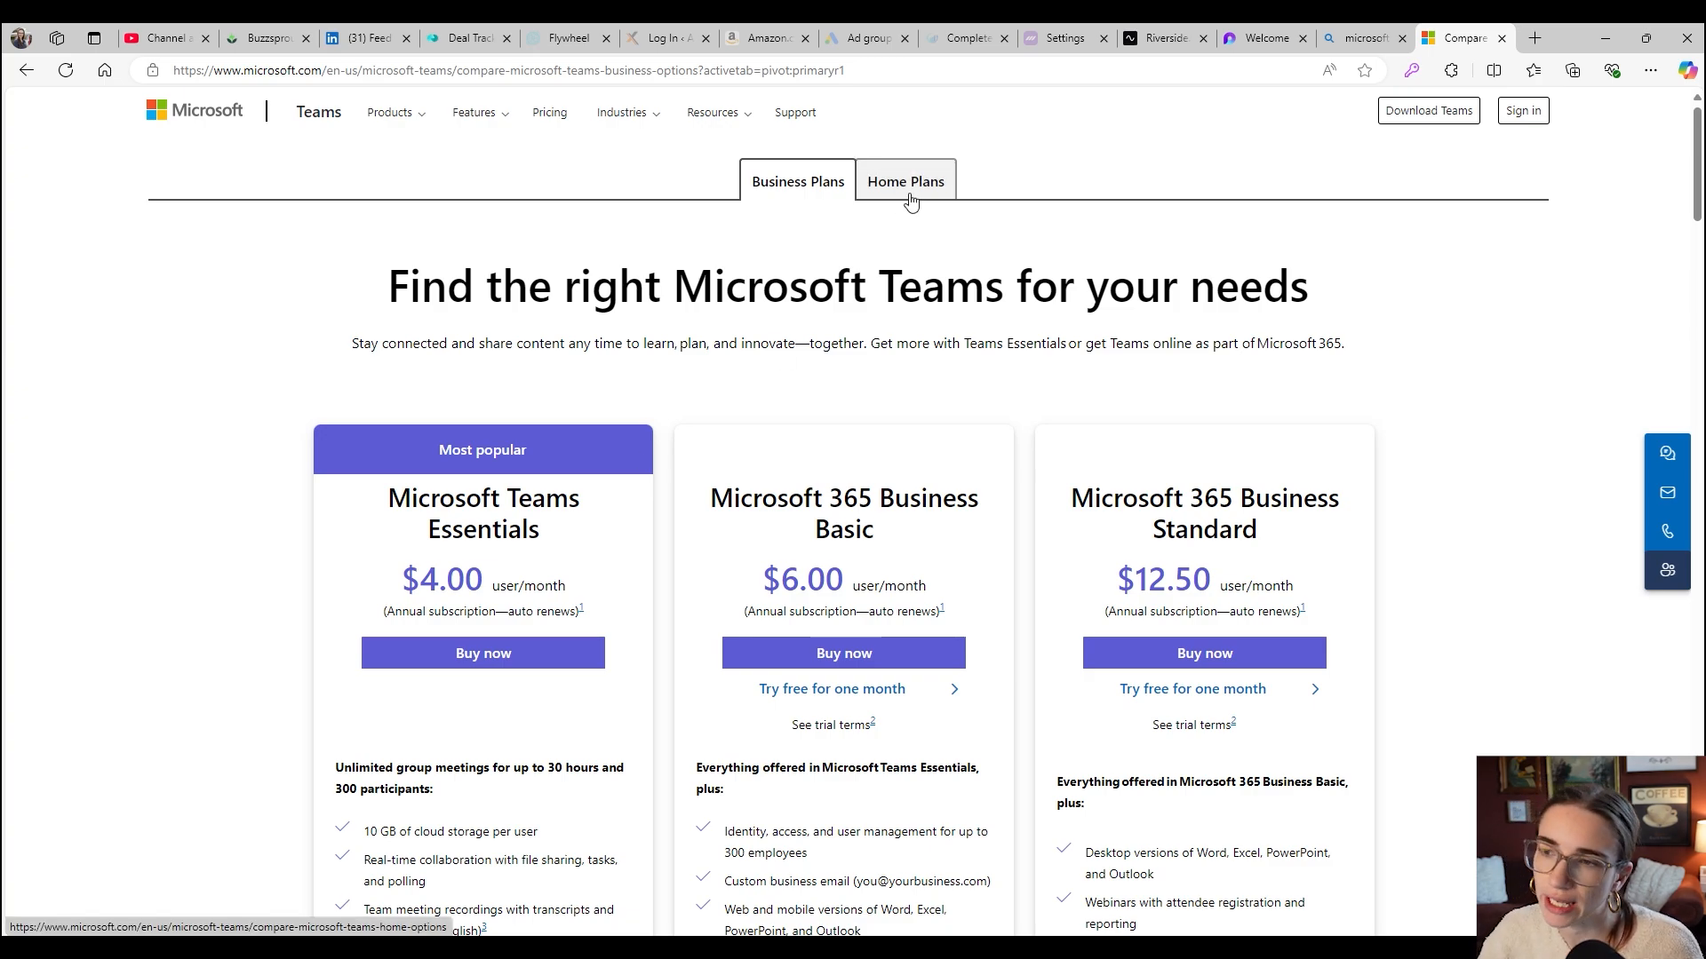
click(904, 181)
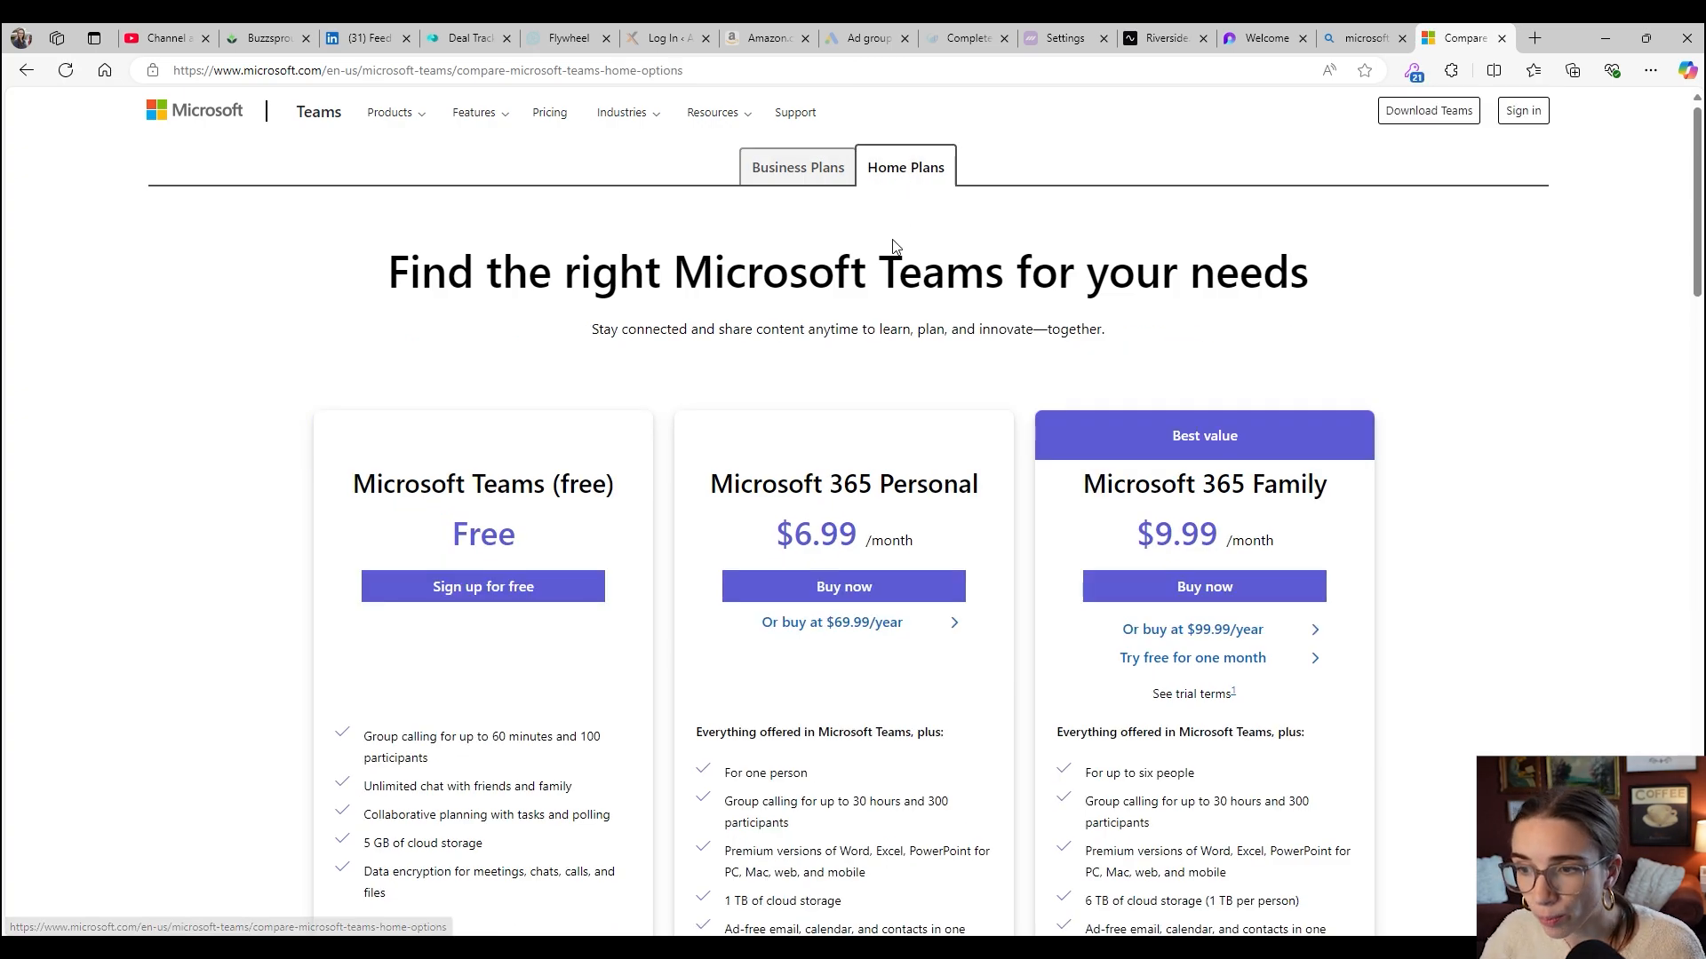
scroll(down, 3)
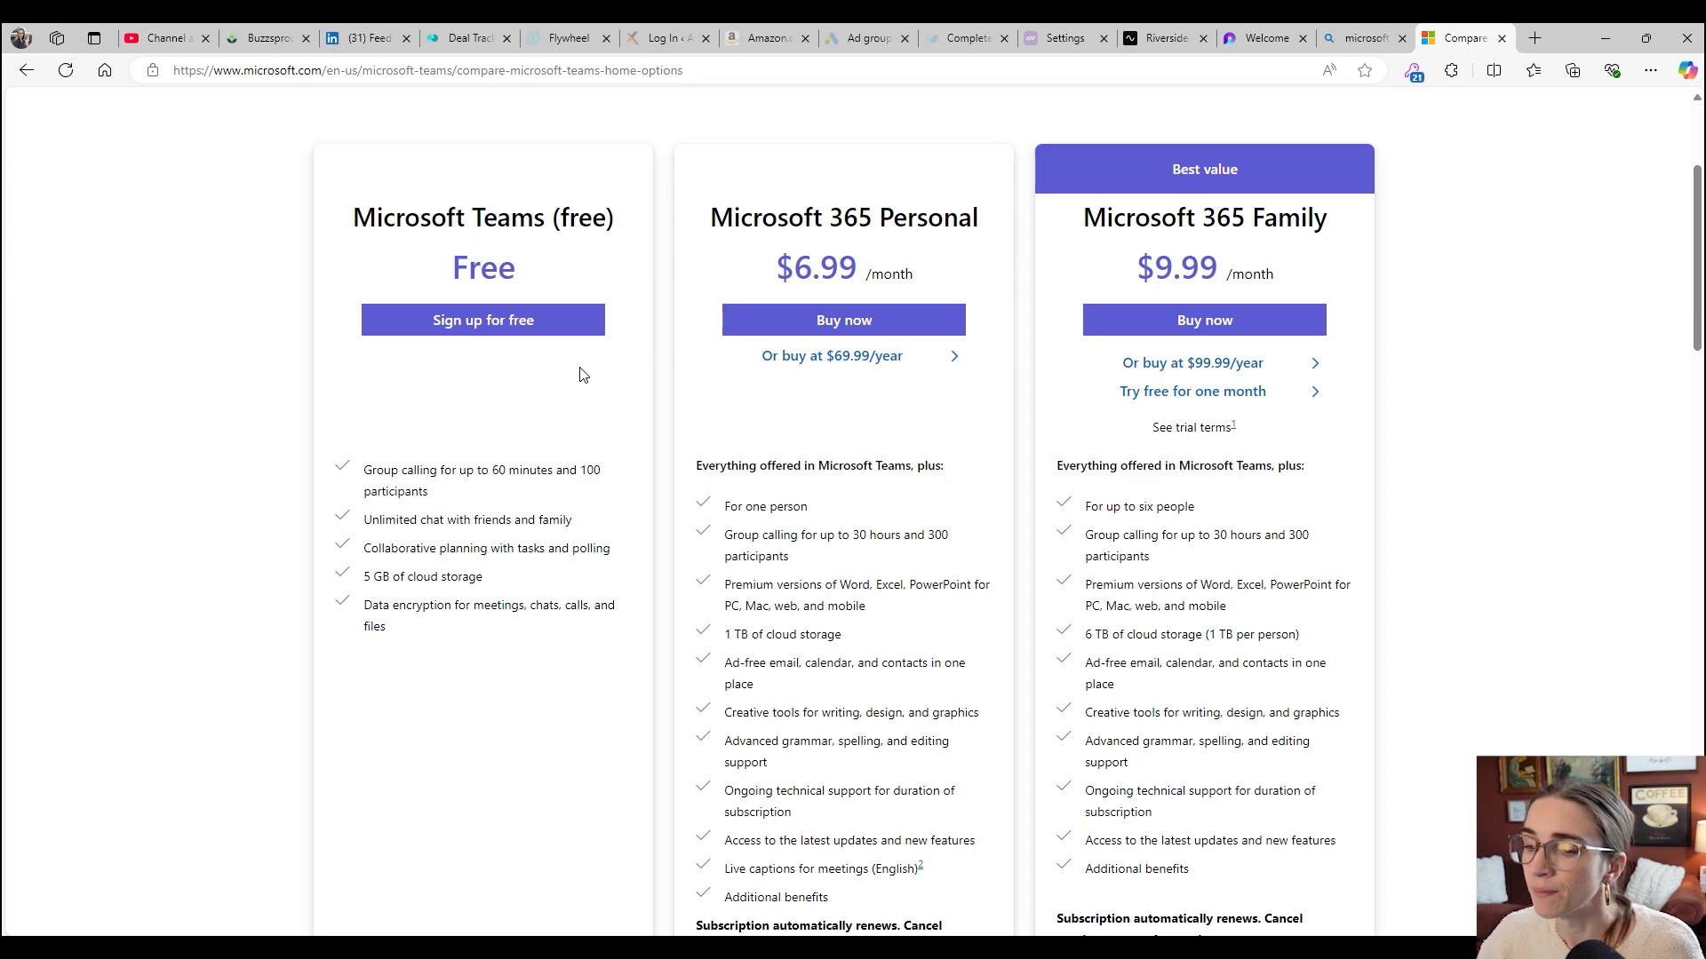
mouse_move(551, 363)
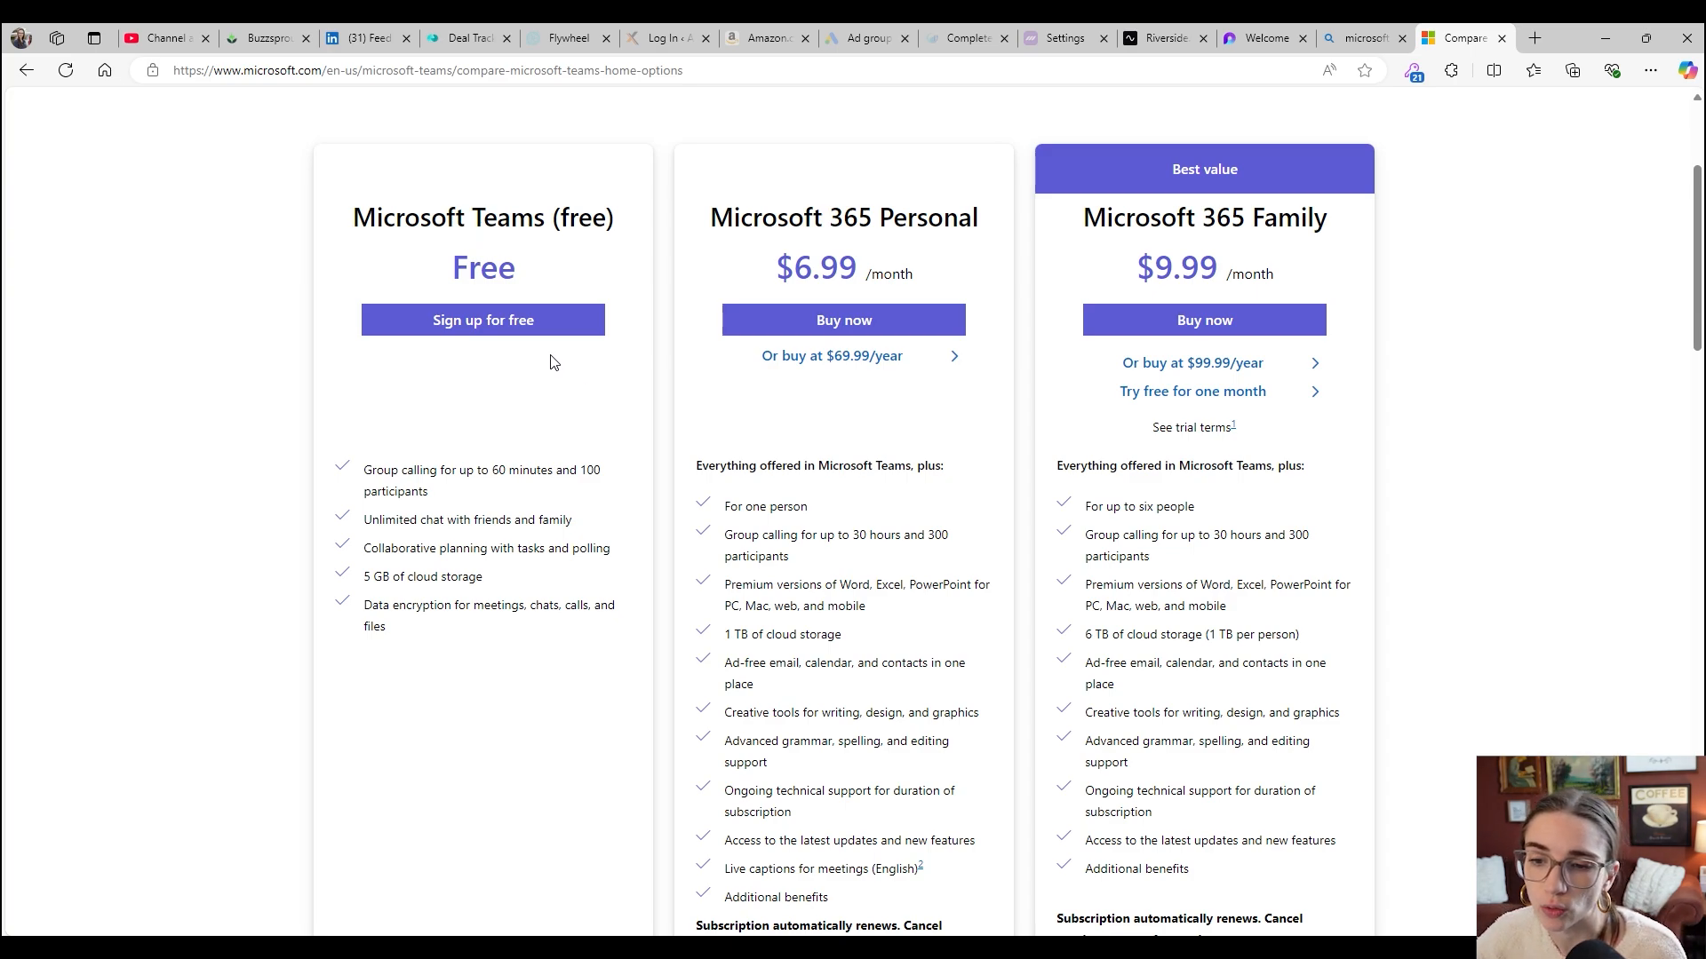
mouse_move(578, 356)
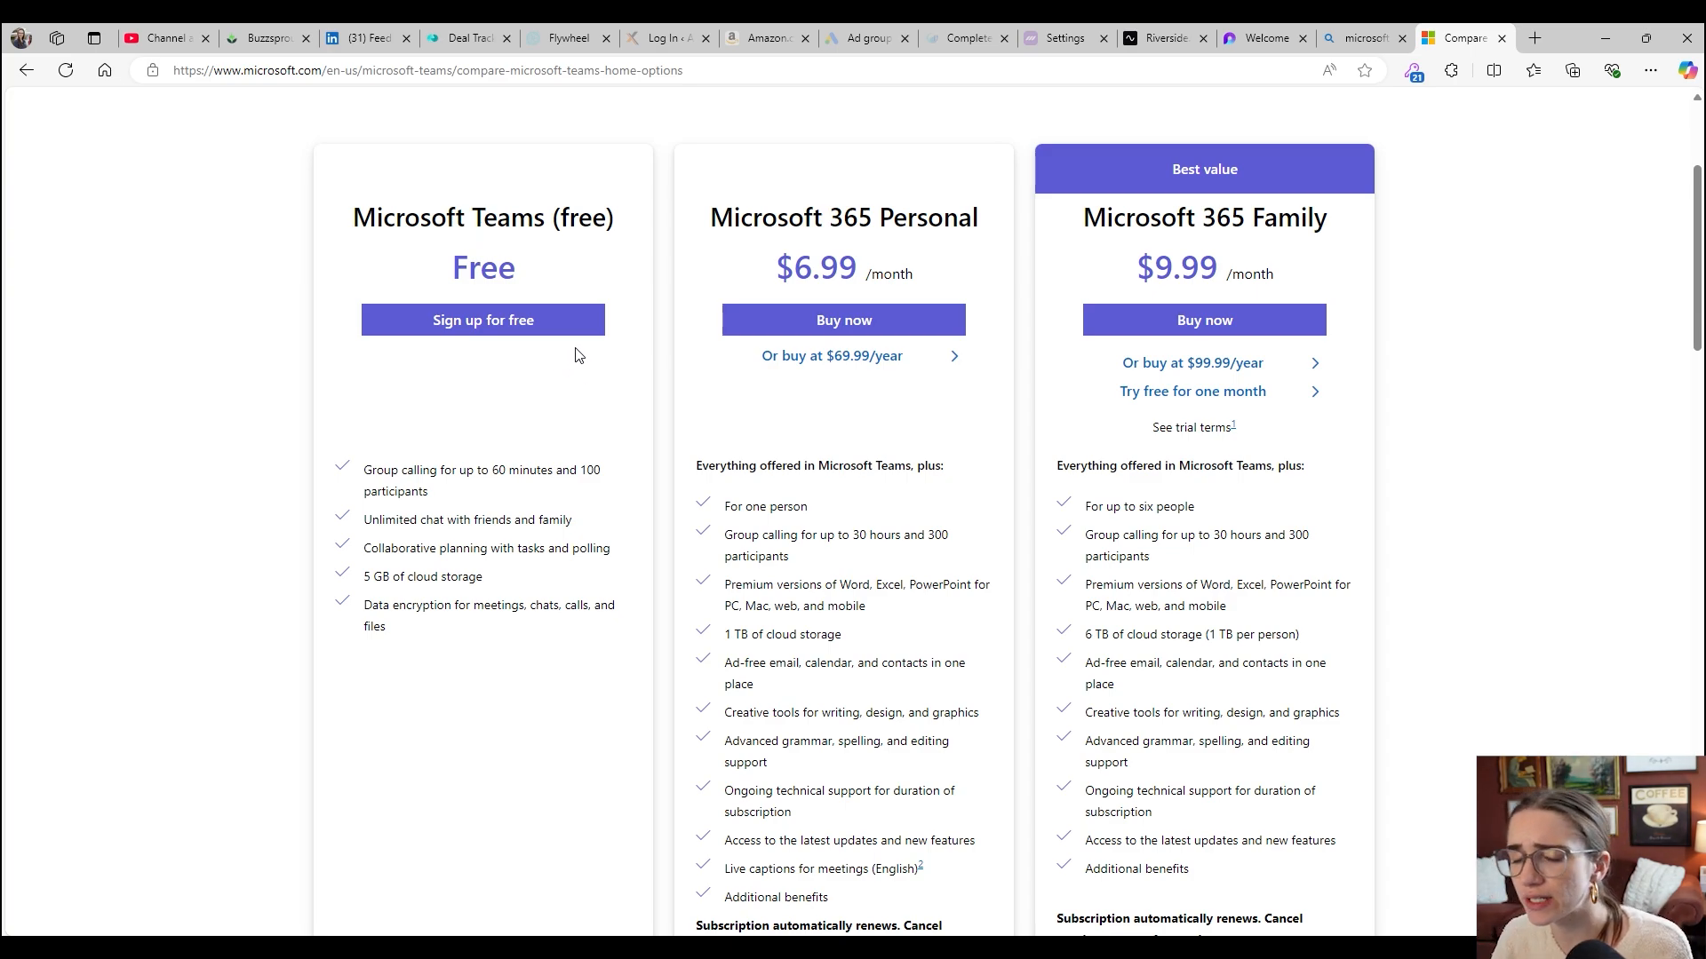
scroll(down, 3)
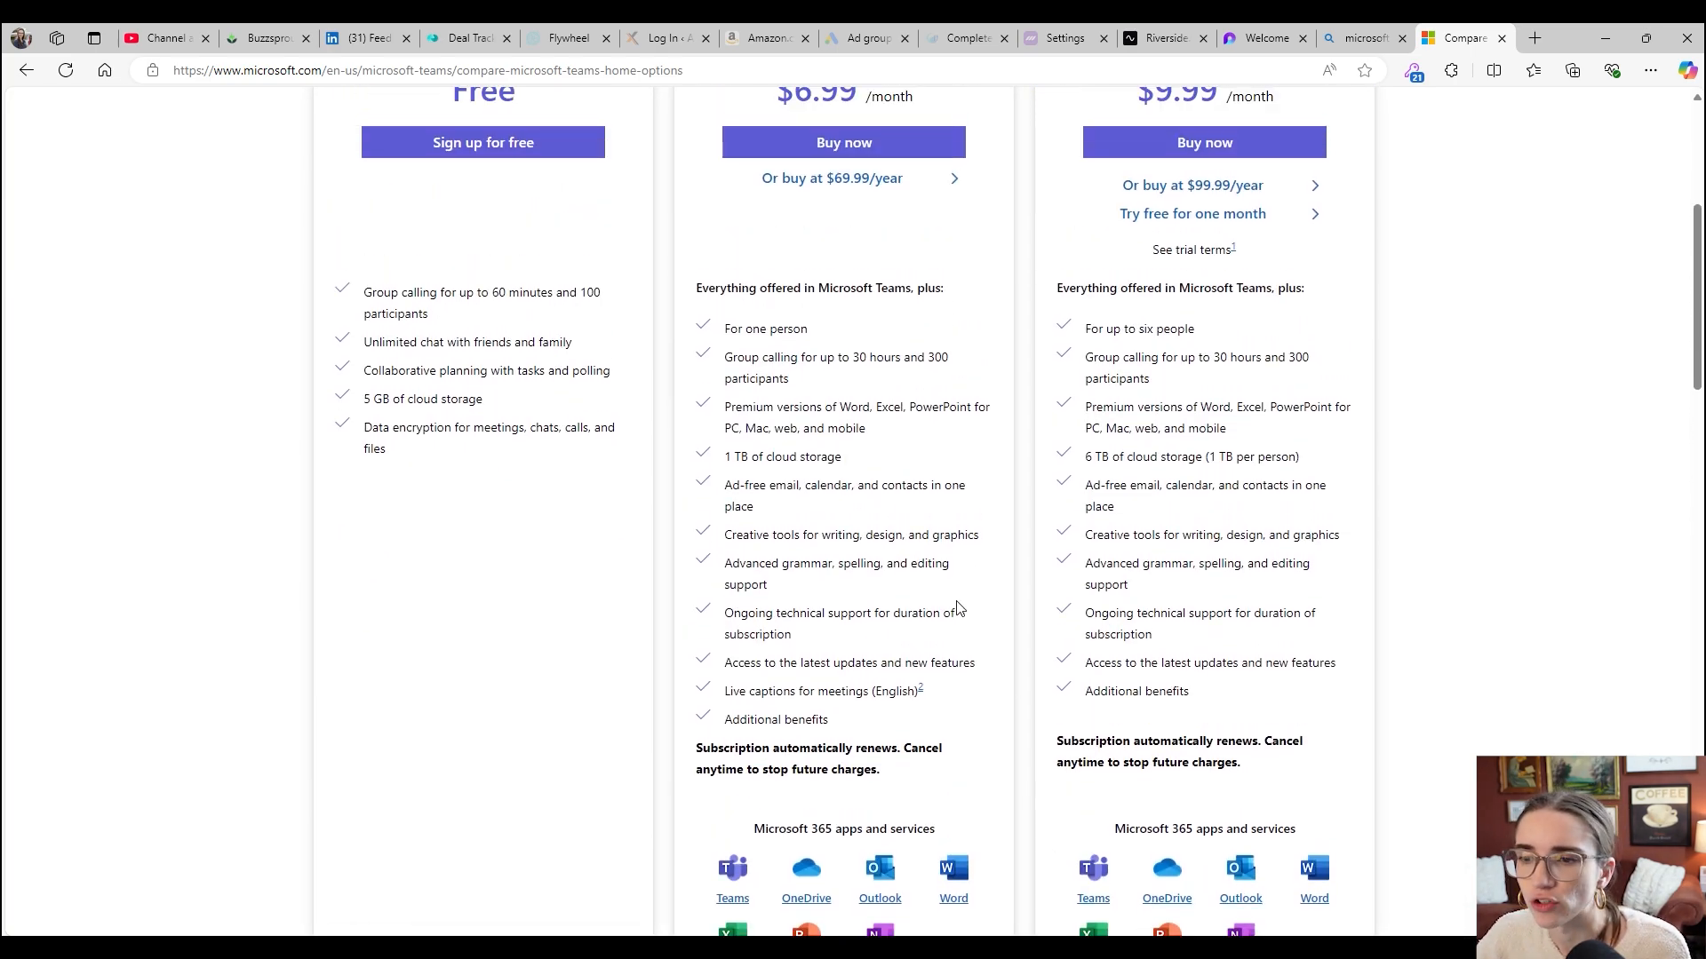
mouse_move(979, 205)
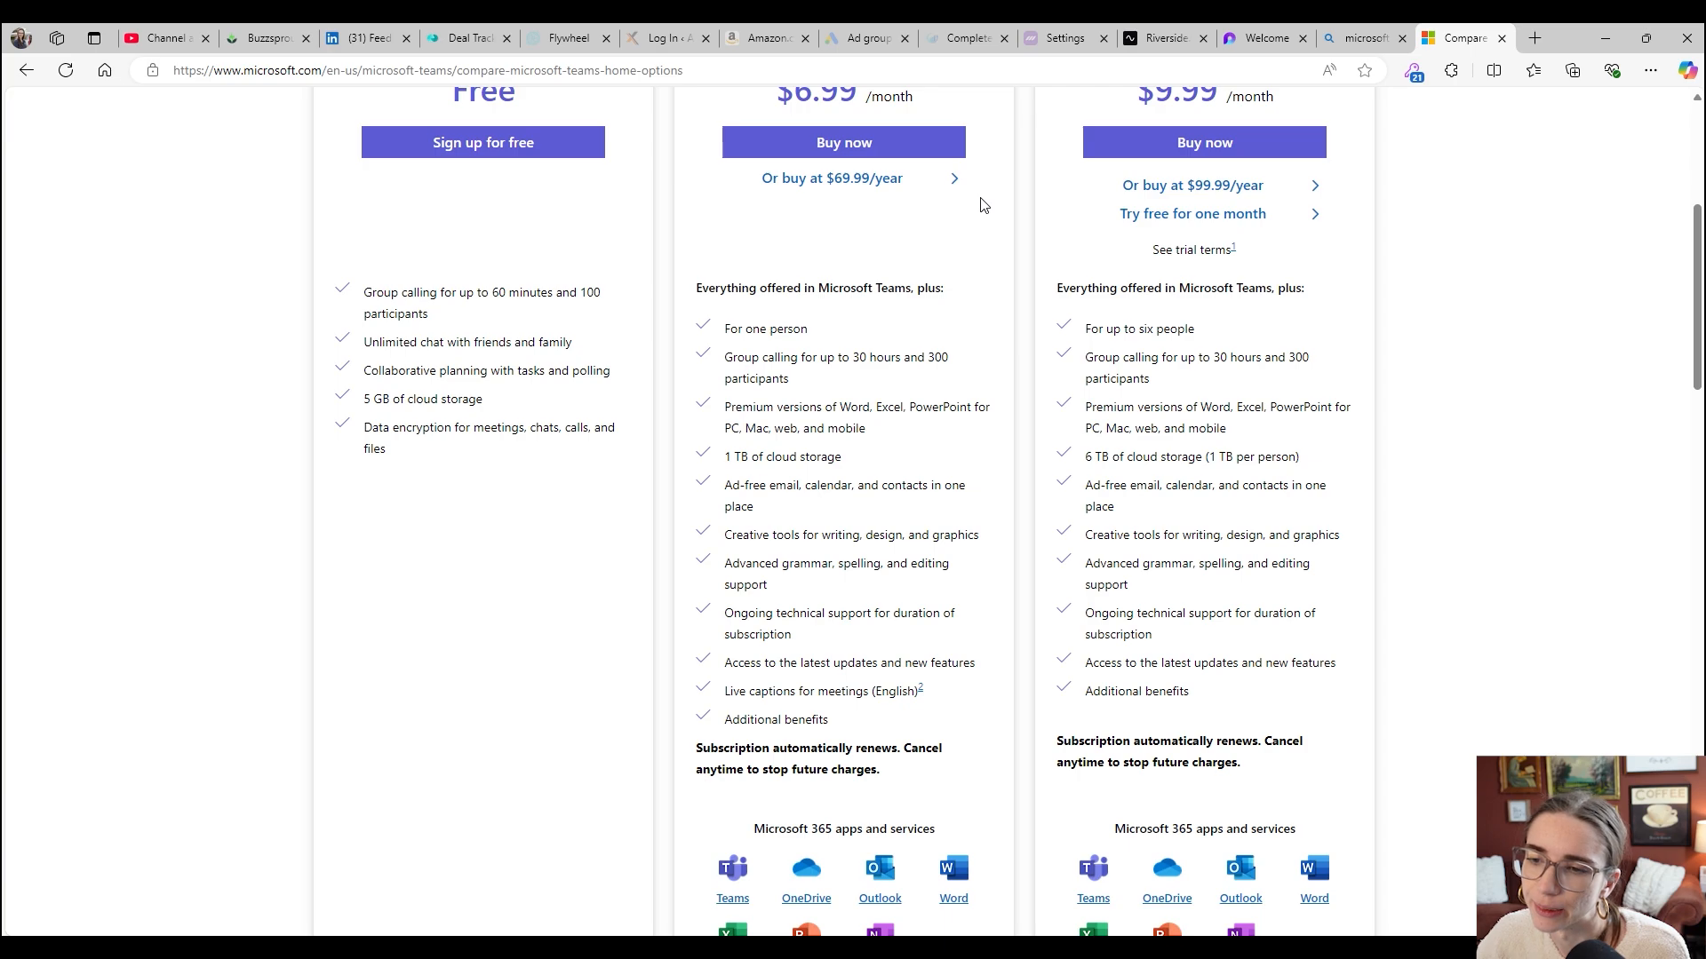
scroll(up, 3)
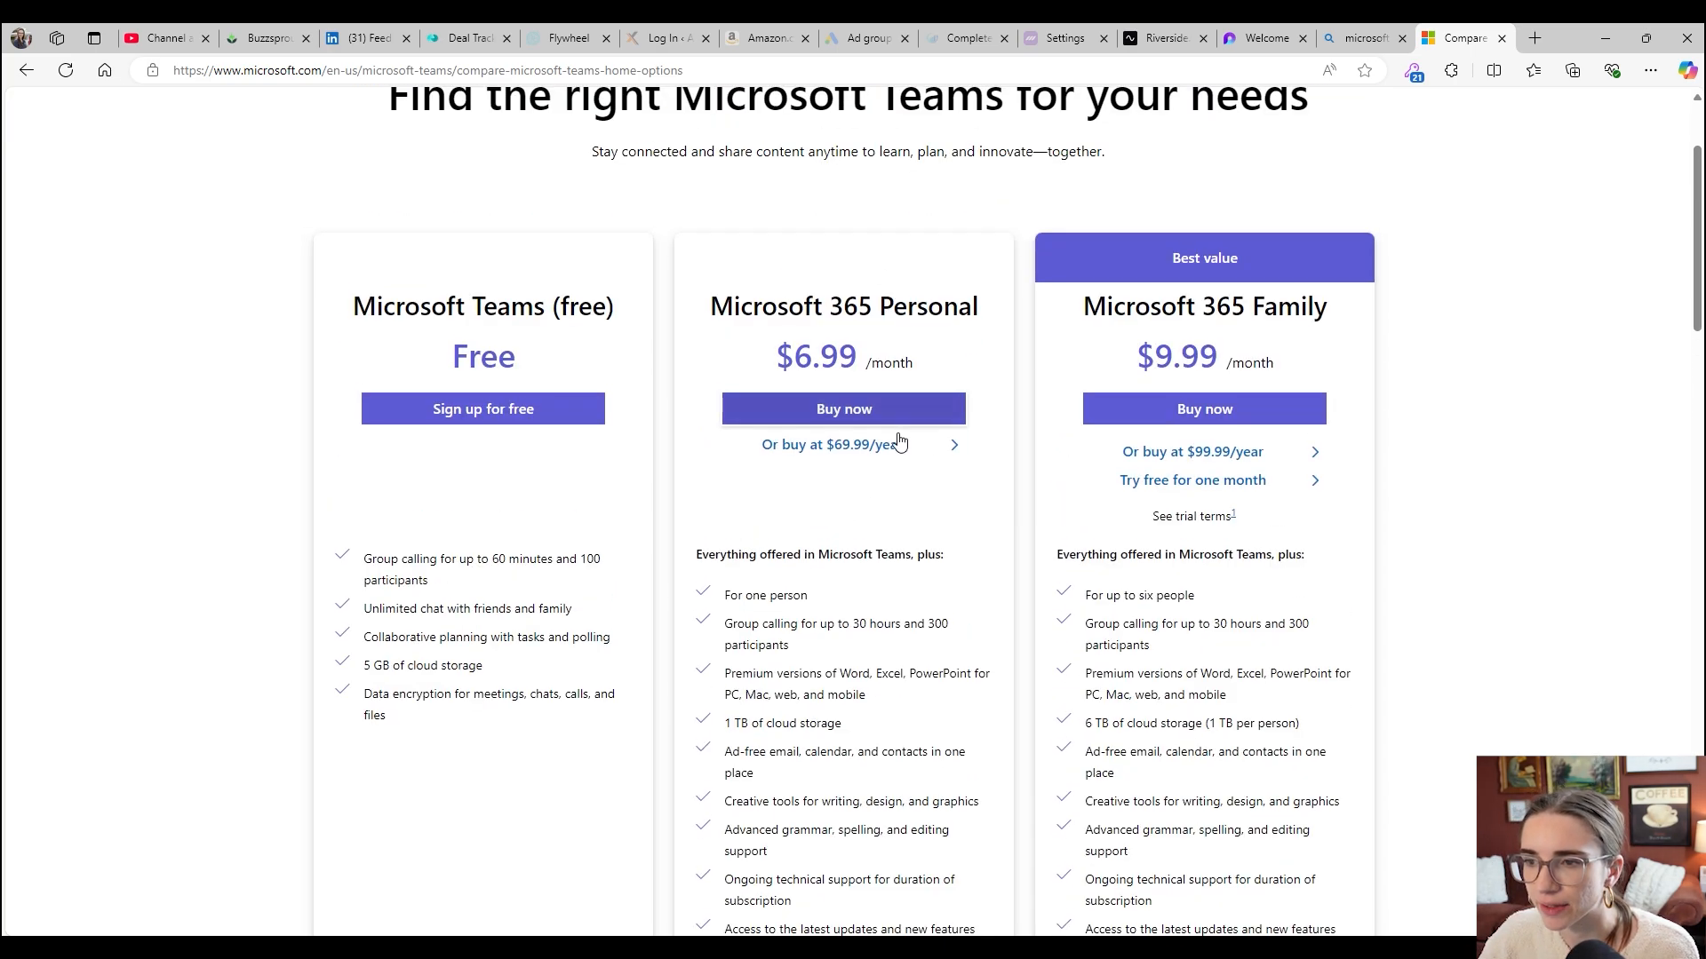
scroll(down, 3)
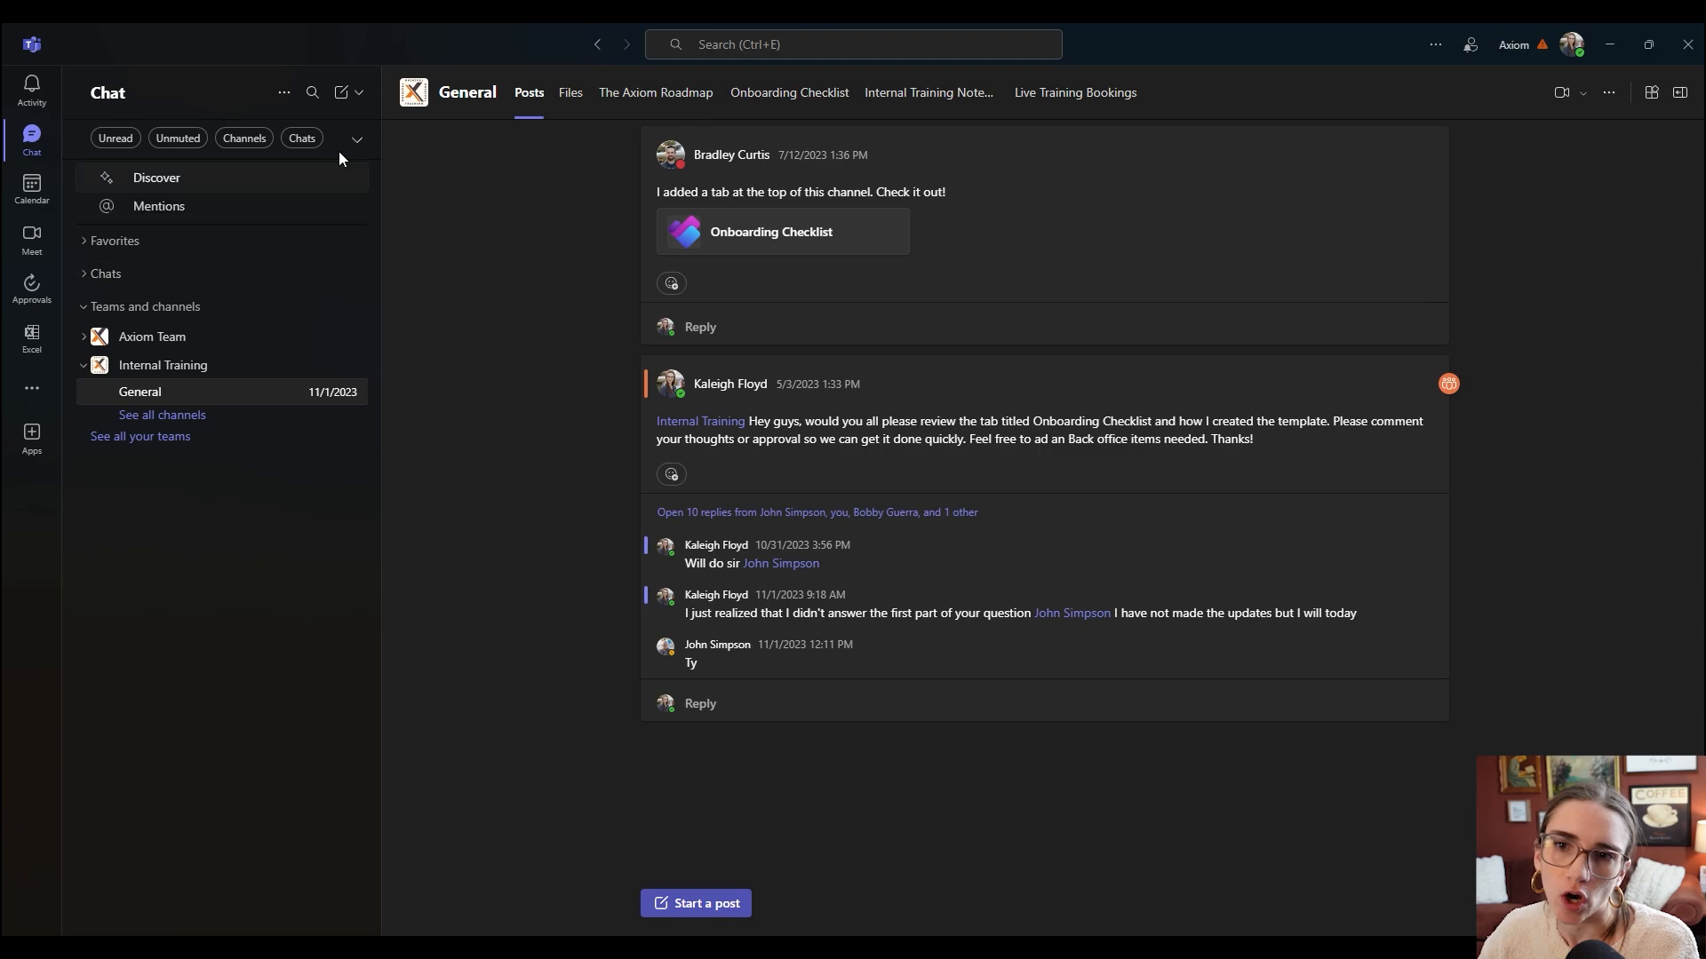
mouse_move(341, 93)
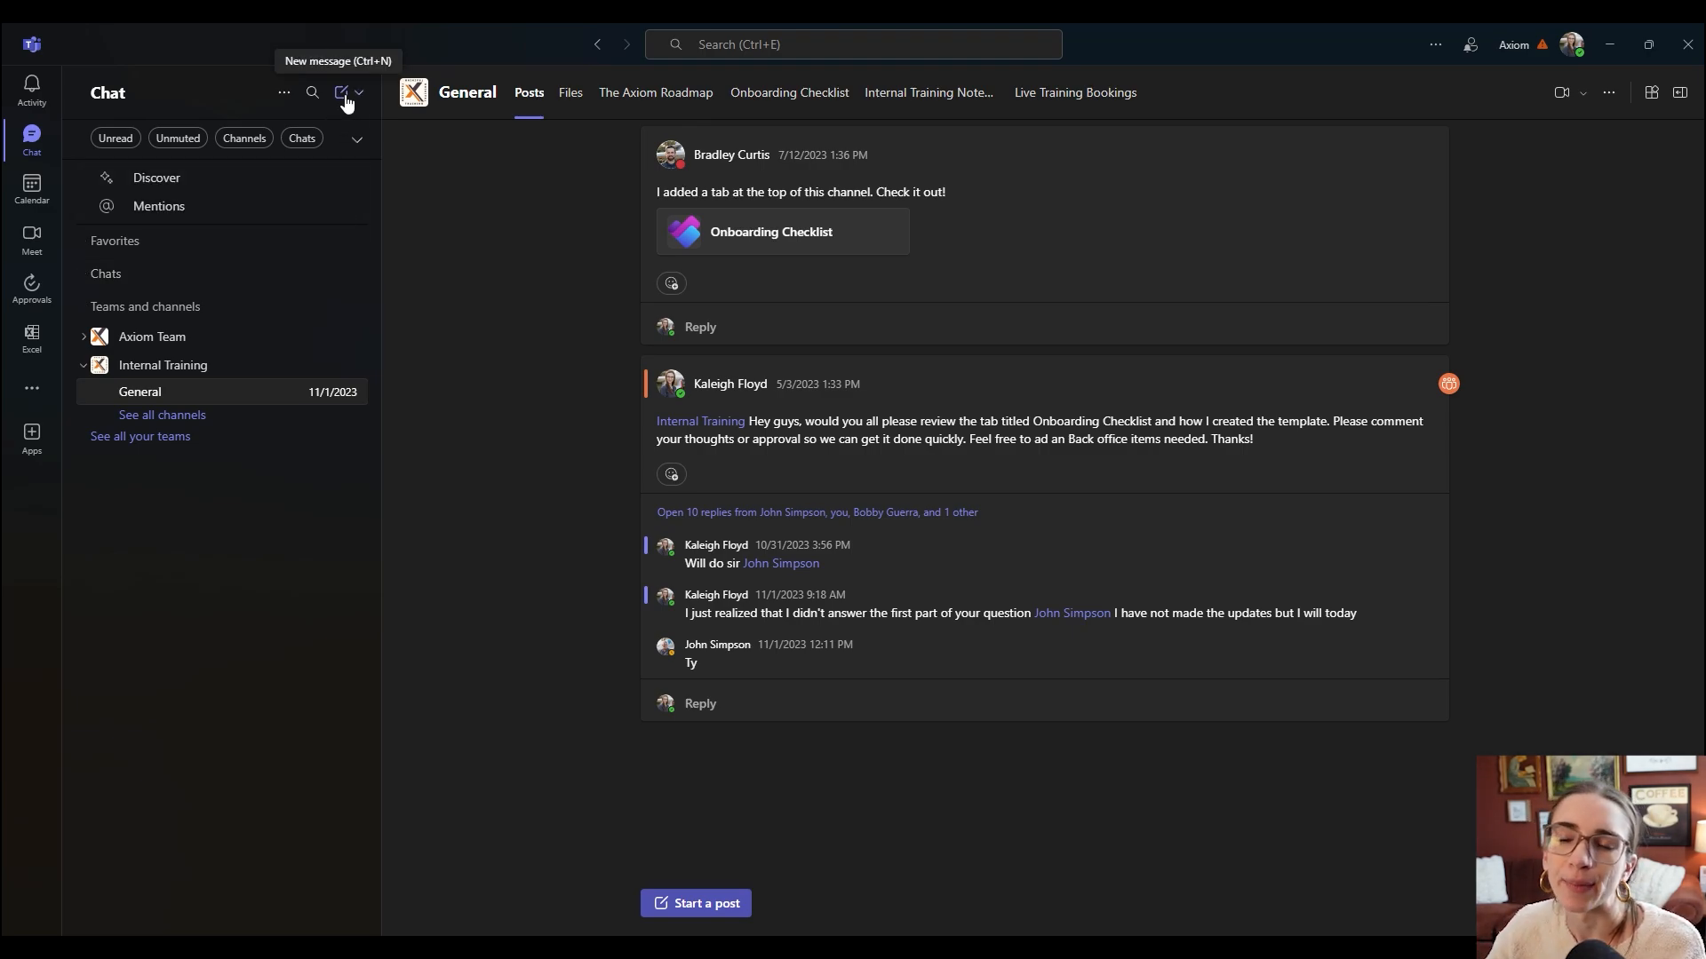
click(341, 92)
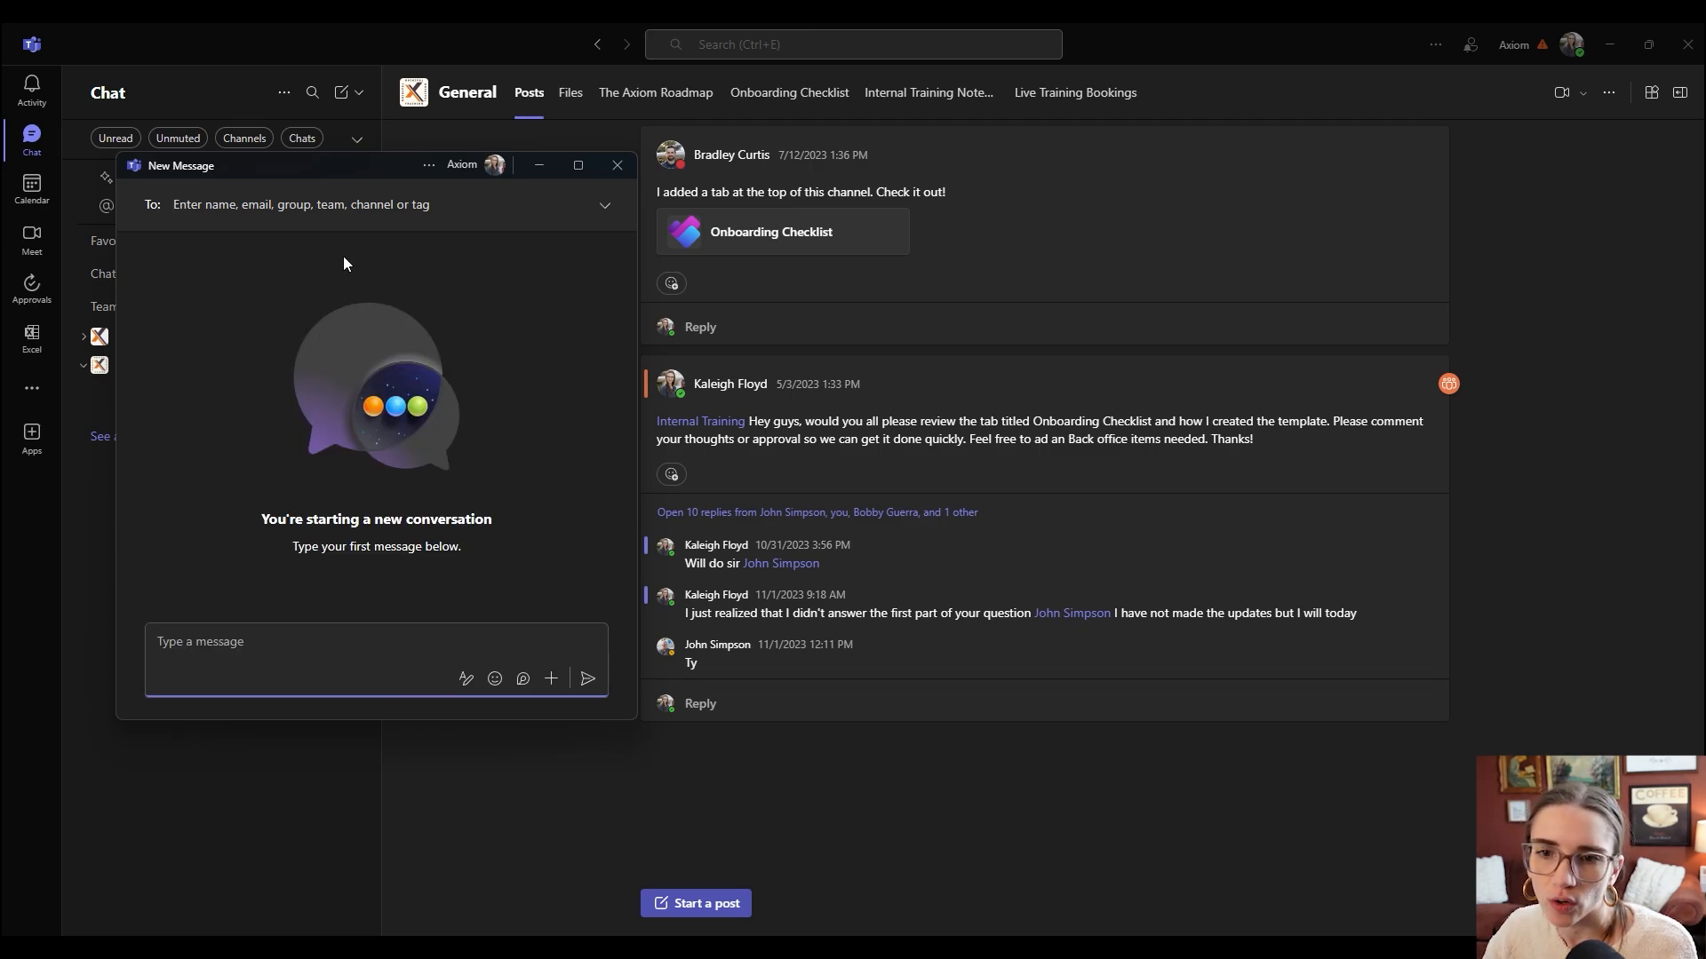
text(j)
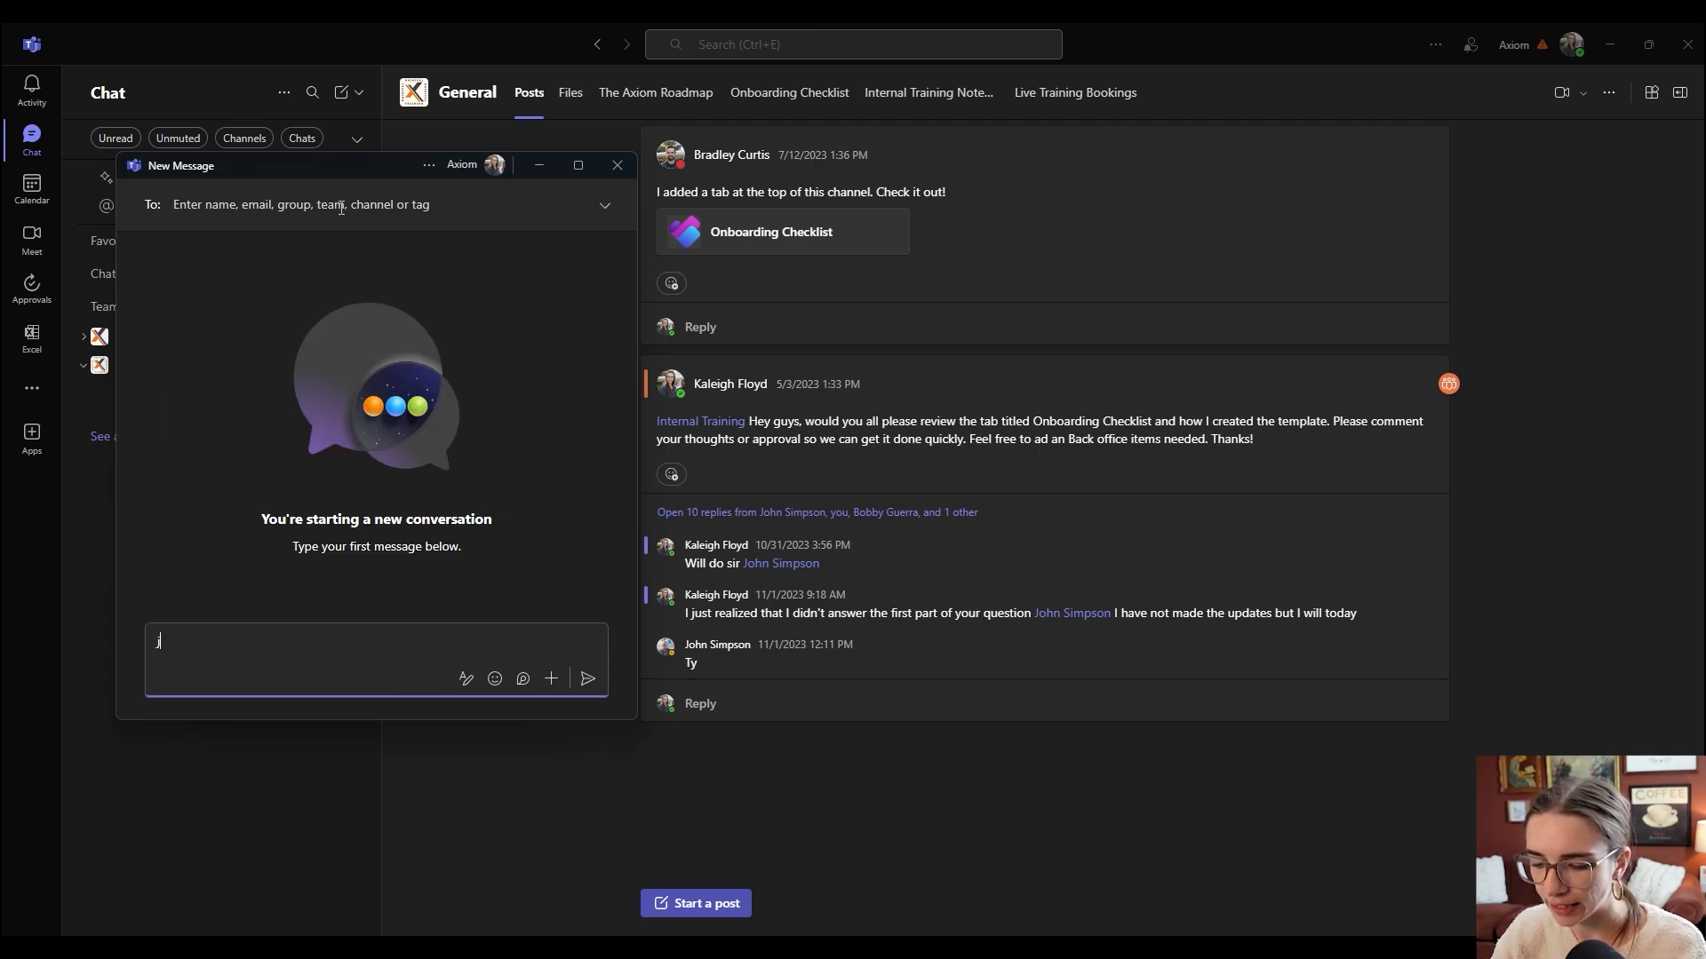
text(jac)
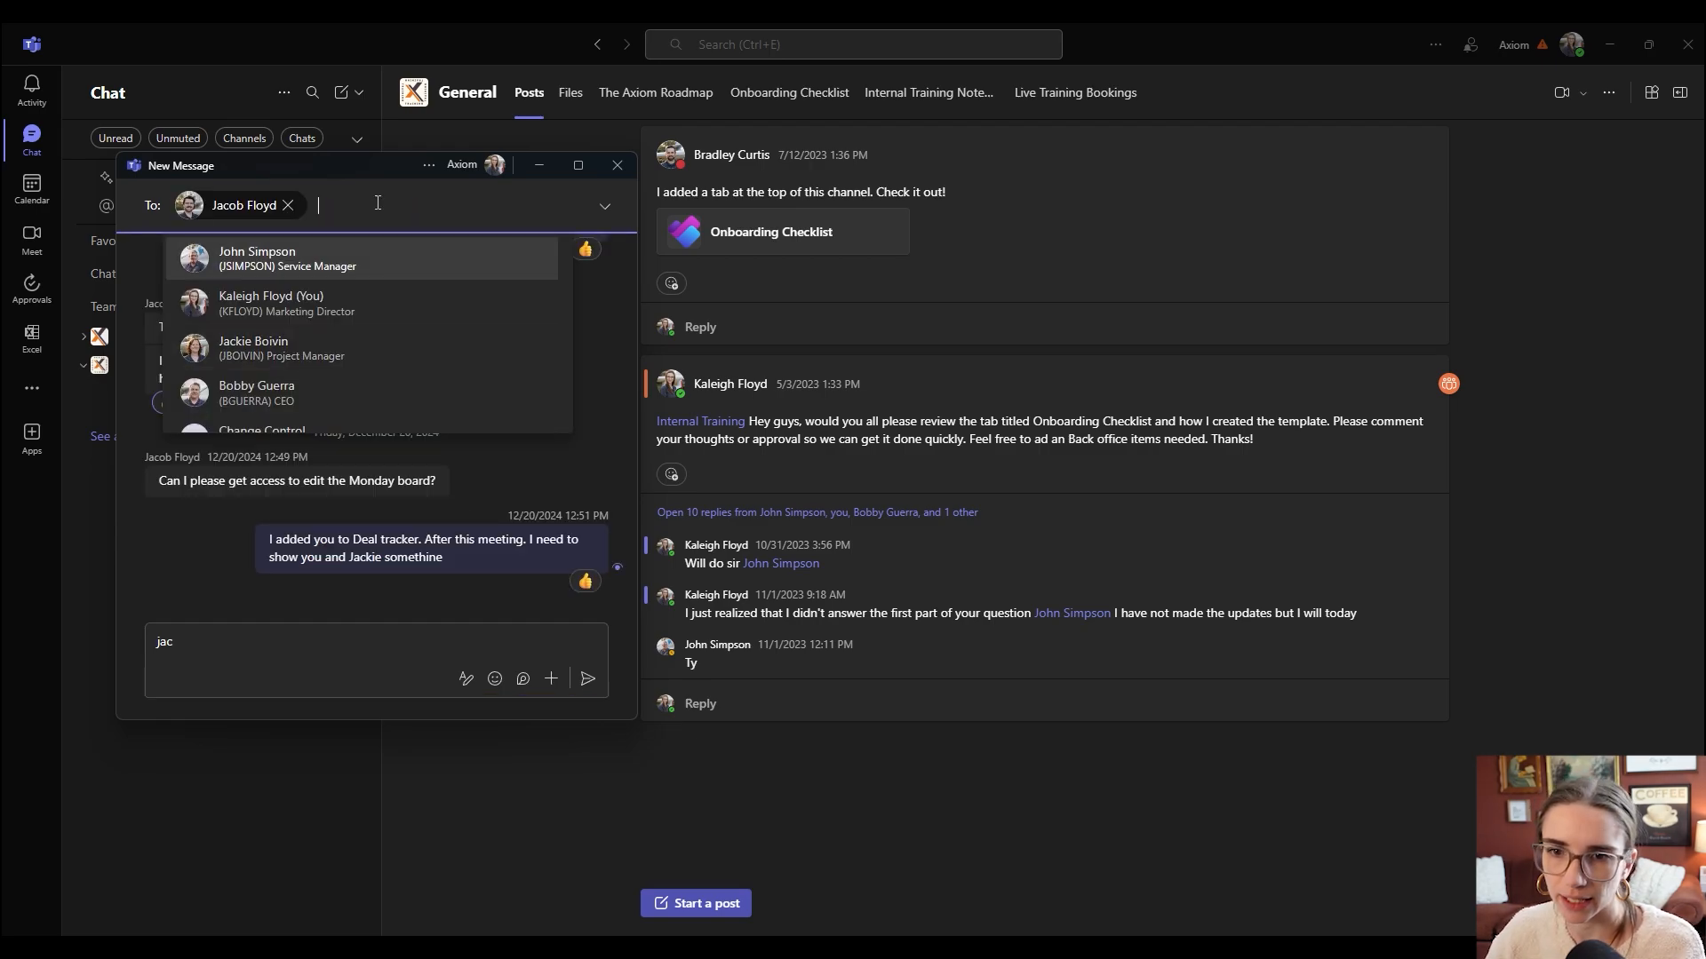
text(bo)
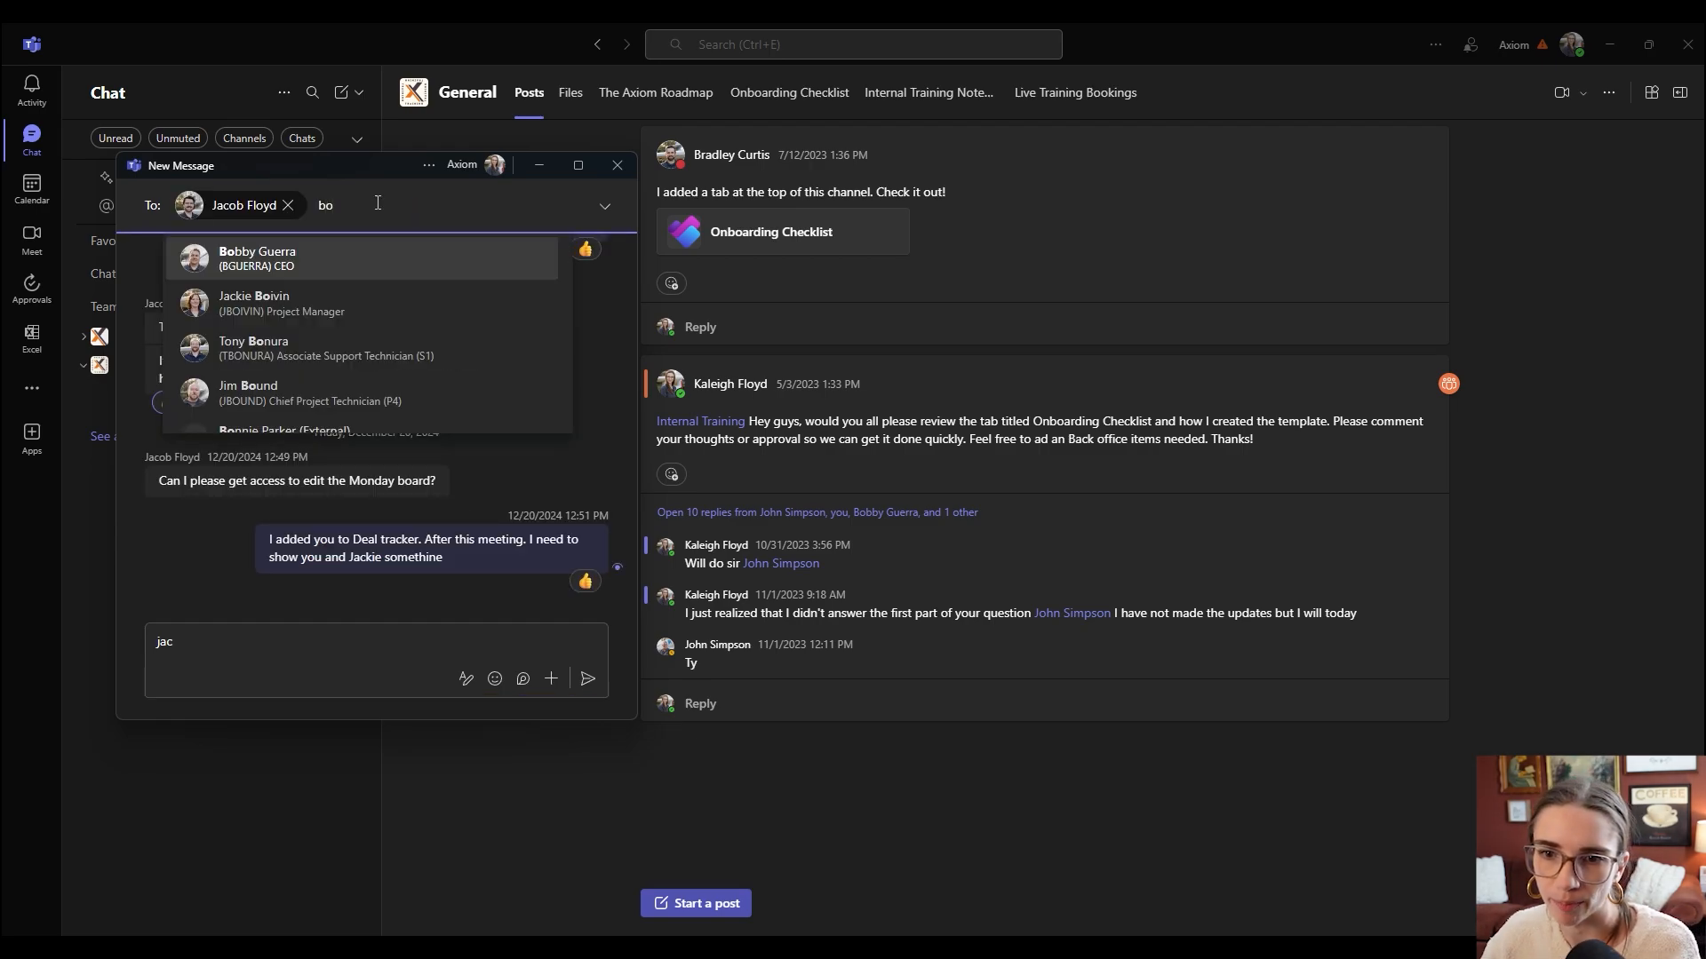
click(256, 257)
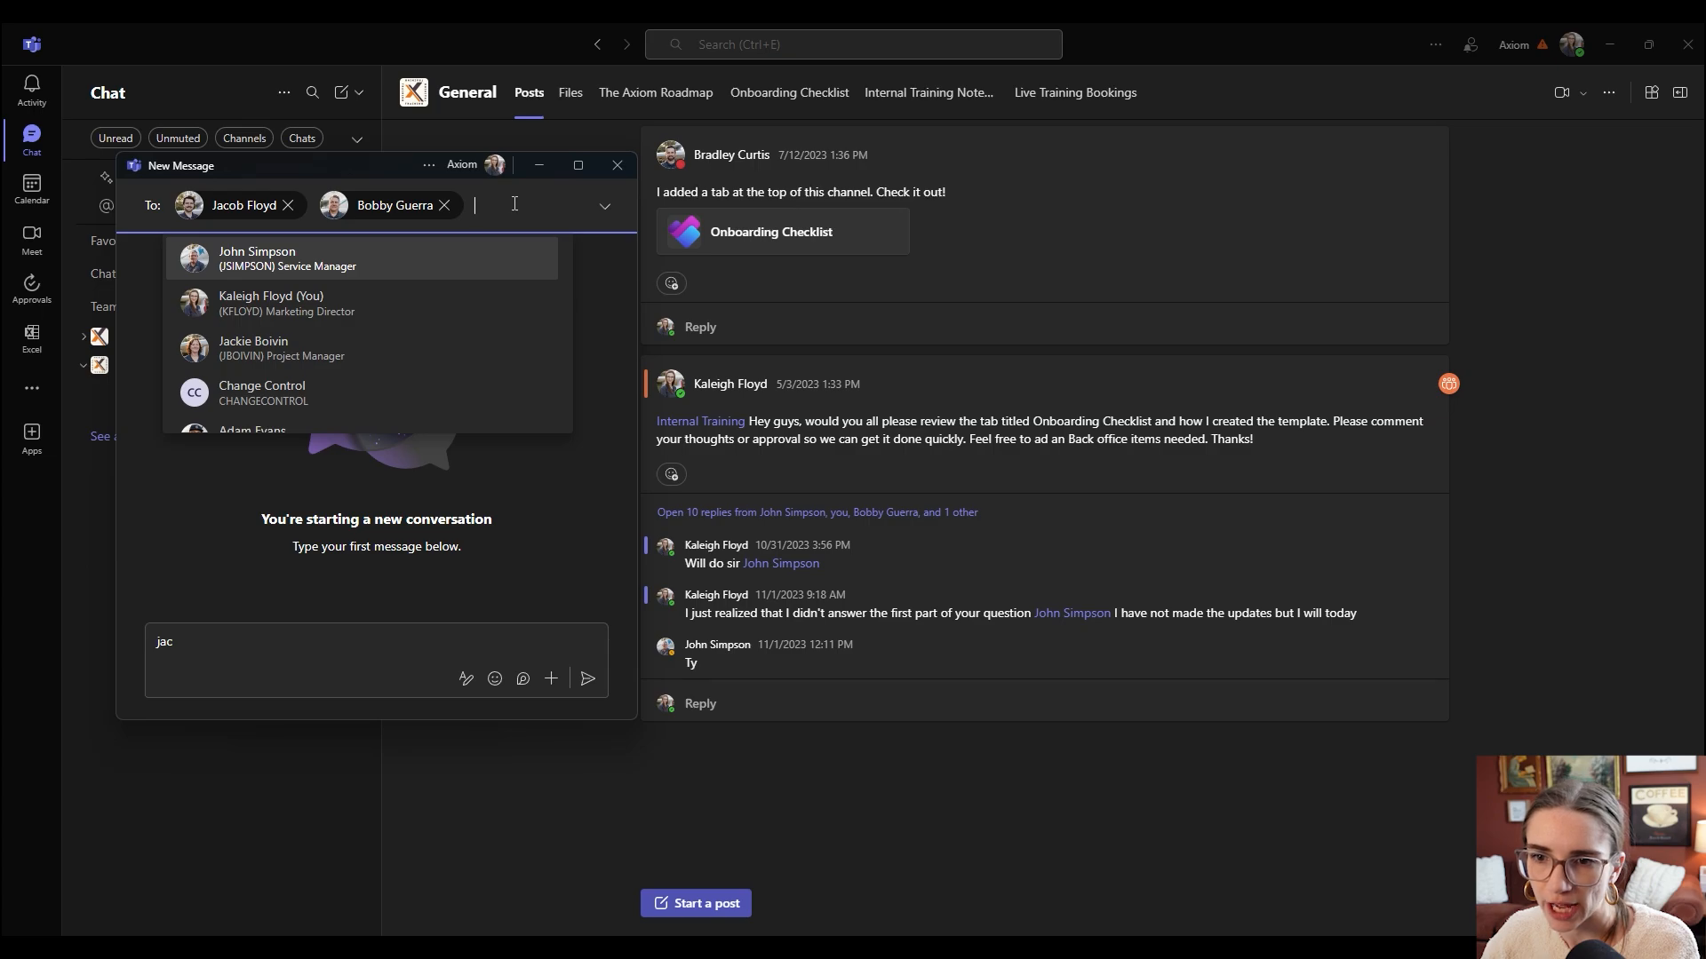
click(605, 205)
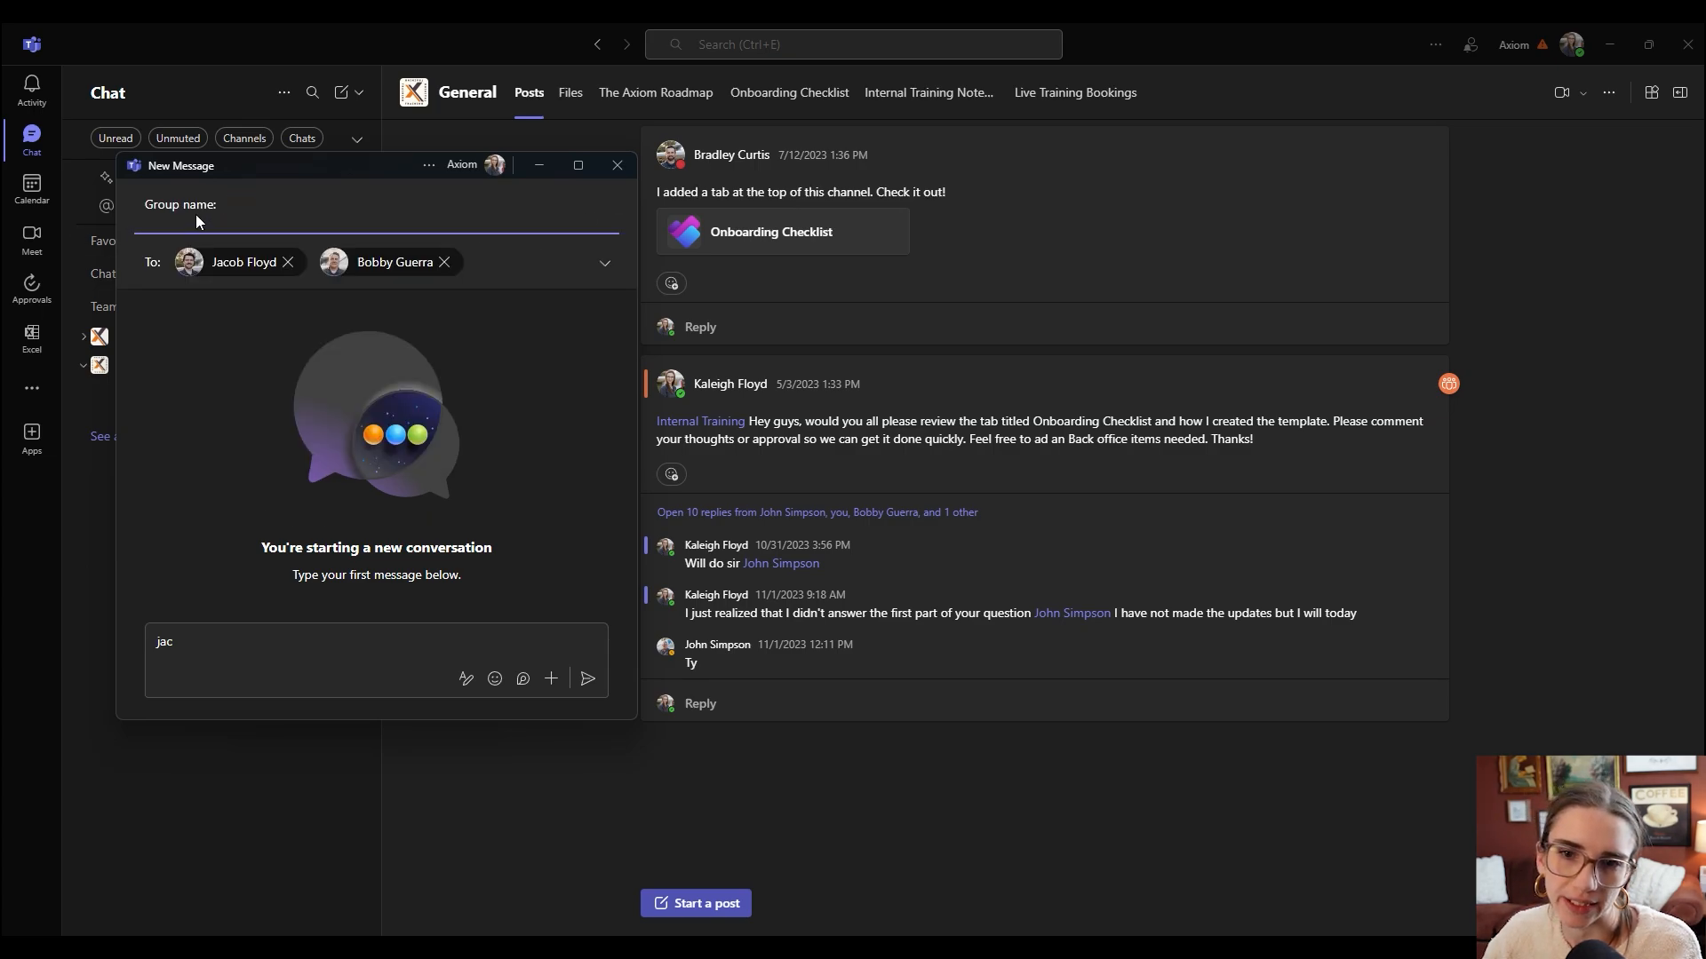
mouse_move(483, 320)
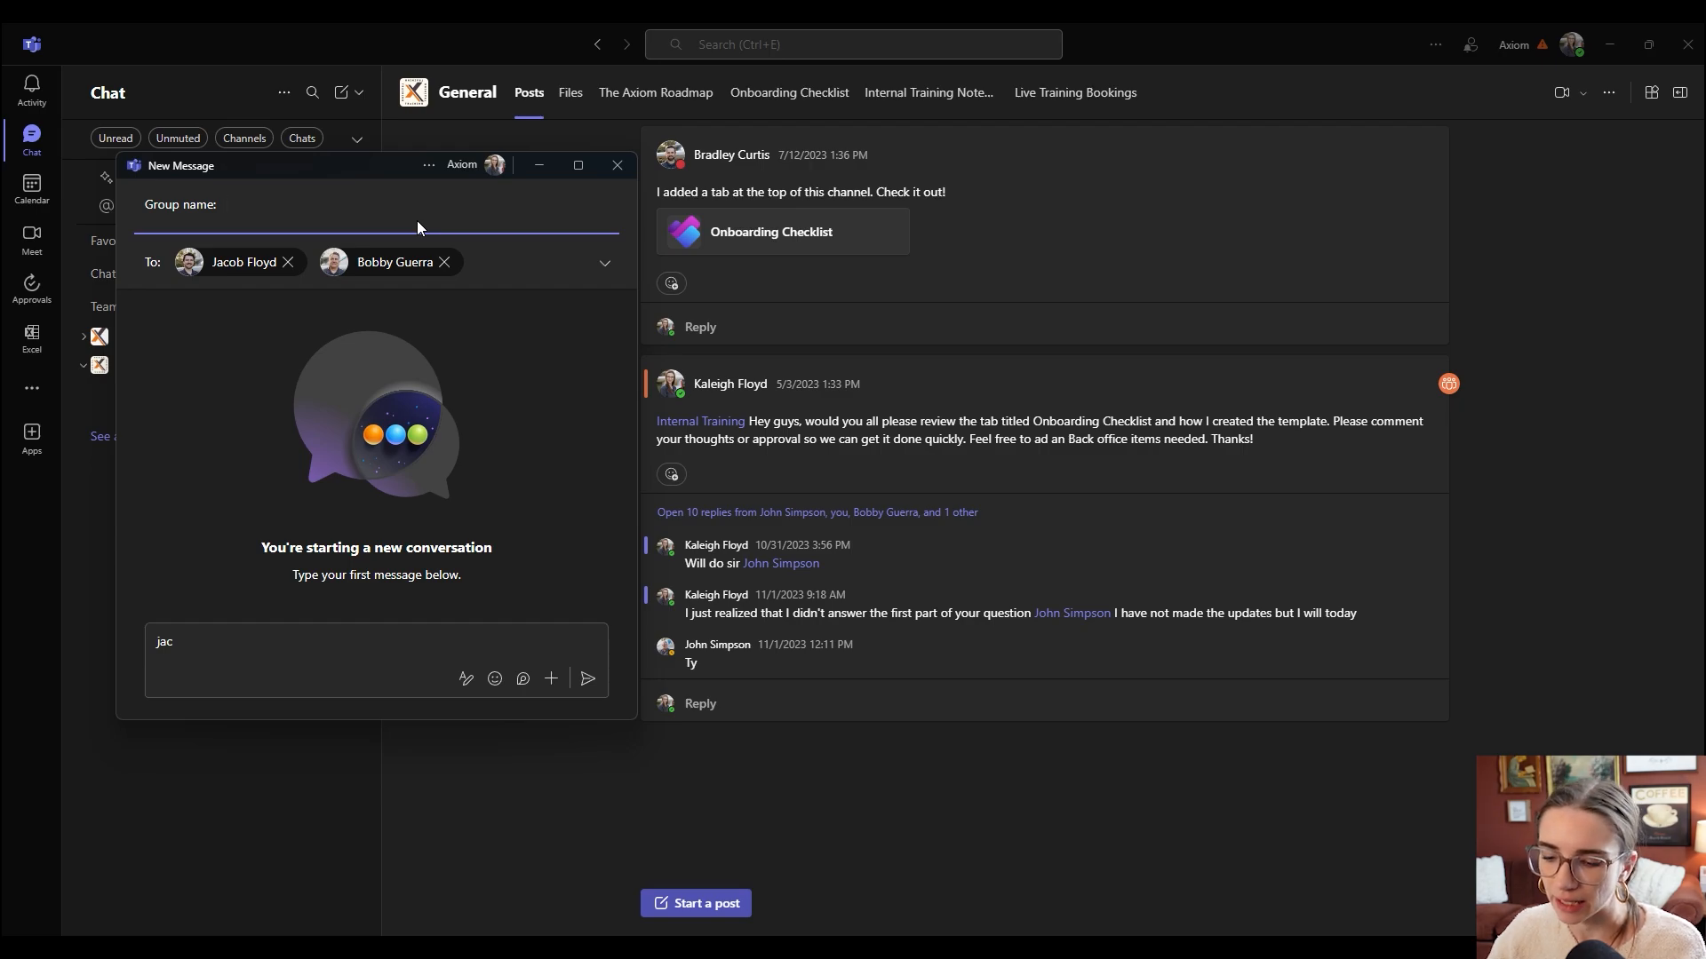
text(Test)
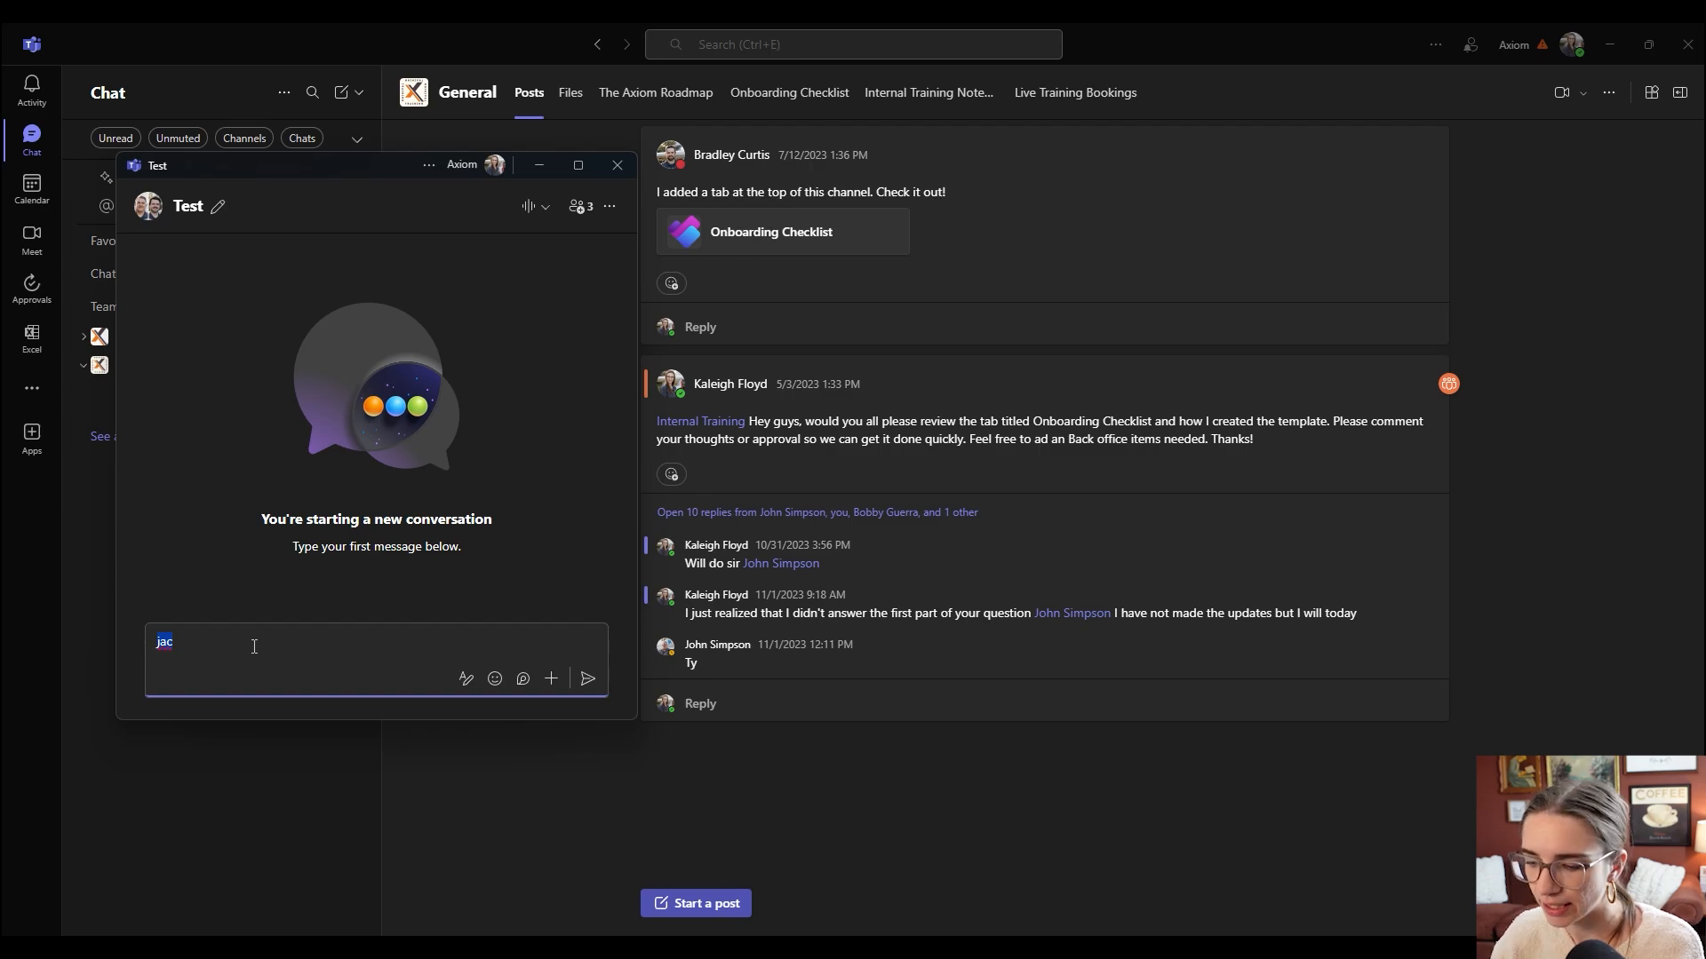
Step: Send the message "This is a test for youtube." to the Test group
key(Backspace)
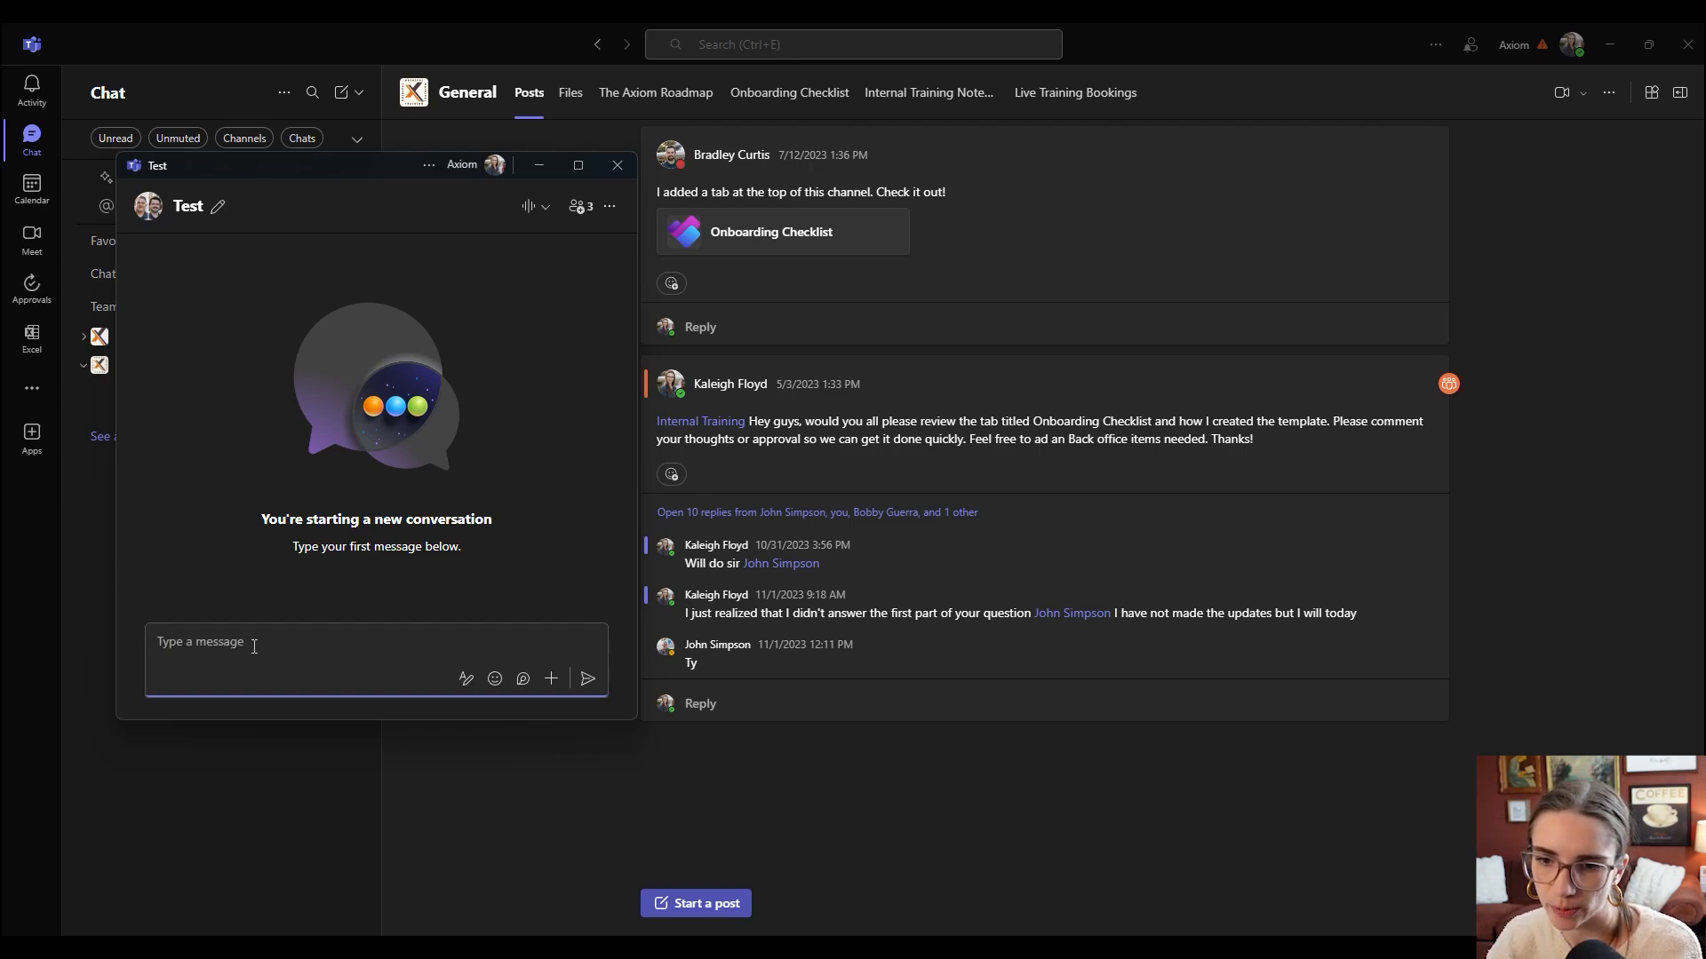
text(This is a test for youtube.)
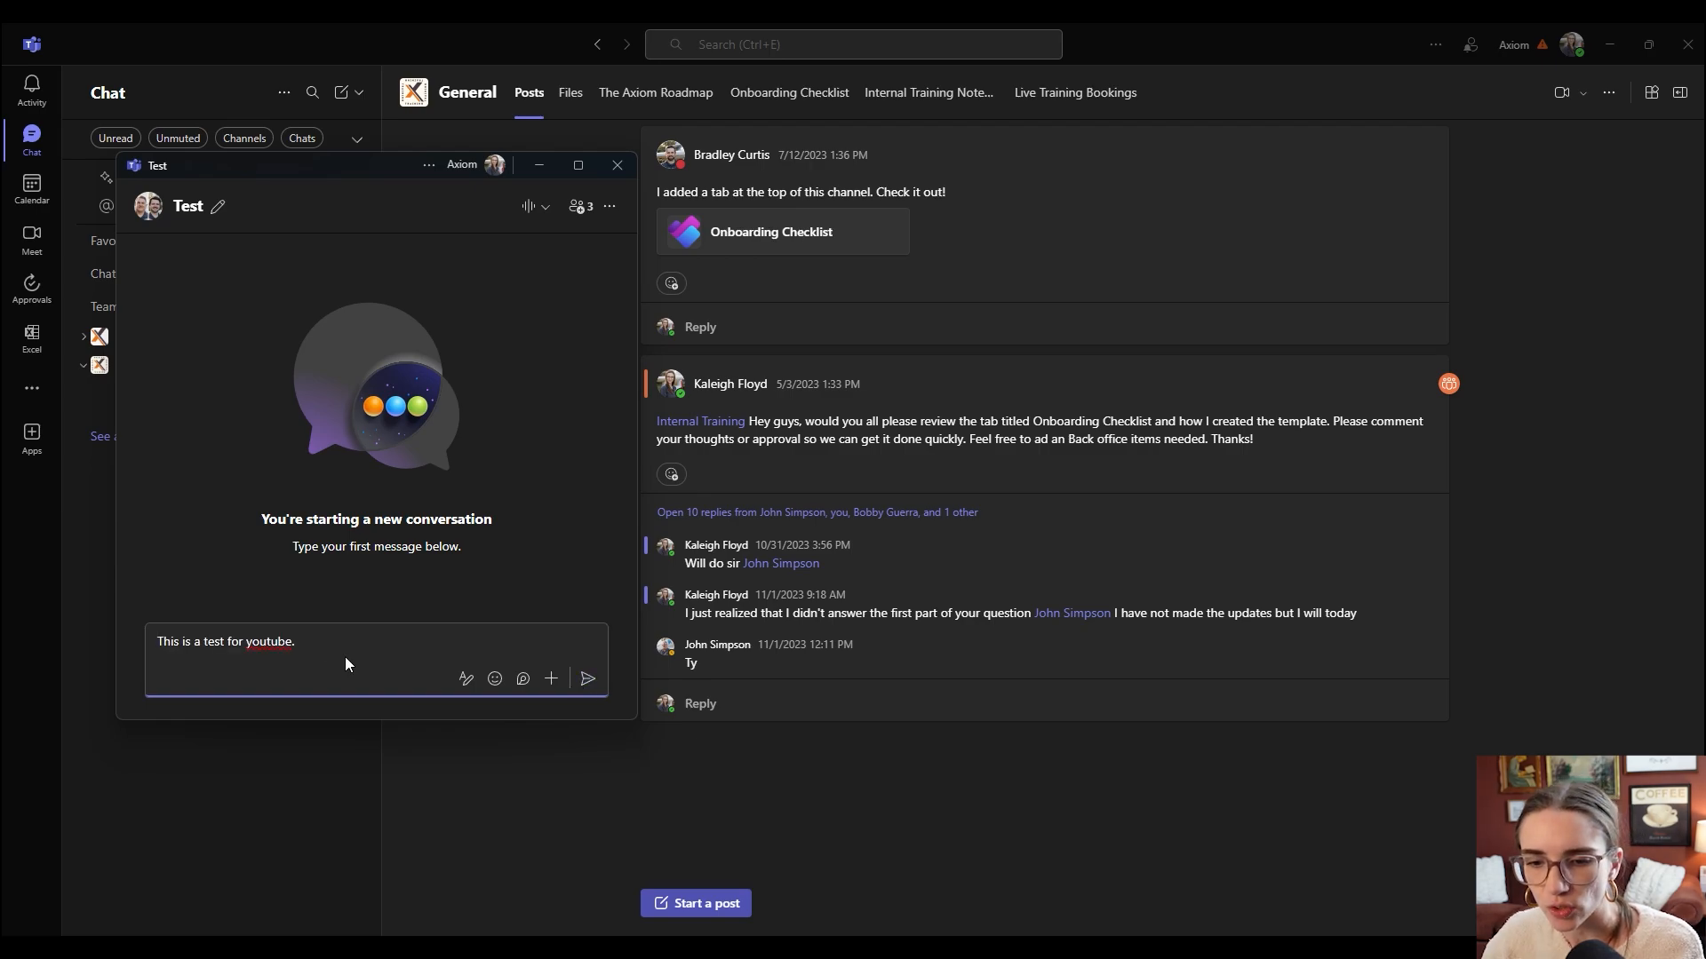
mouse_move(588, 679)
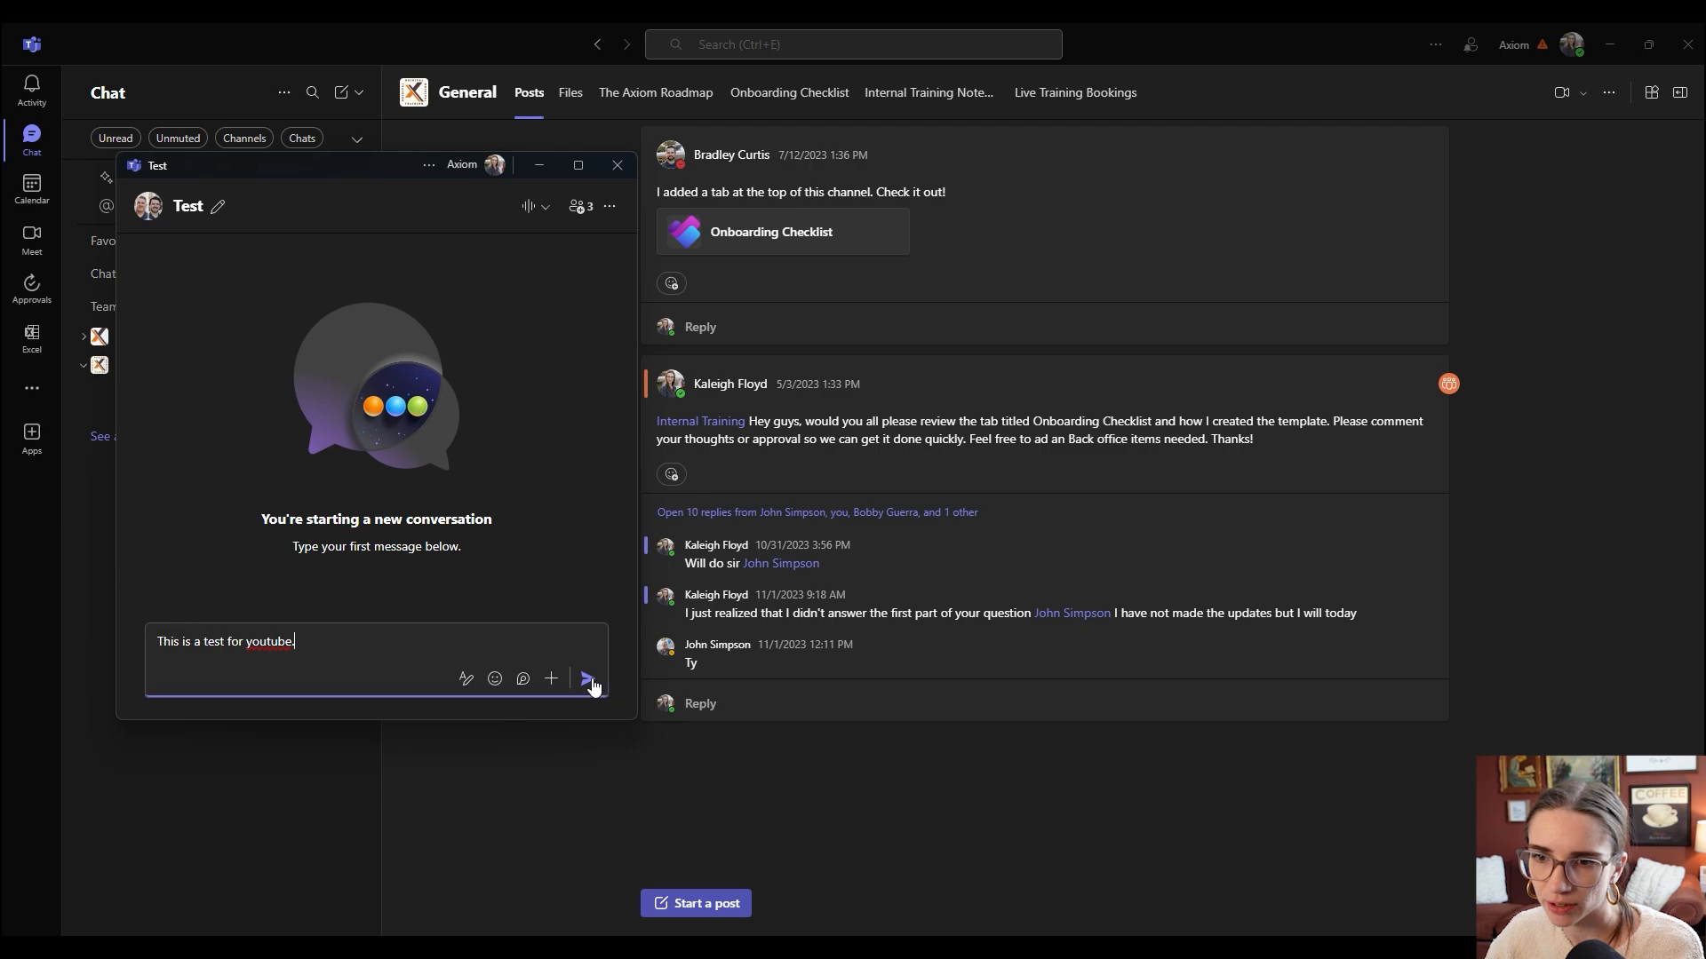
click(589, 679)
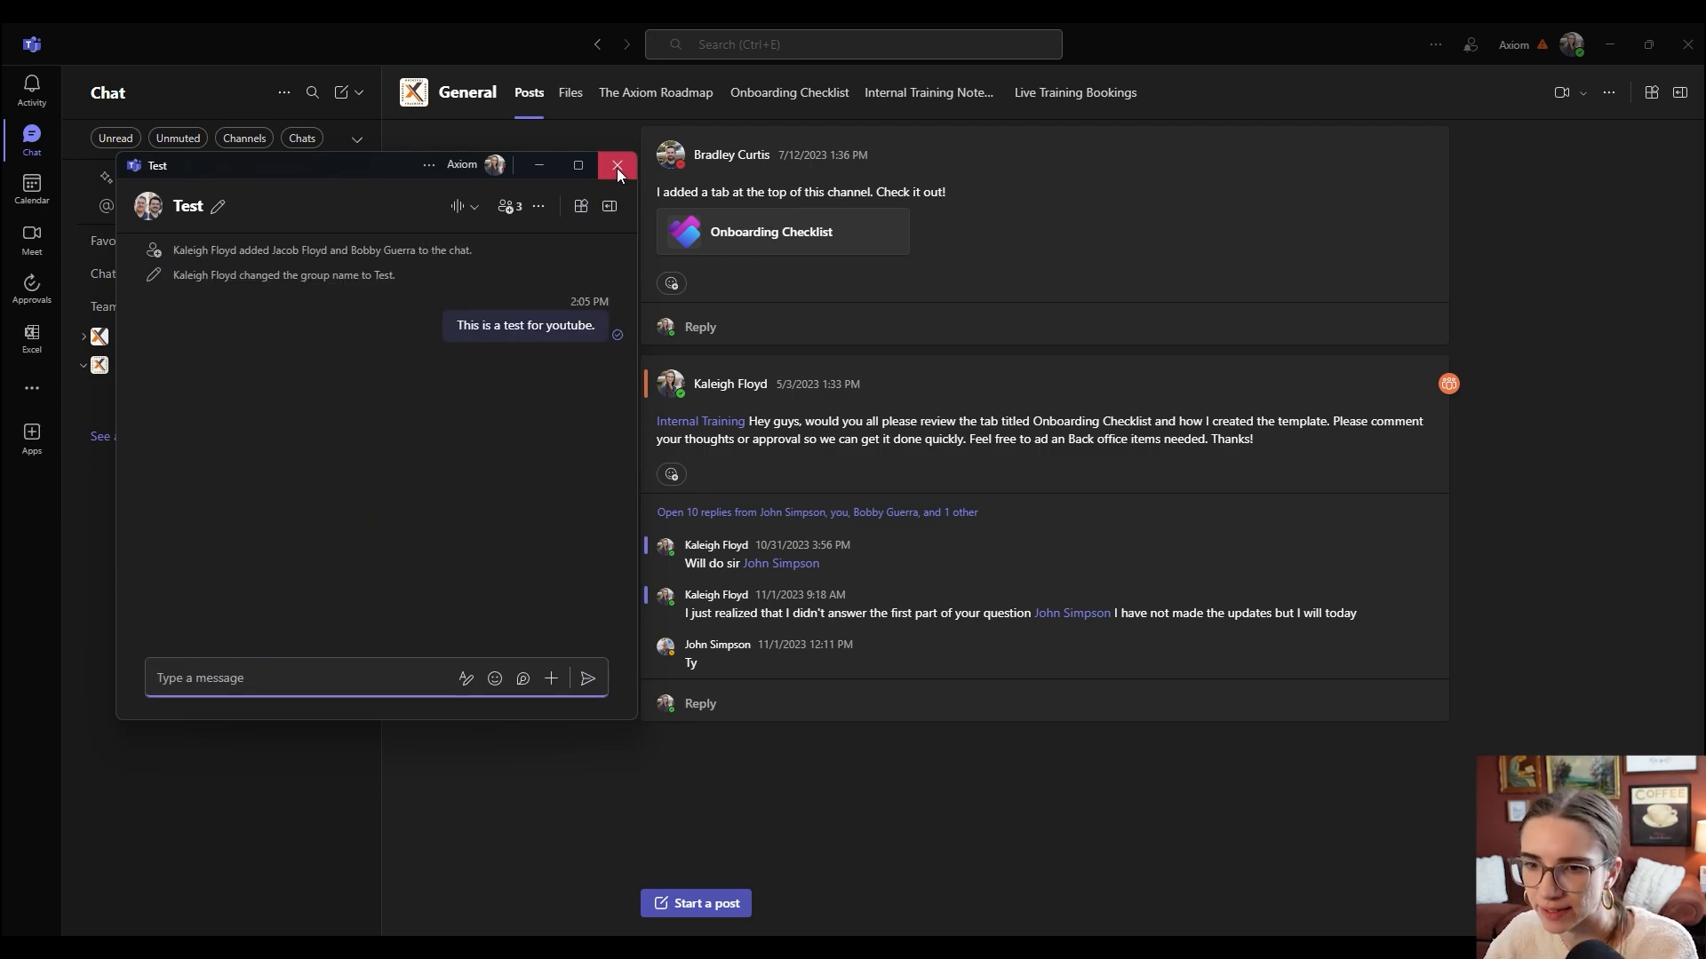
Step: Show the Test group chat in the main window with its participant list of Bobby, Jacob and Kaleigh
click(616, 163)
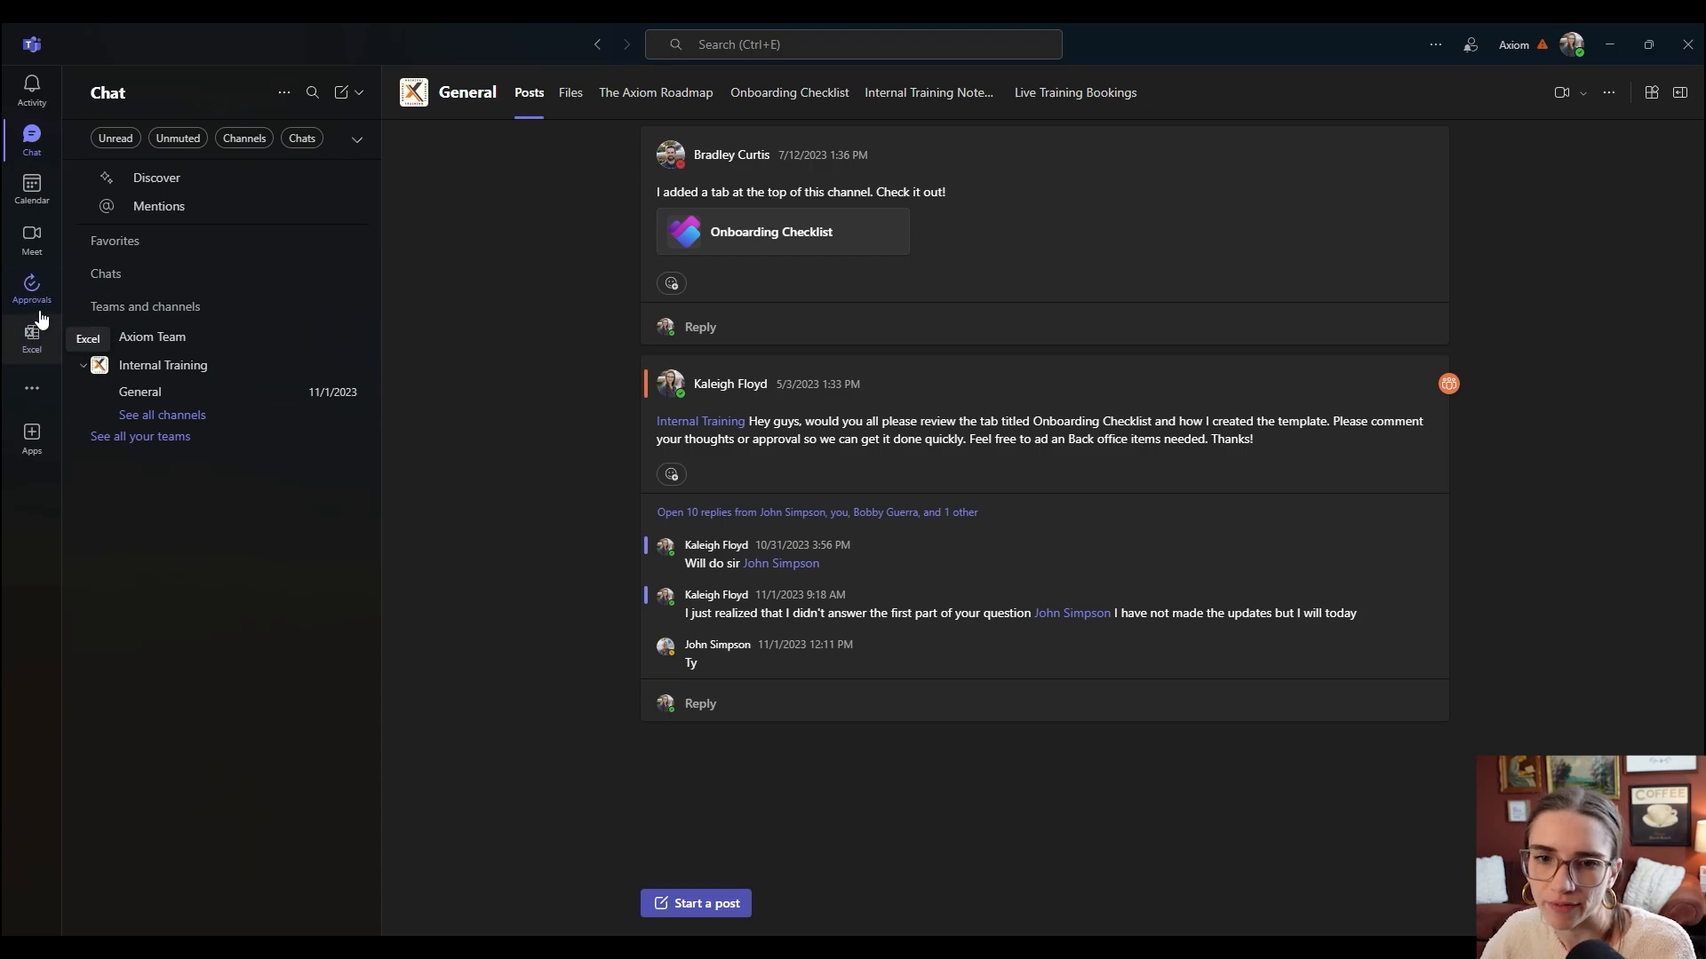
click(105, 274)
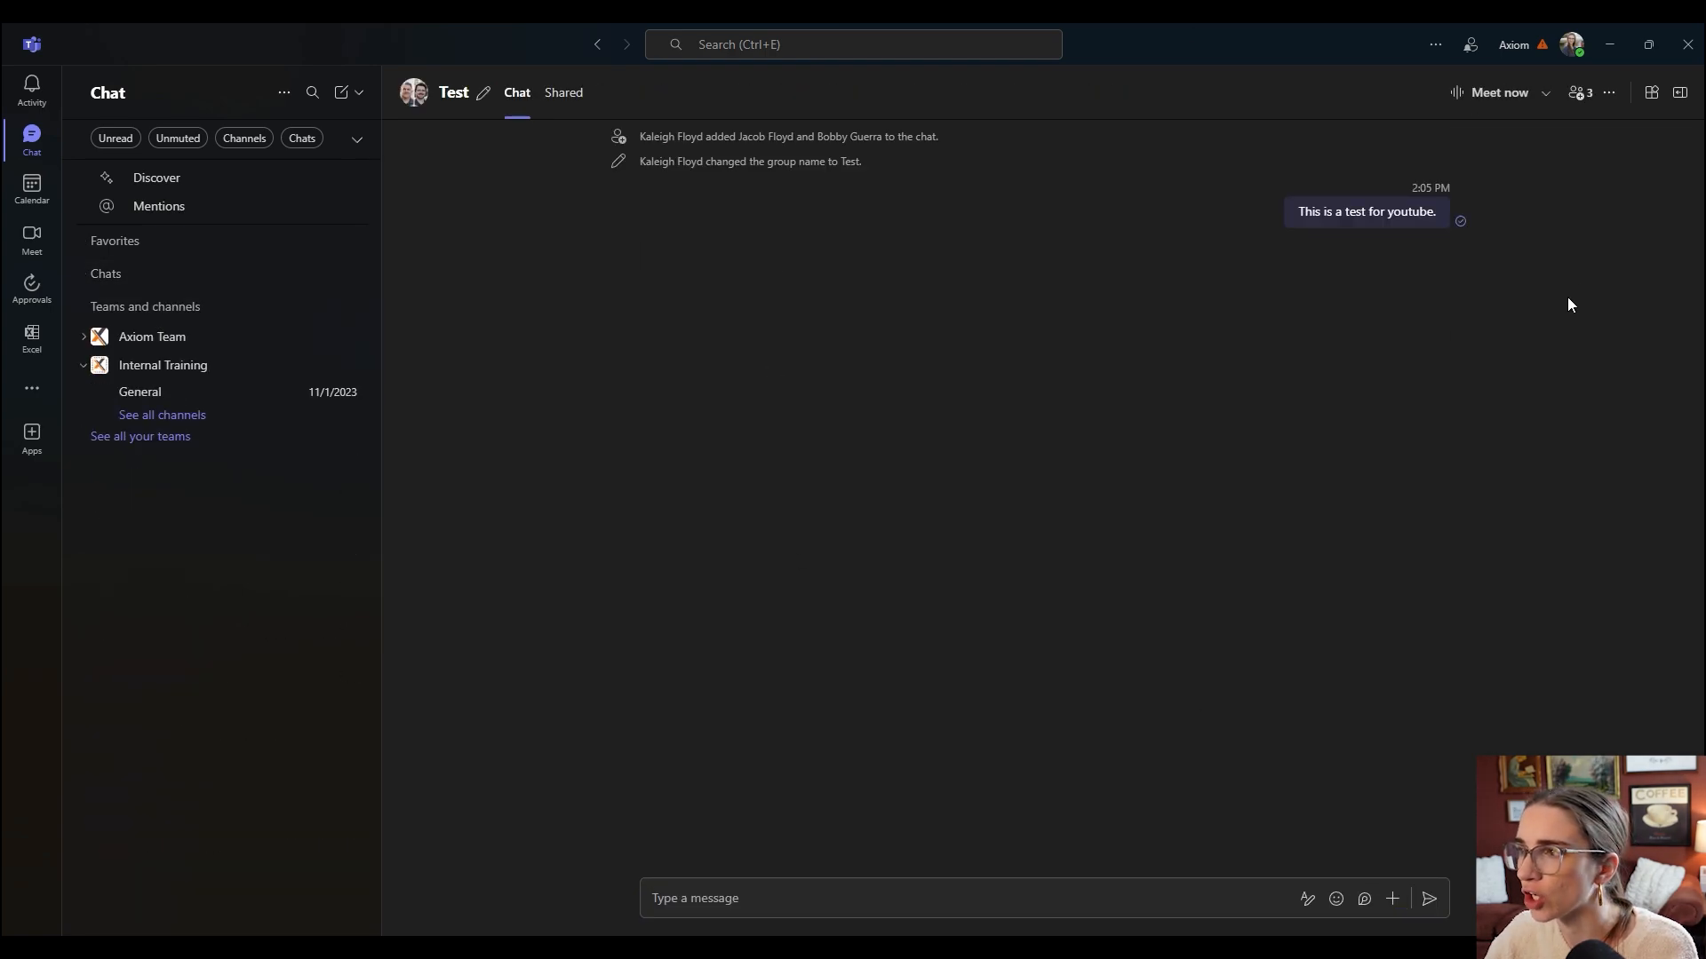
mouse_move(1500, 93)
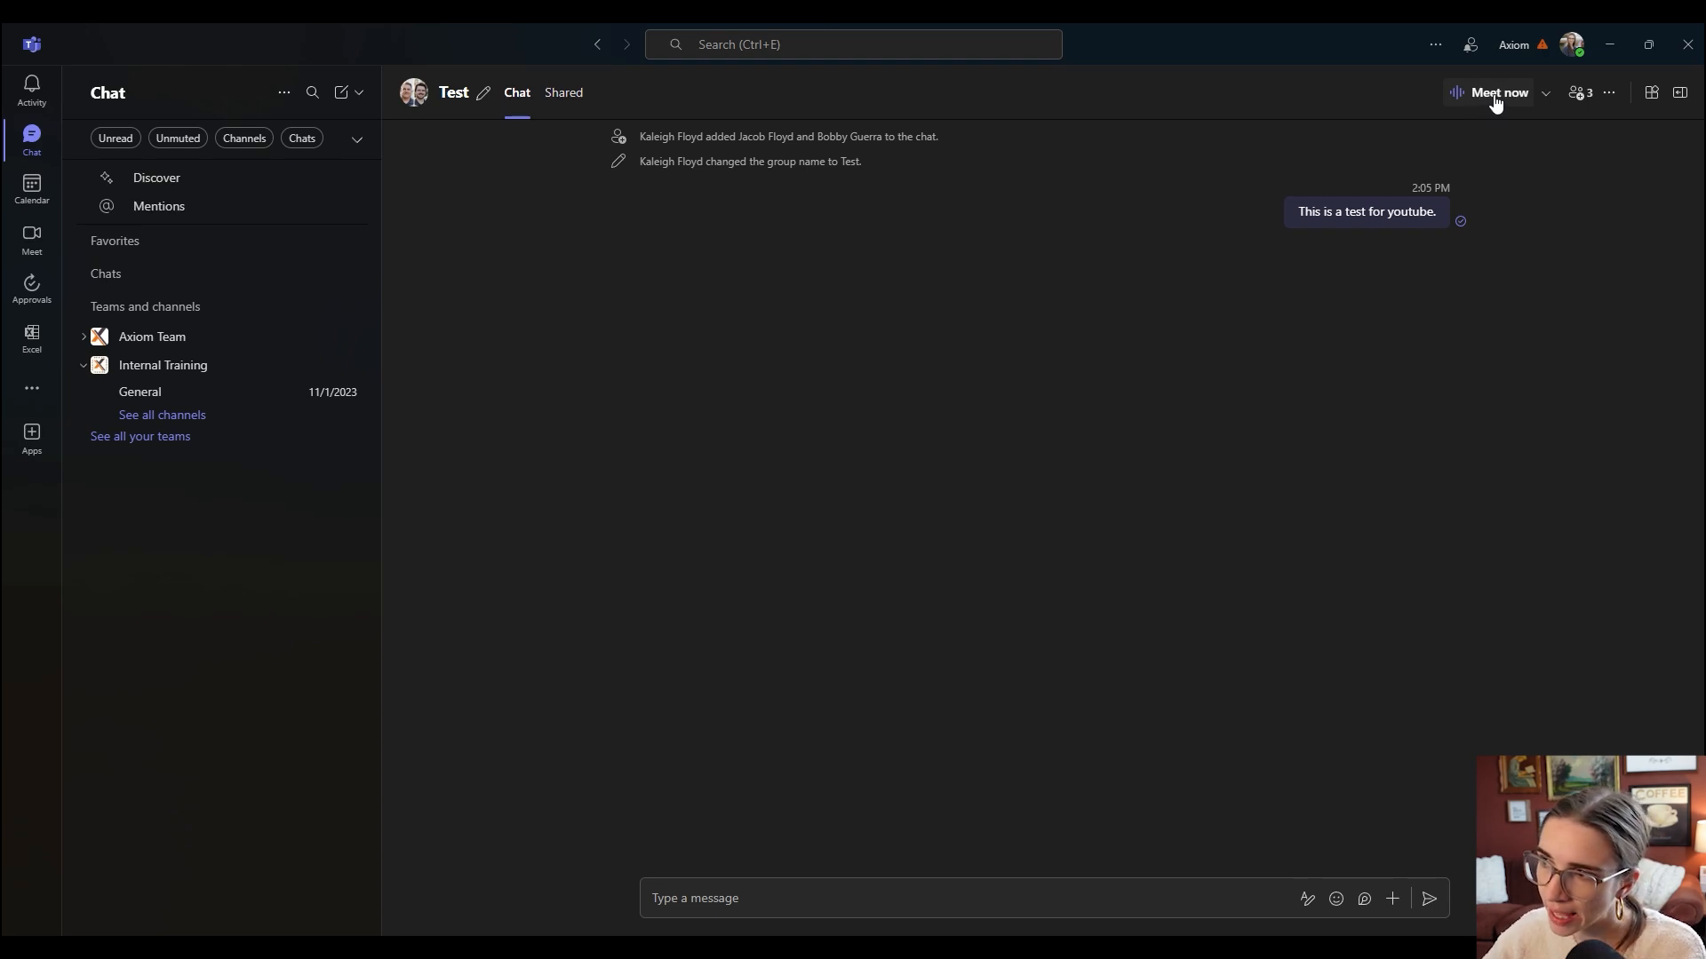
click(1580, 92)
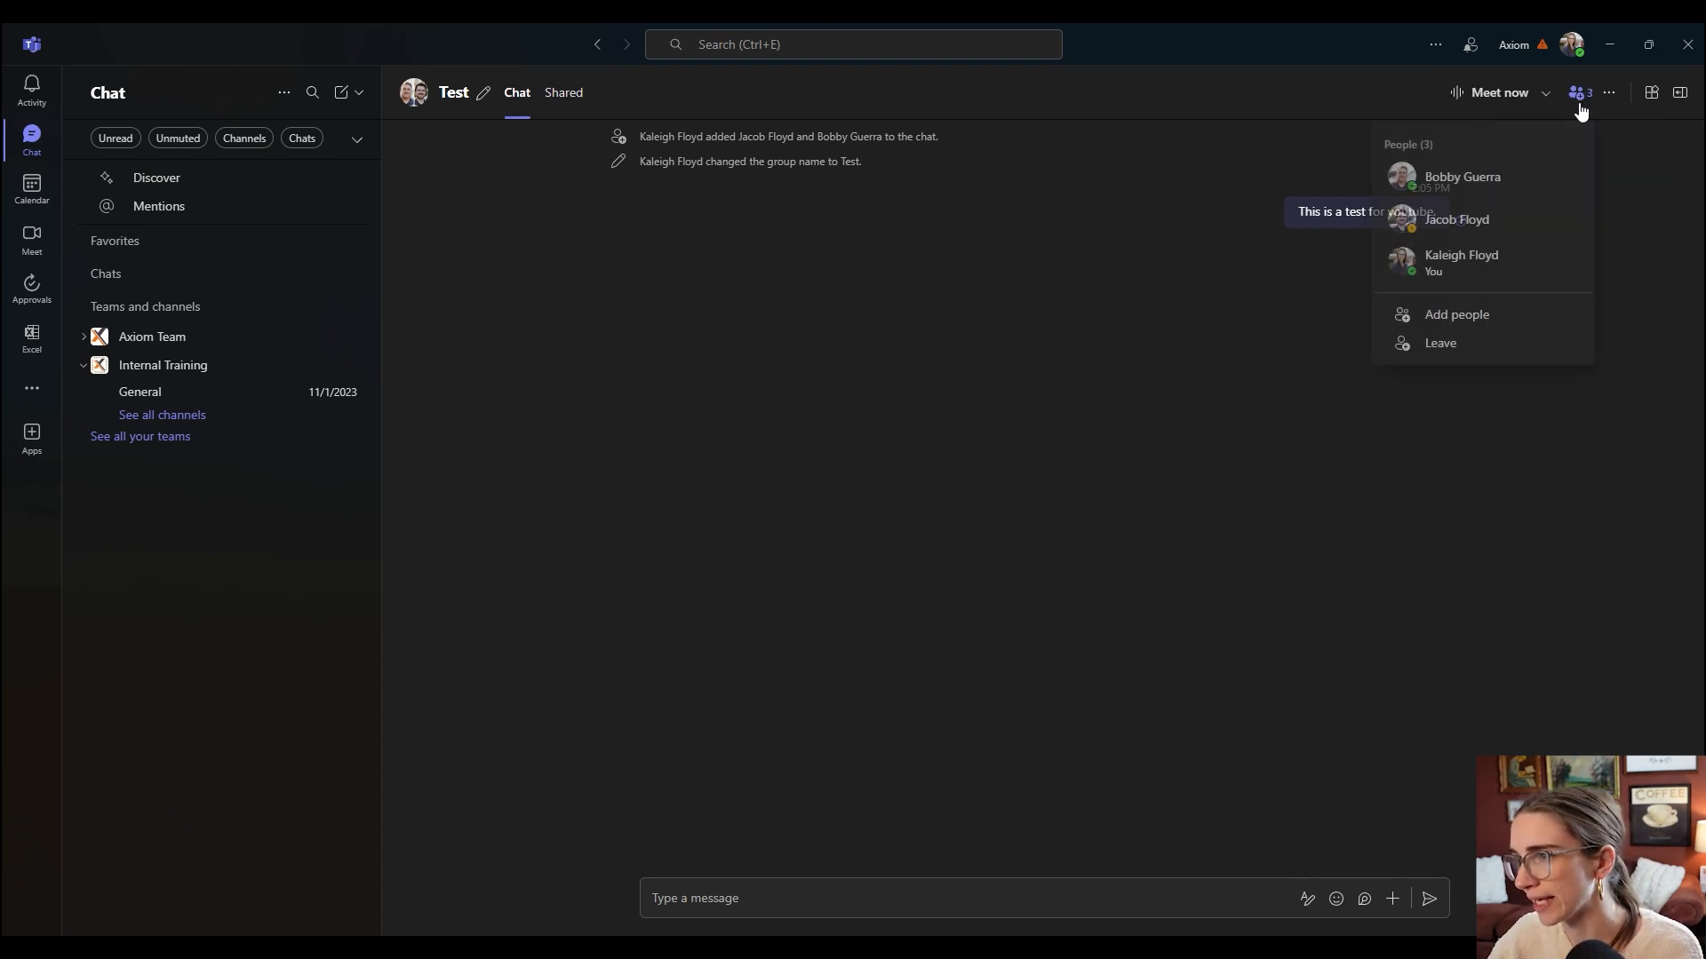
mouse_move(1439, 343)
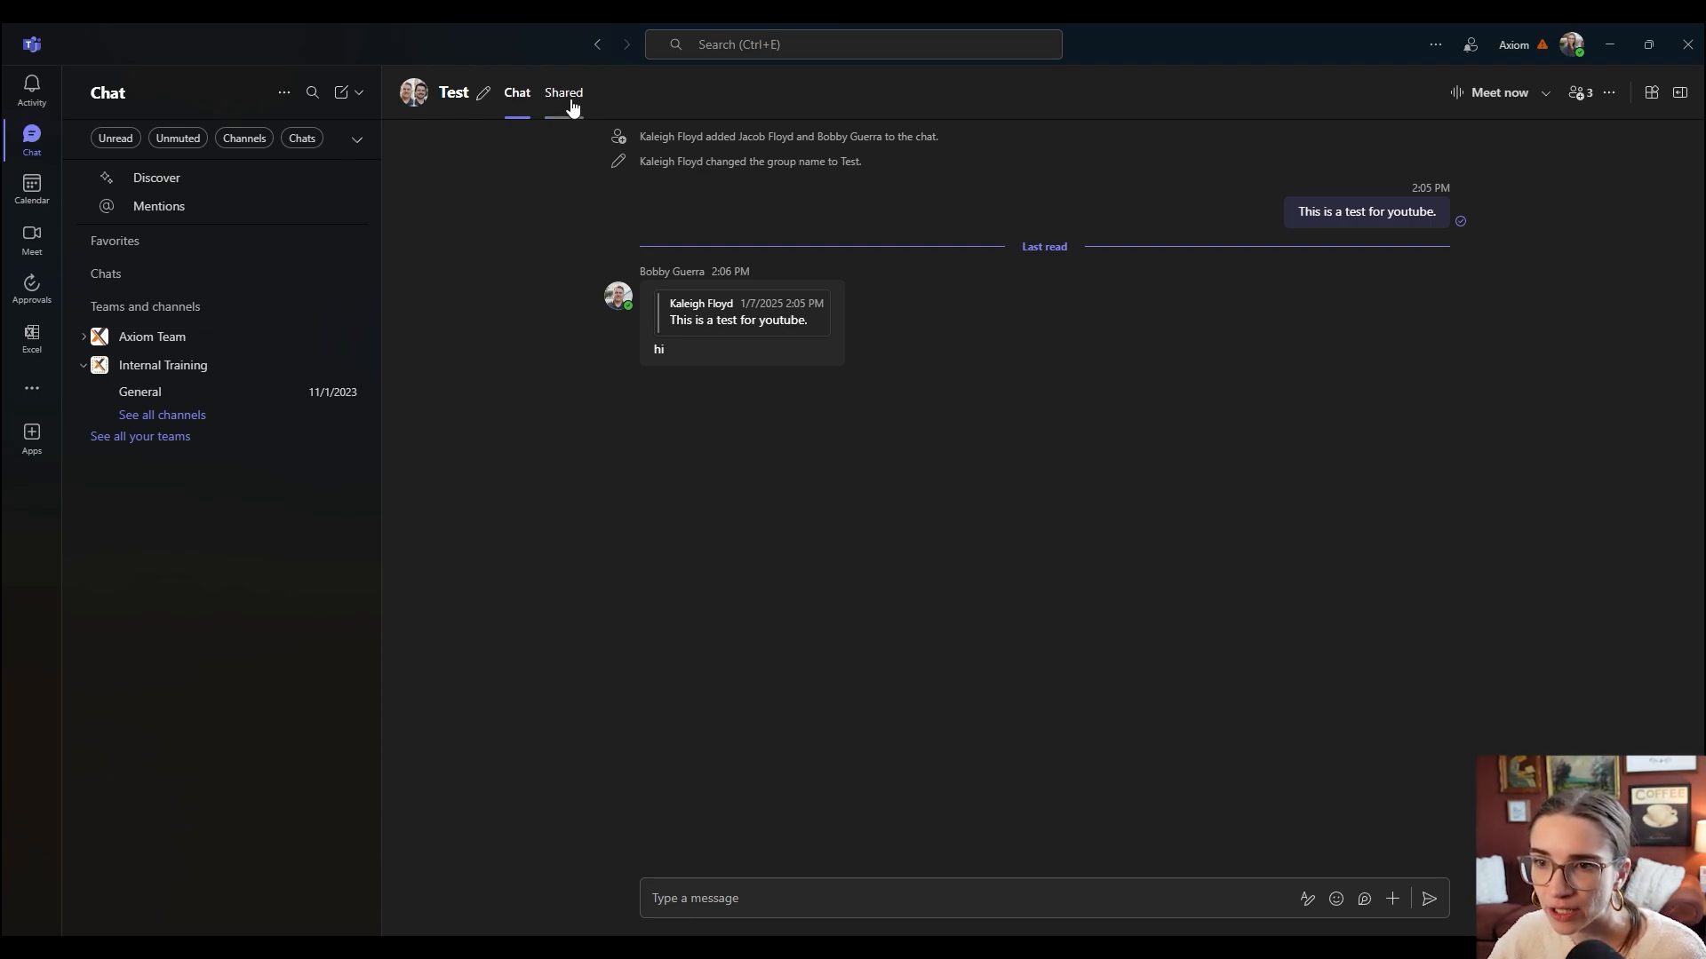
click(563, 93)
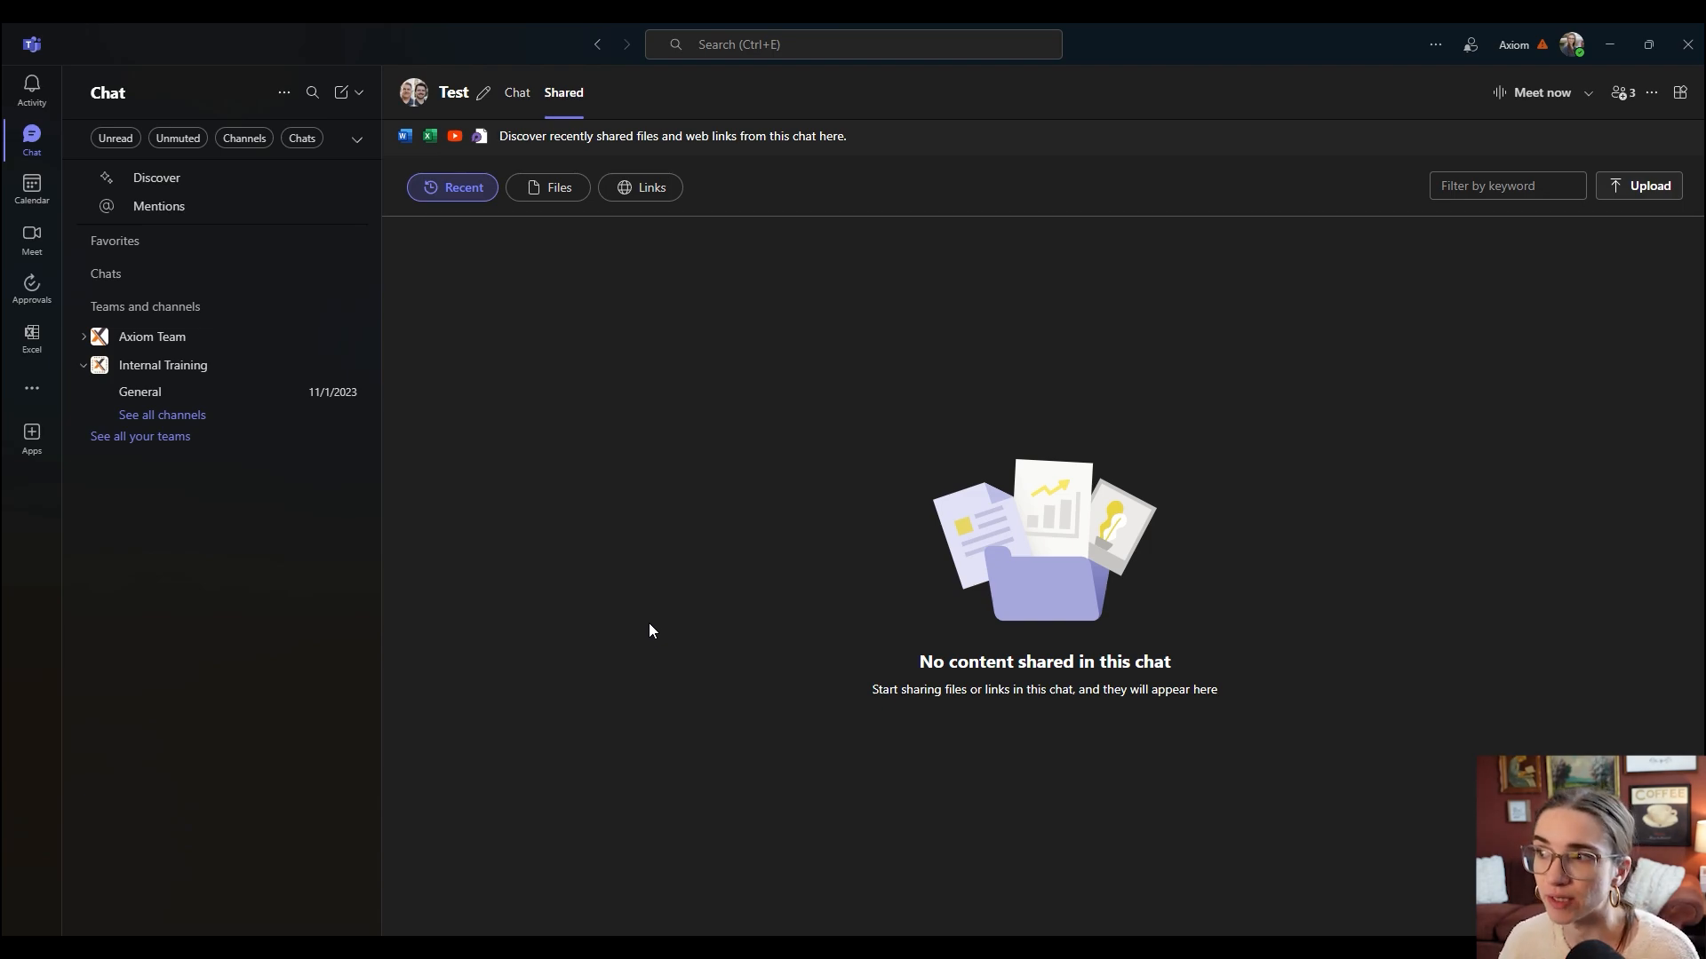
mouse_move(515, 92)
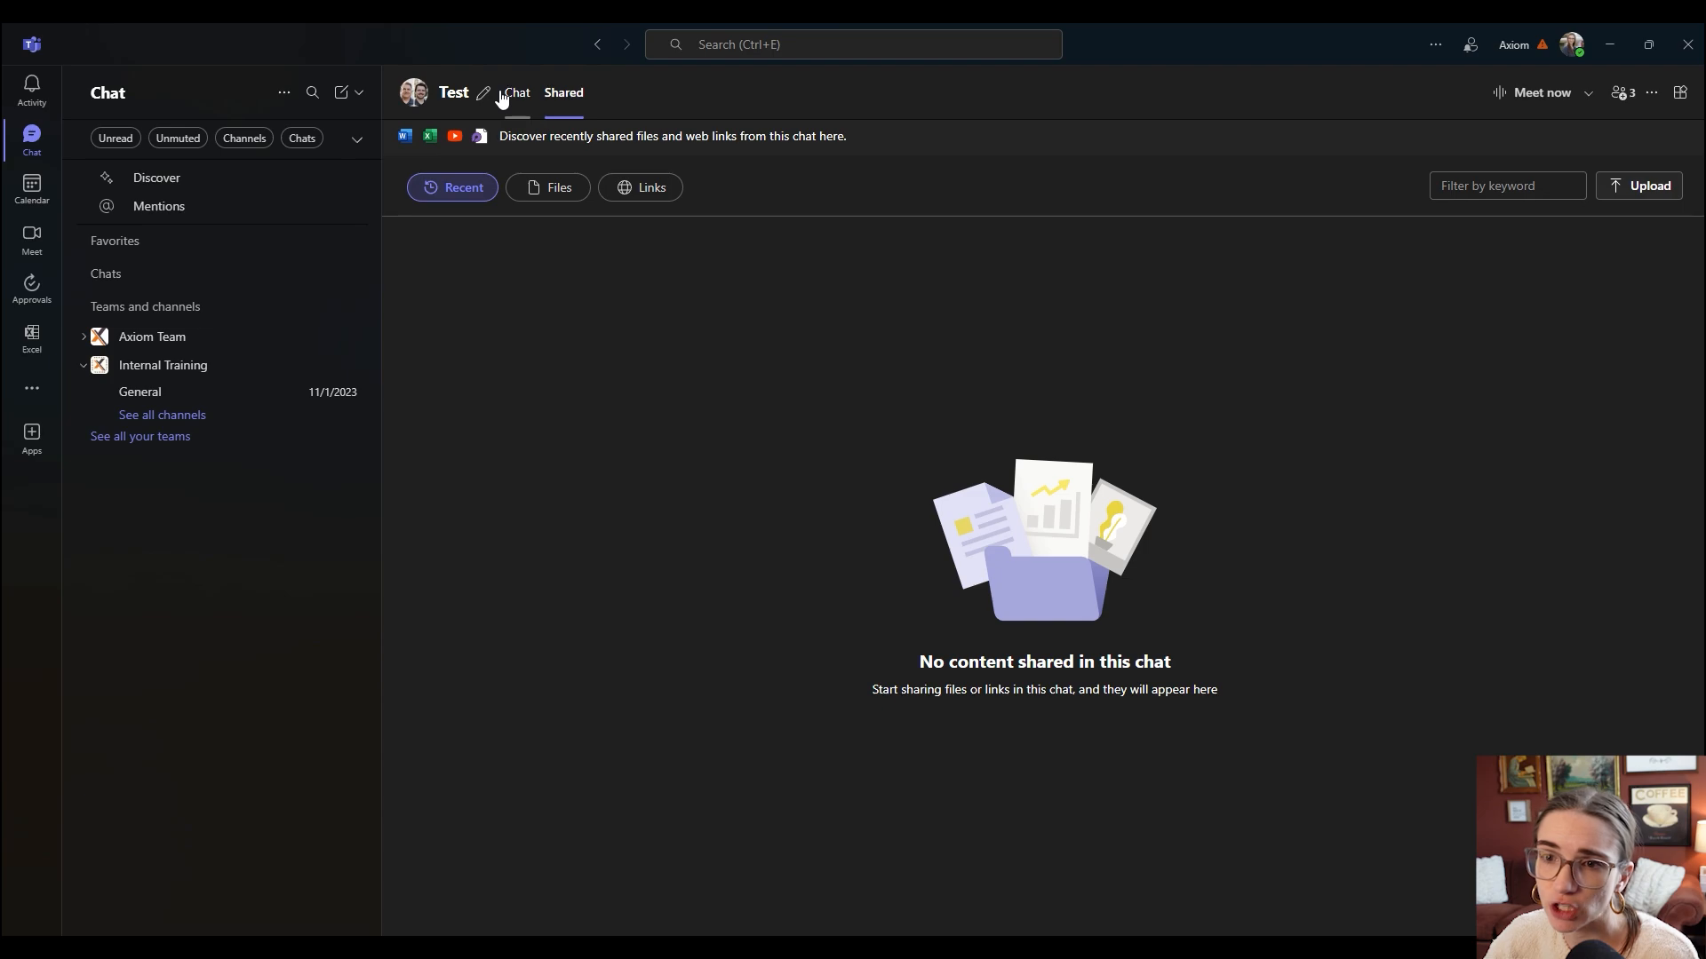
click(515, 92)
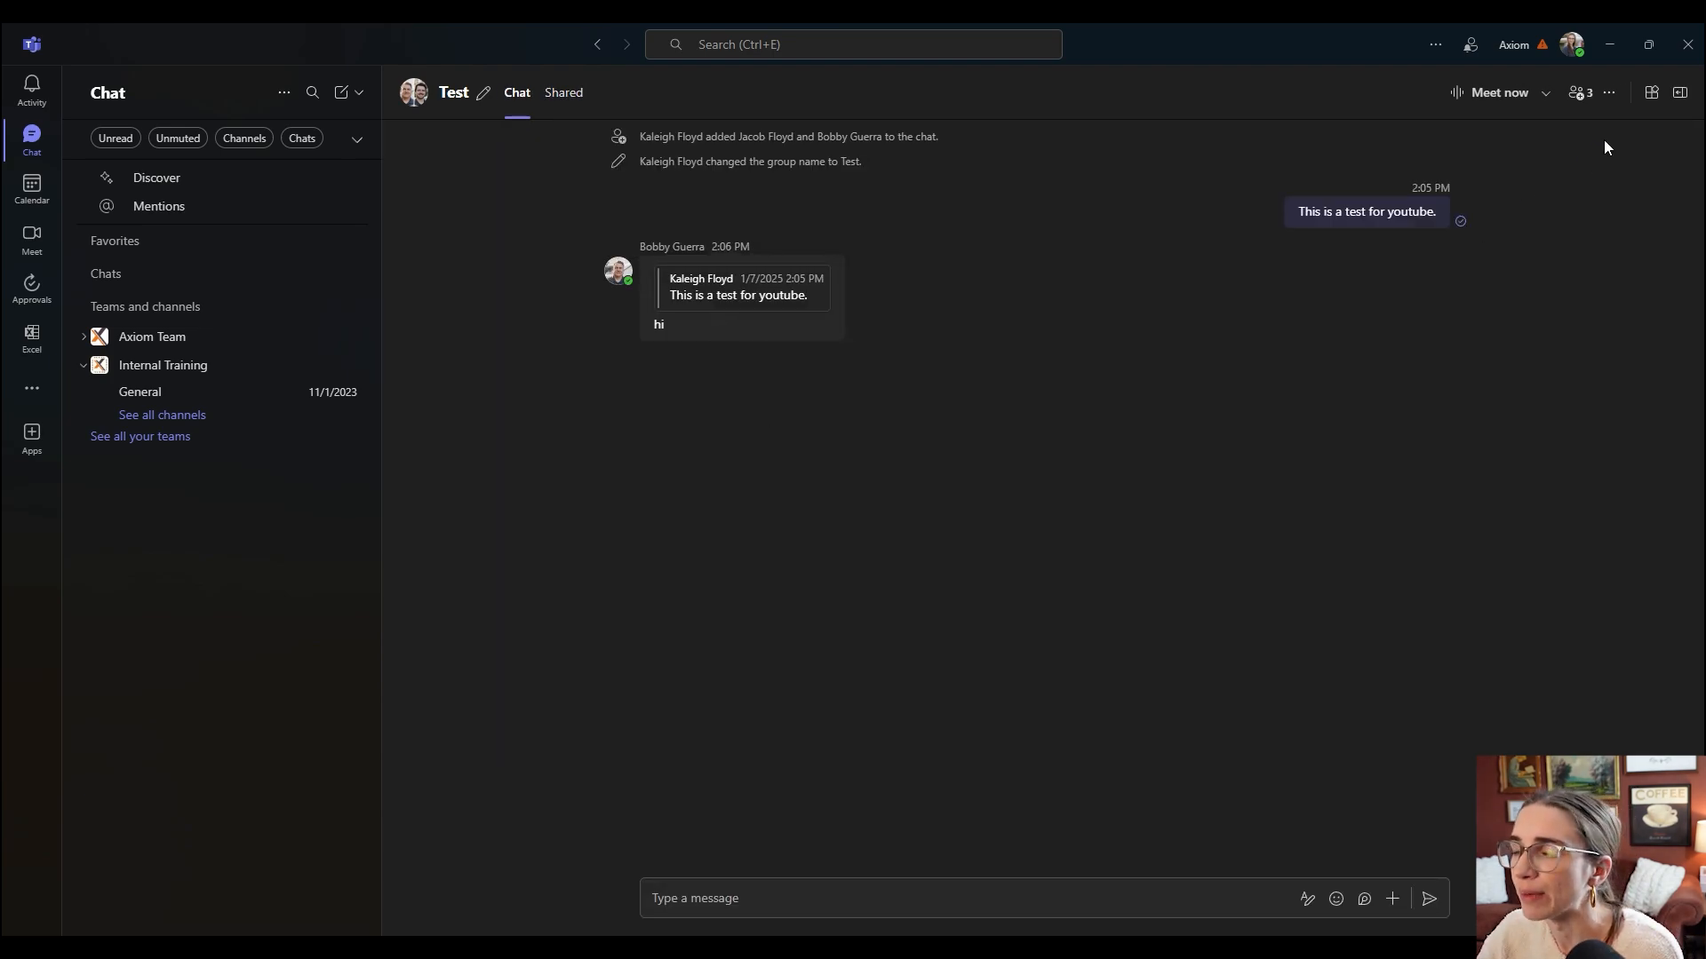
click(1608, 91)
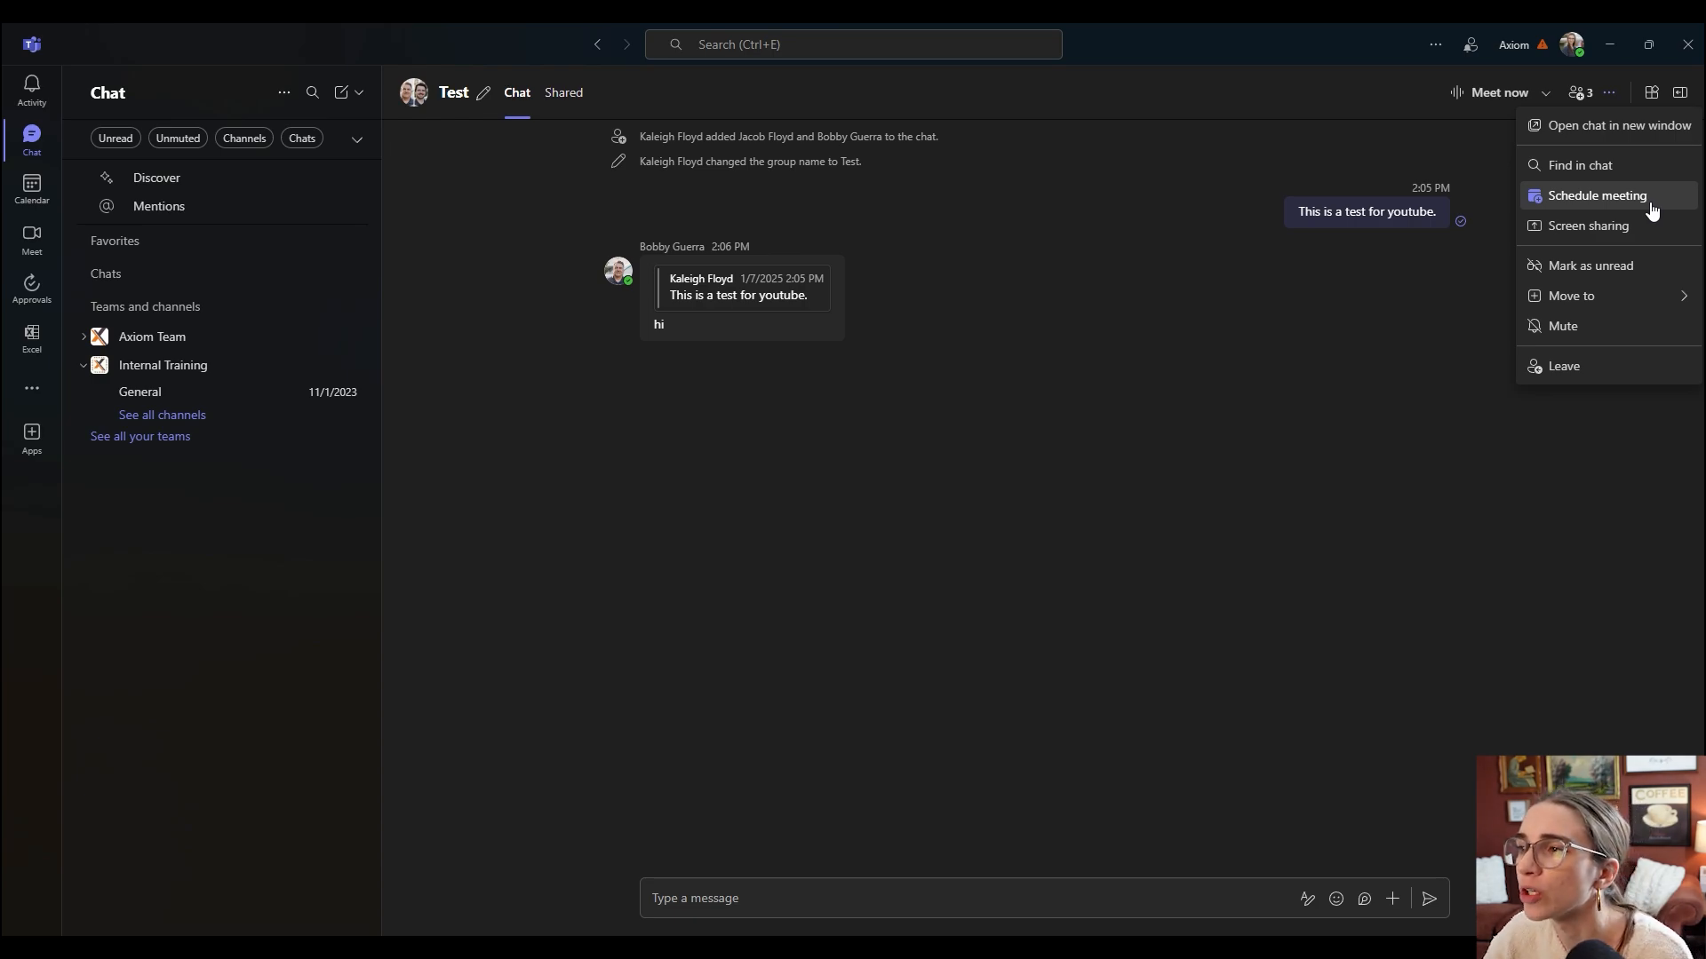
mouse_move(1579, 163)
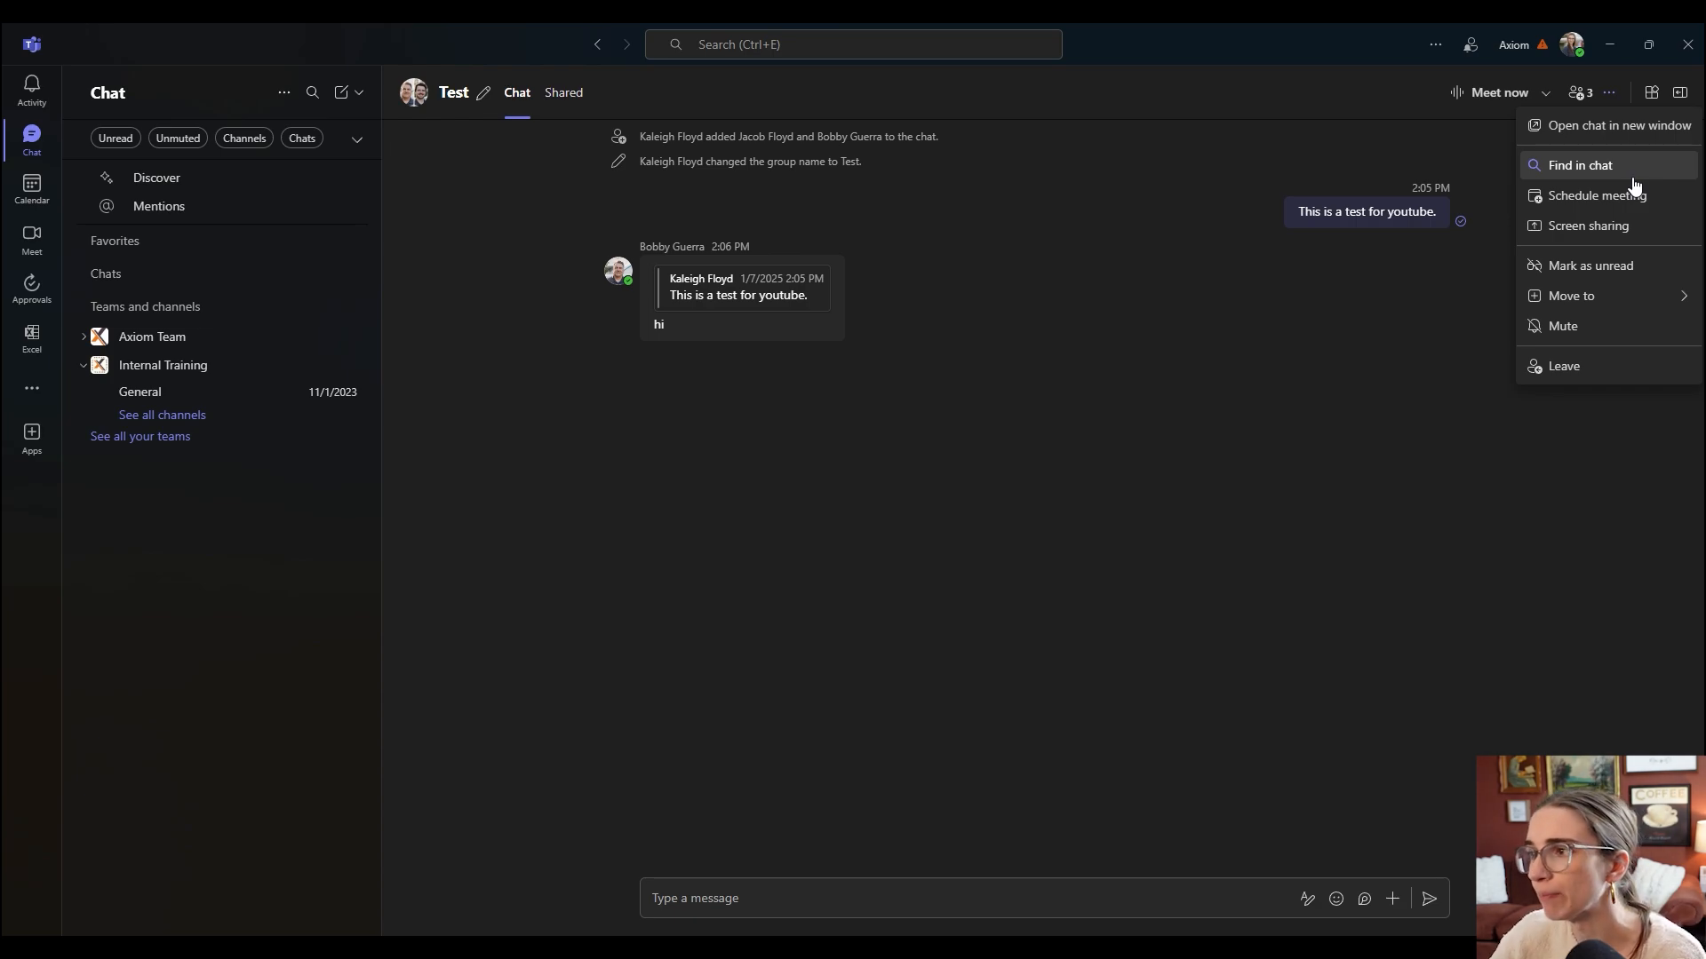
mouse_move(1587, 226)
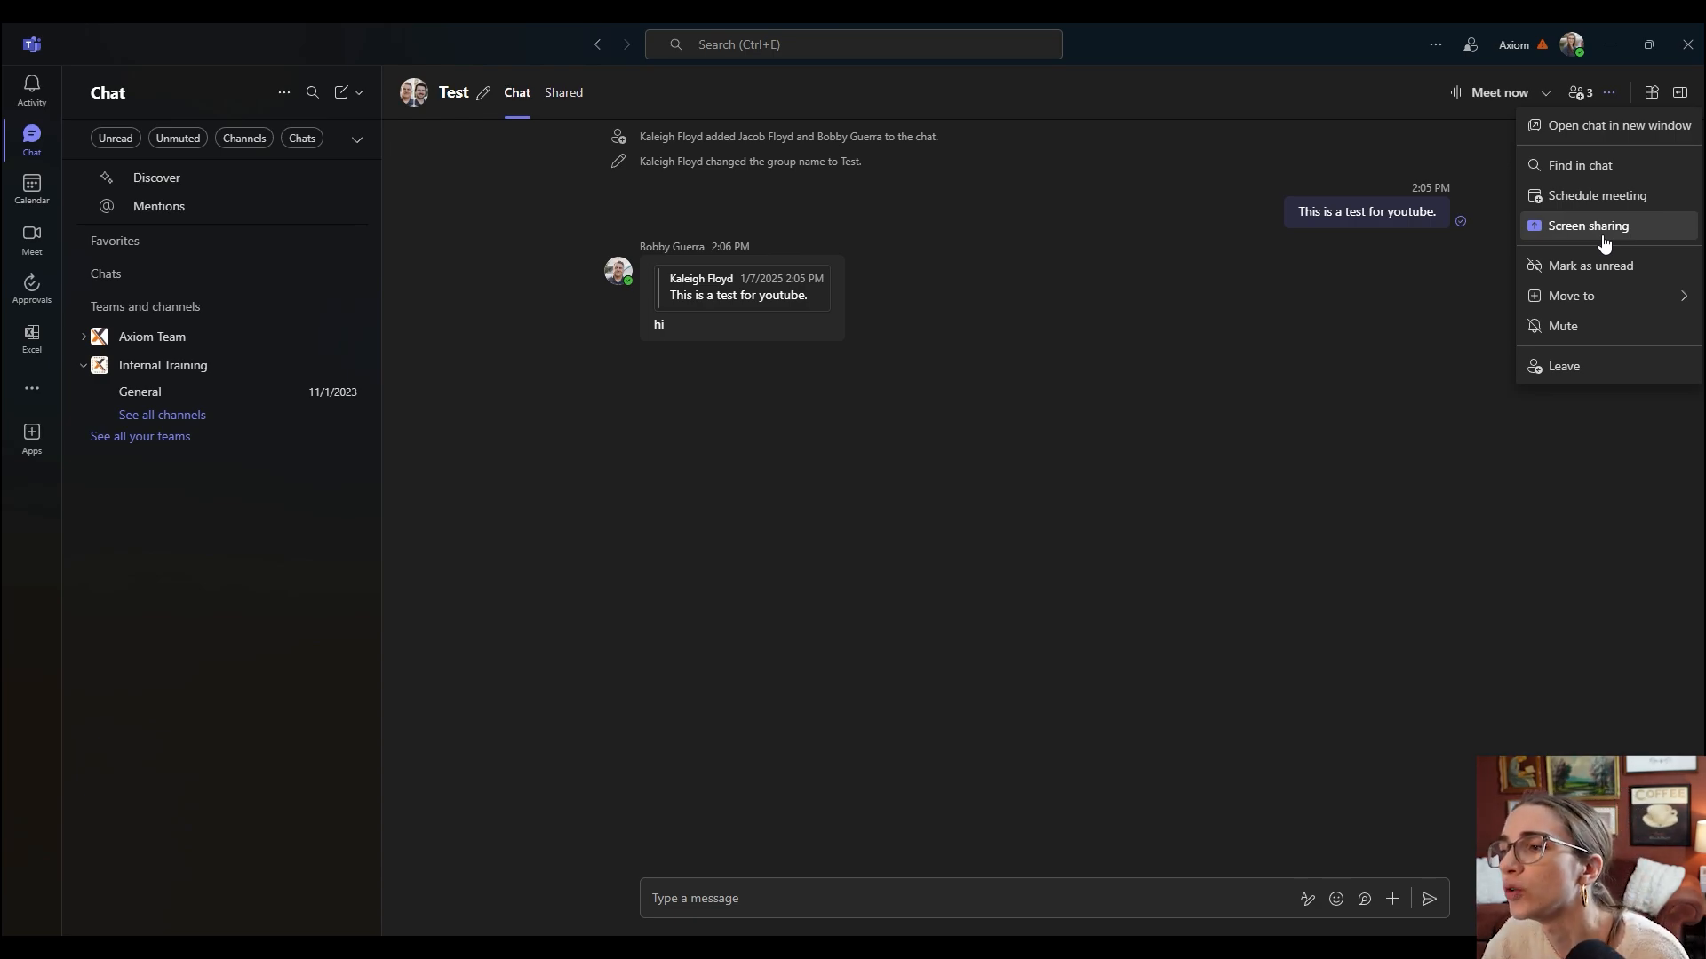
mouse_move(1570, 295)
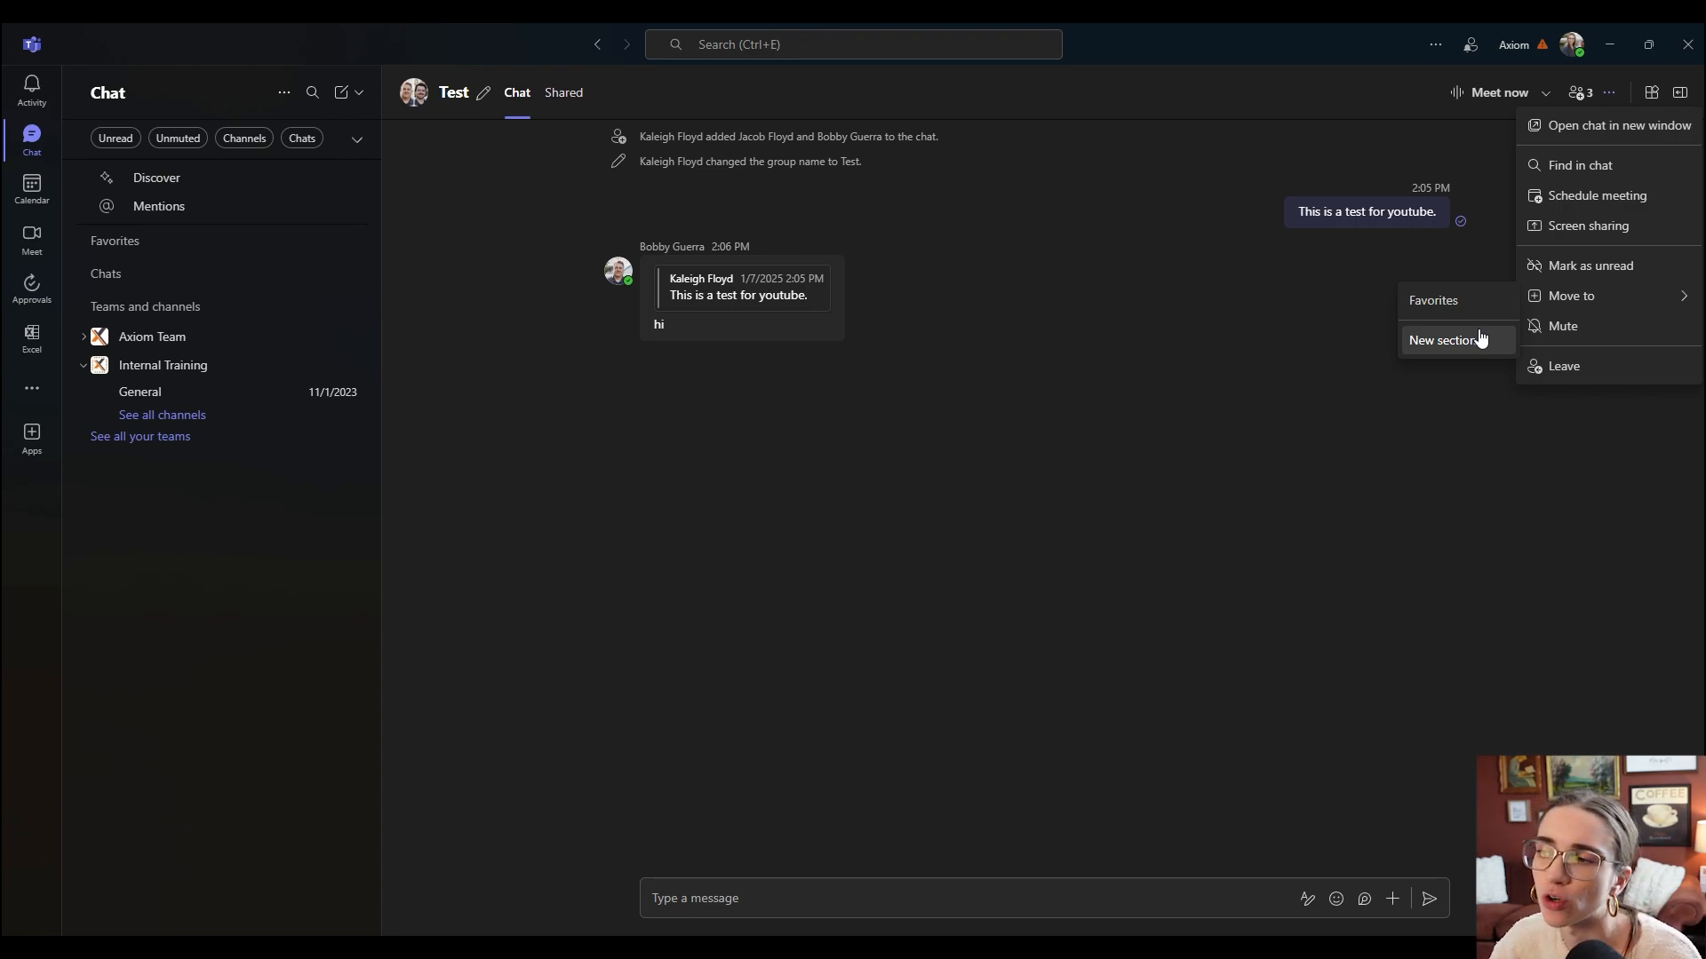
mouse_move(1462, 284)
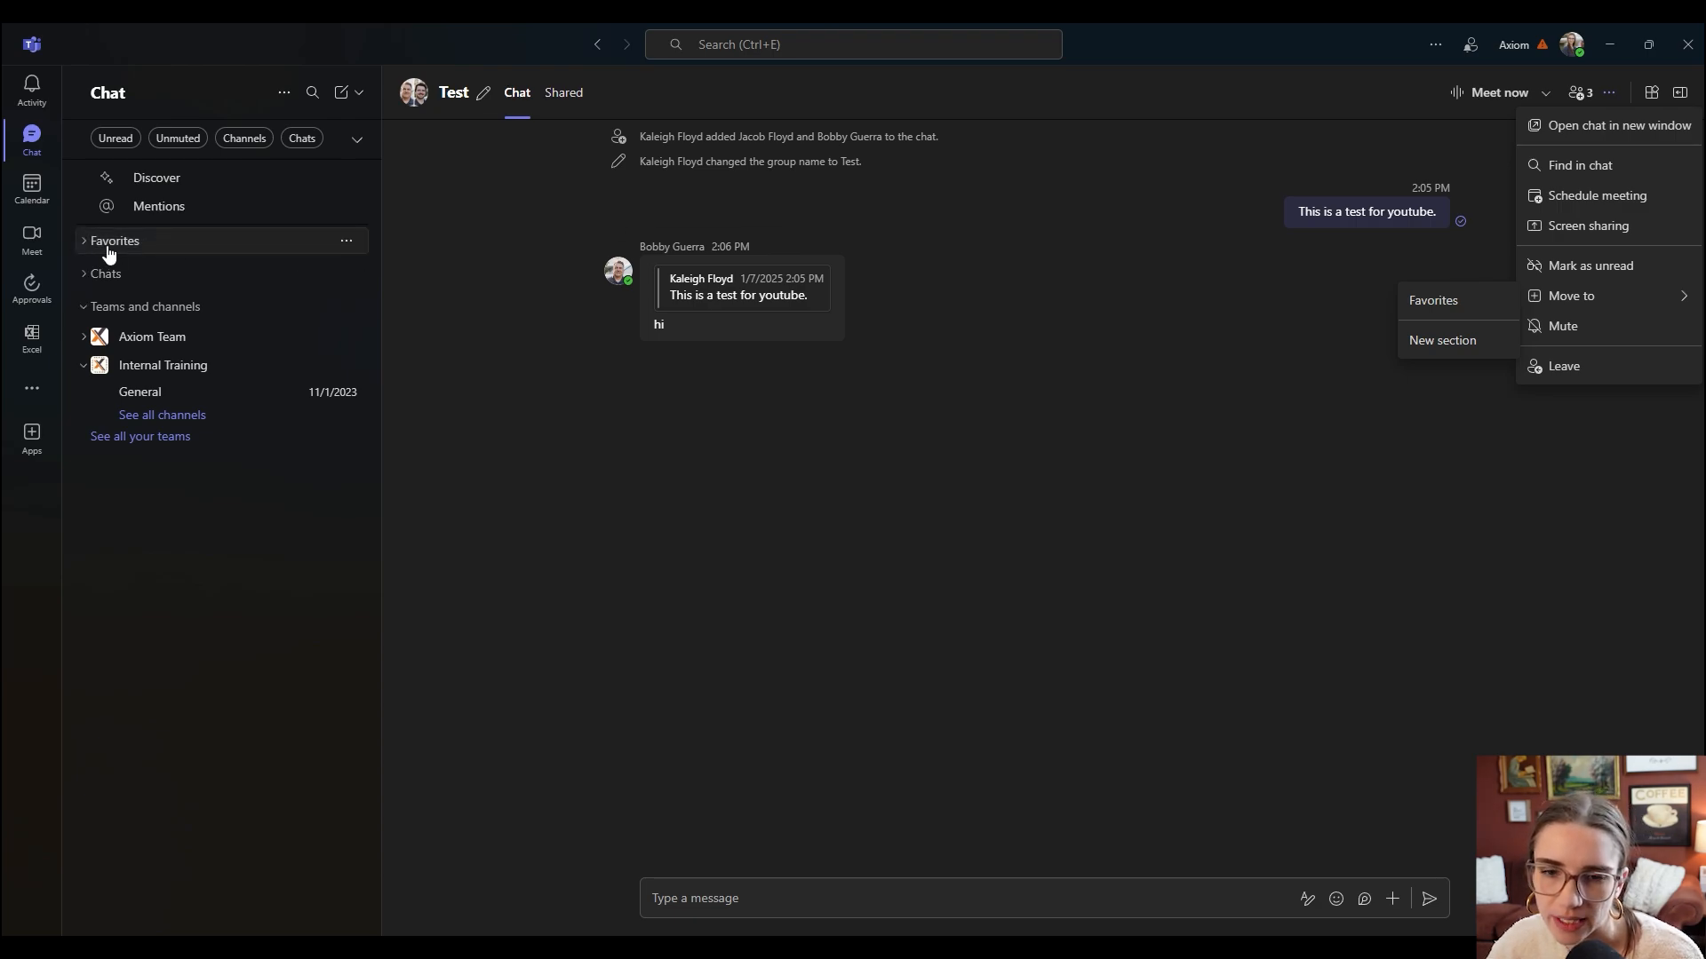
click(114, 240)
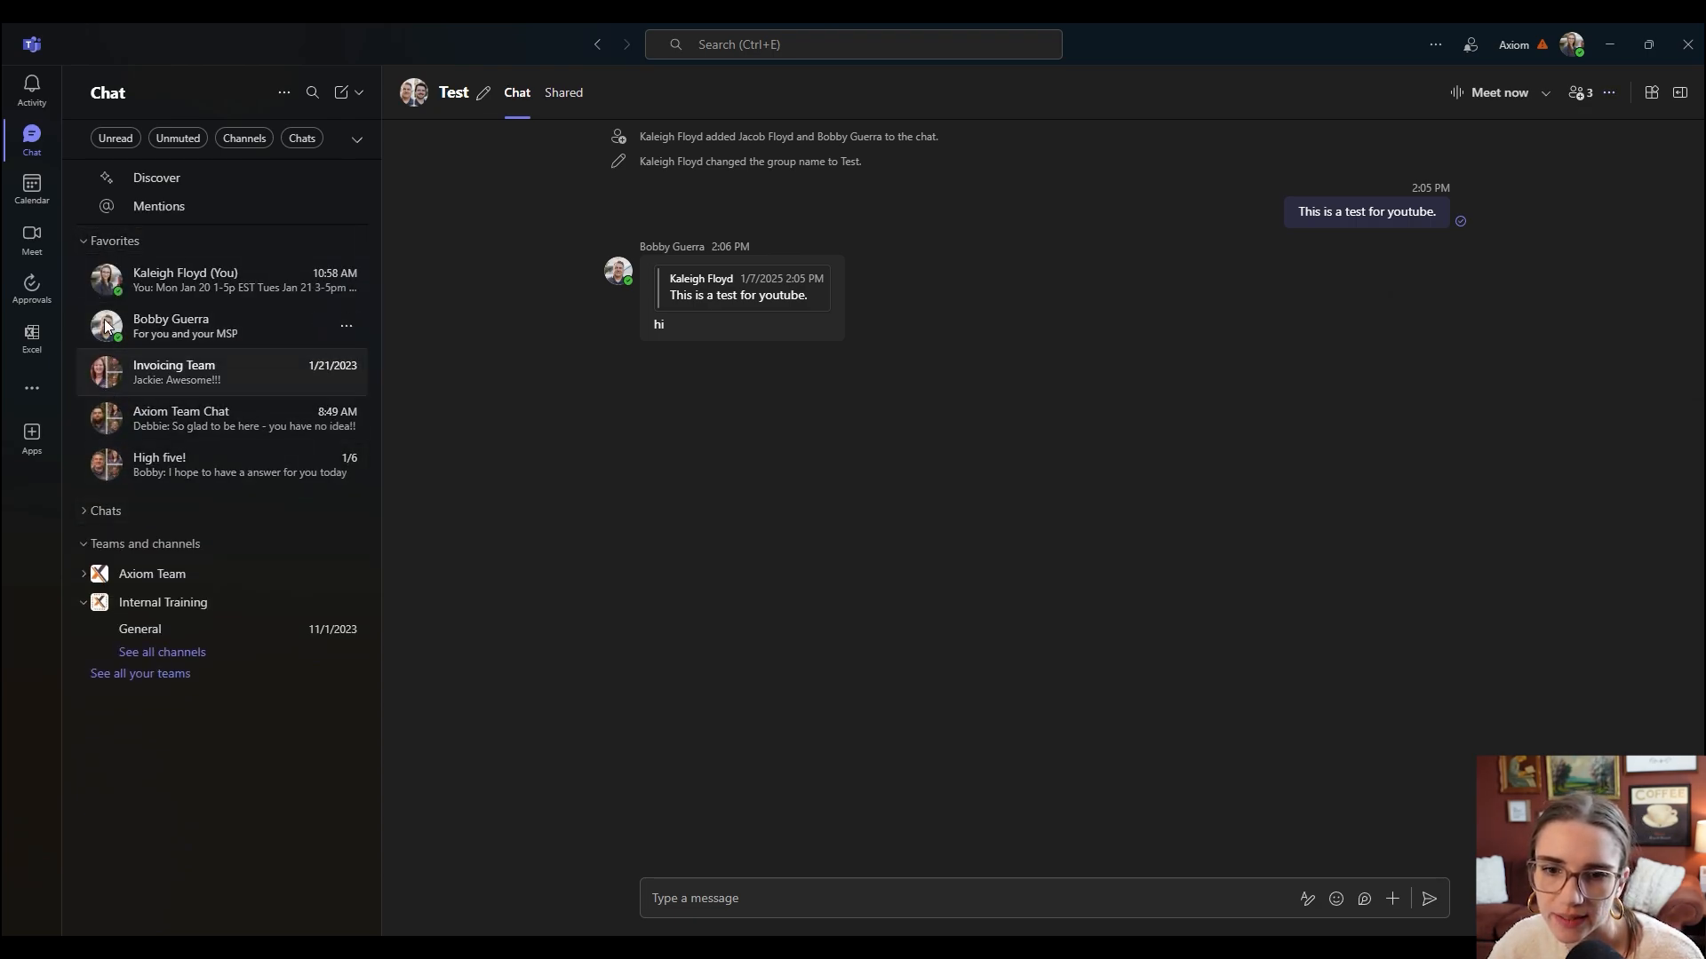
click(114, 240)
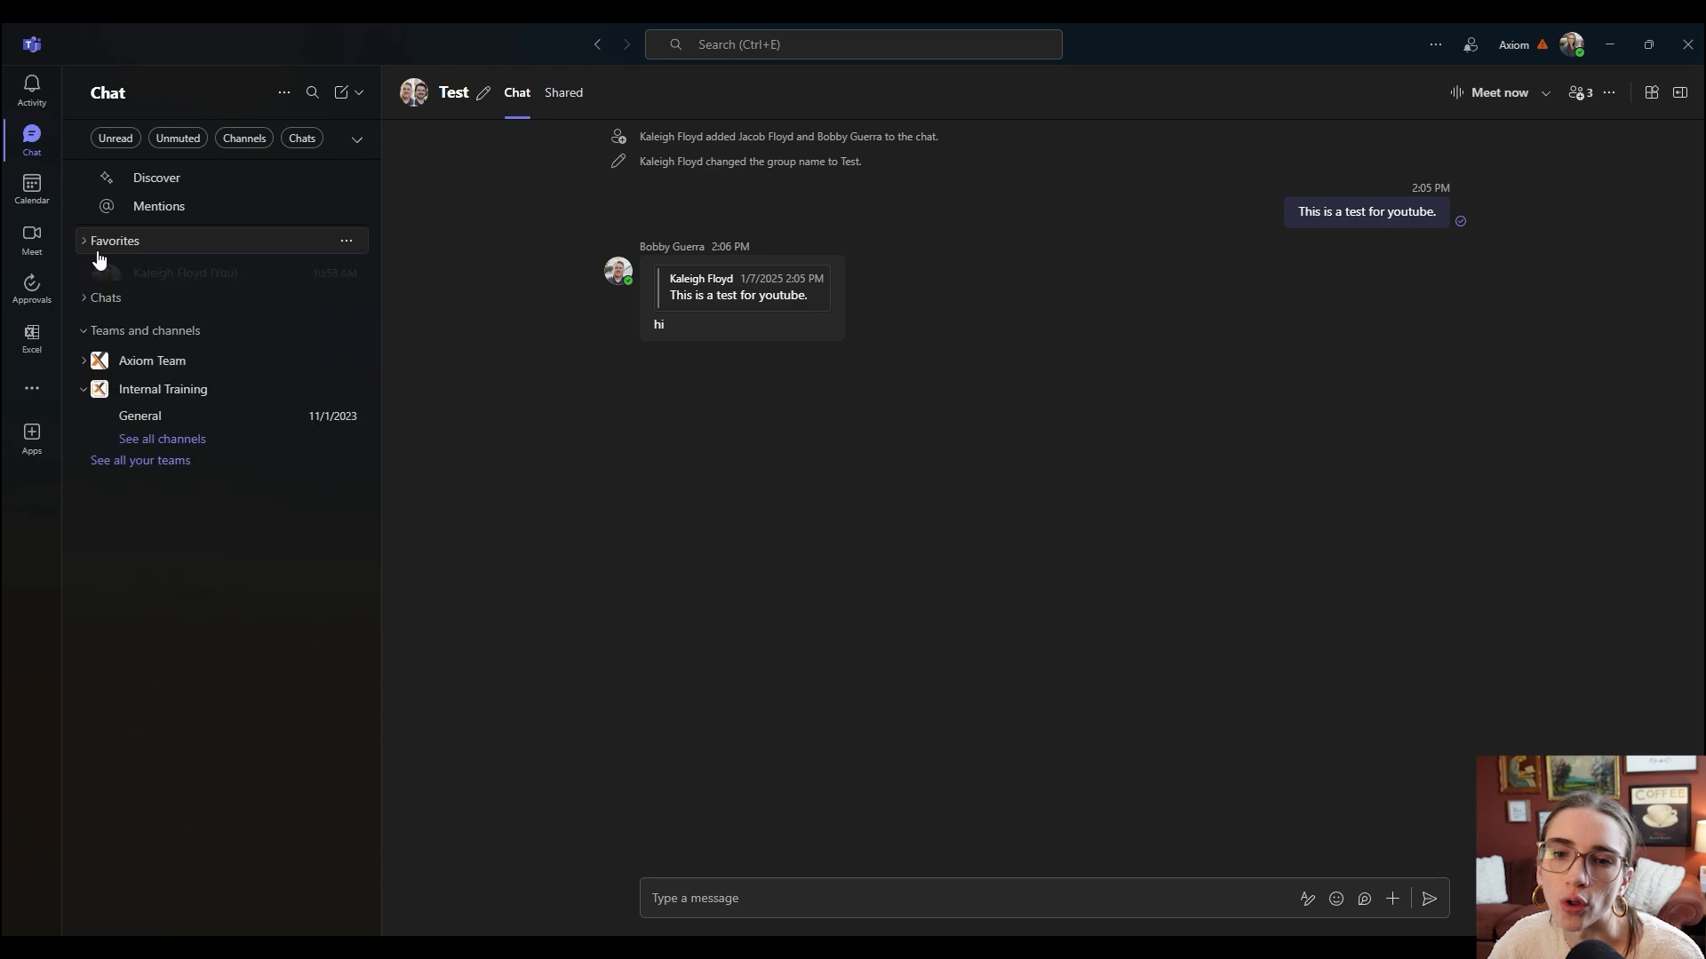
click(116, 240)
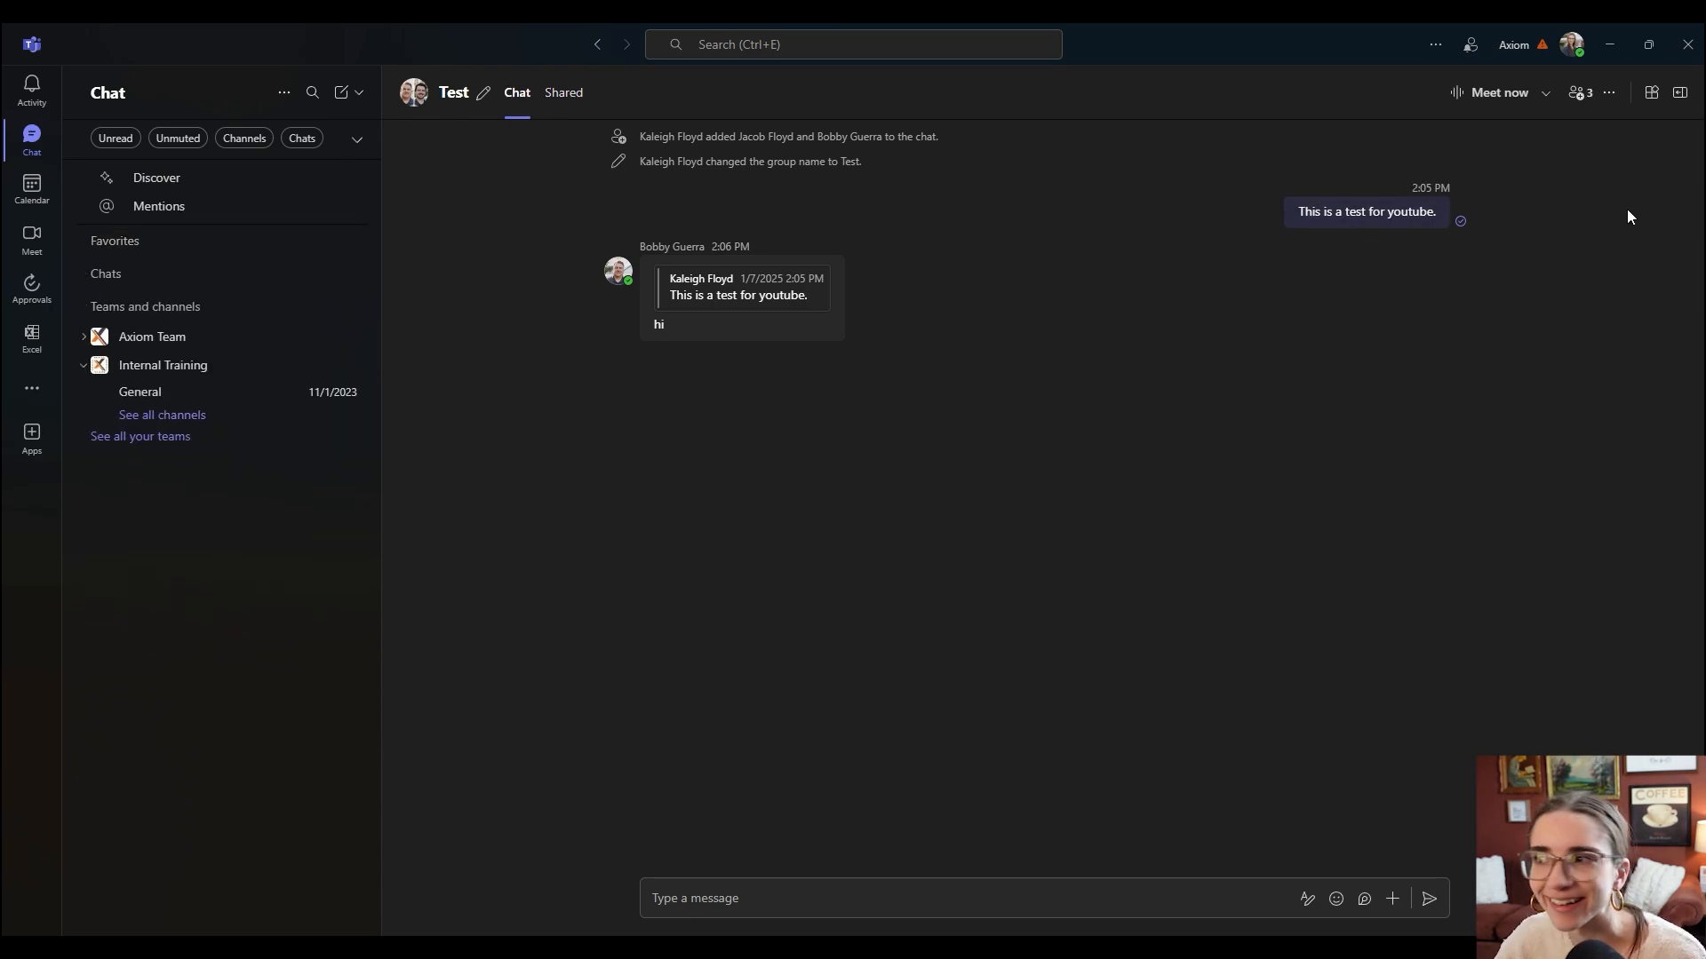
click(1608, 93)
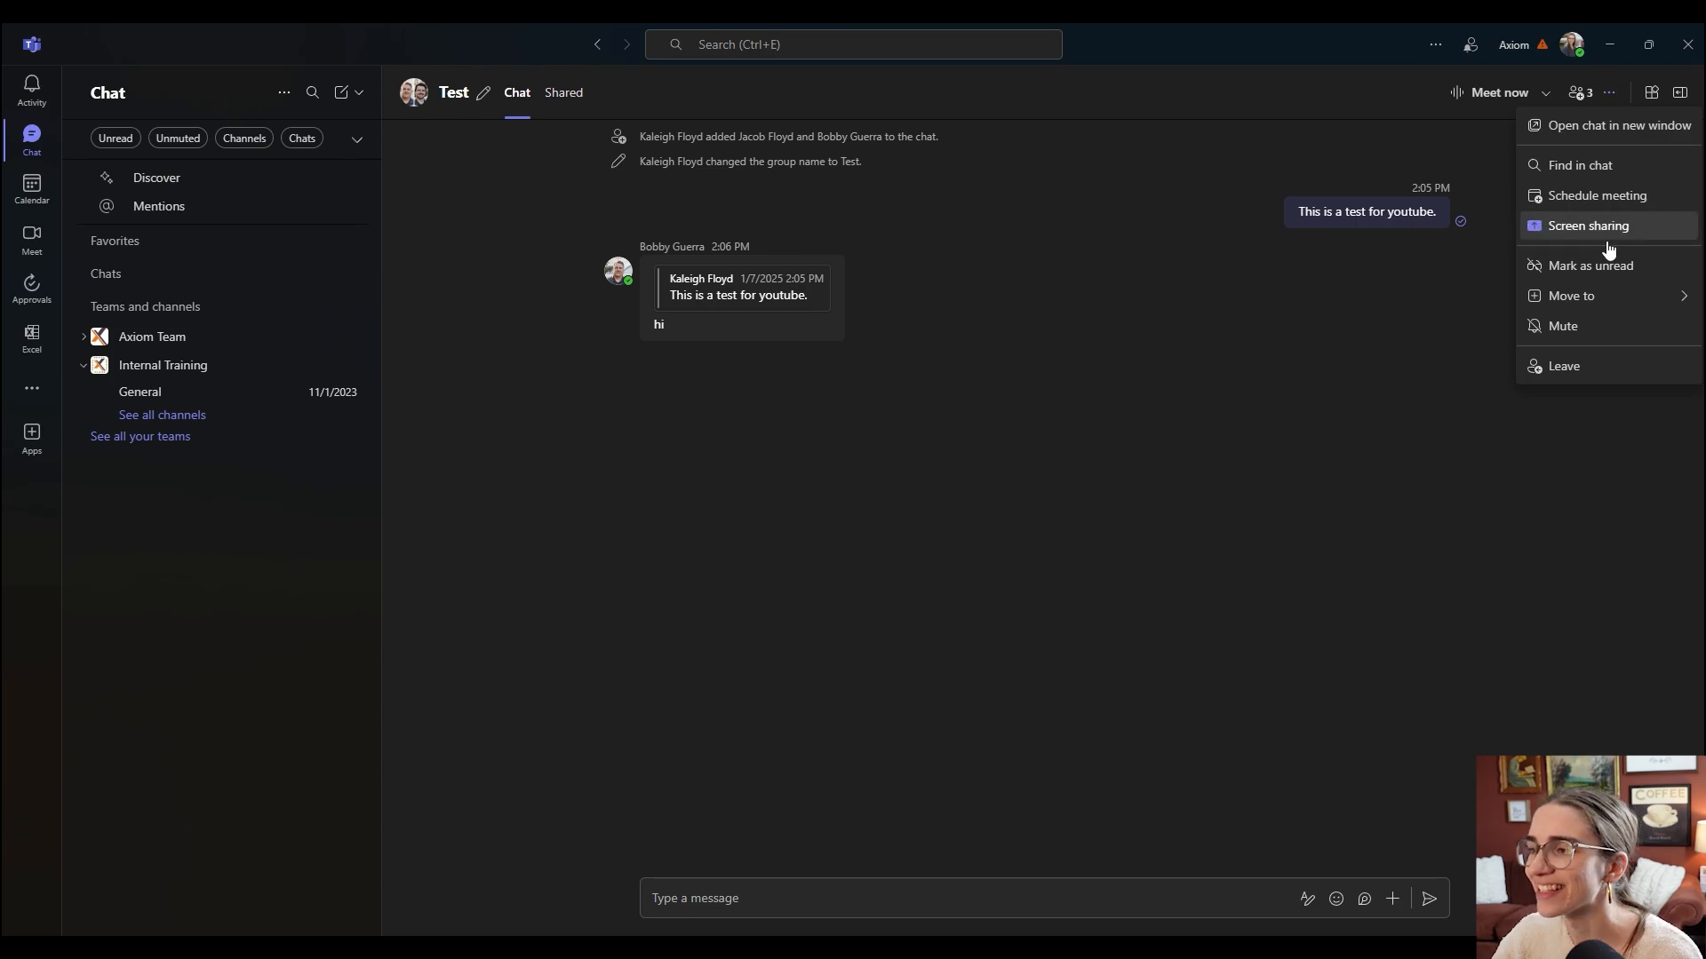
mouse_move(1563, 325)
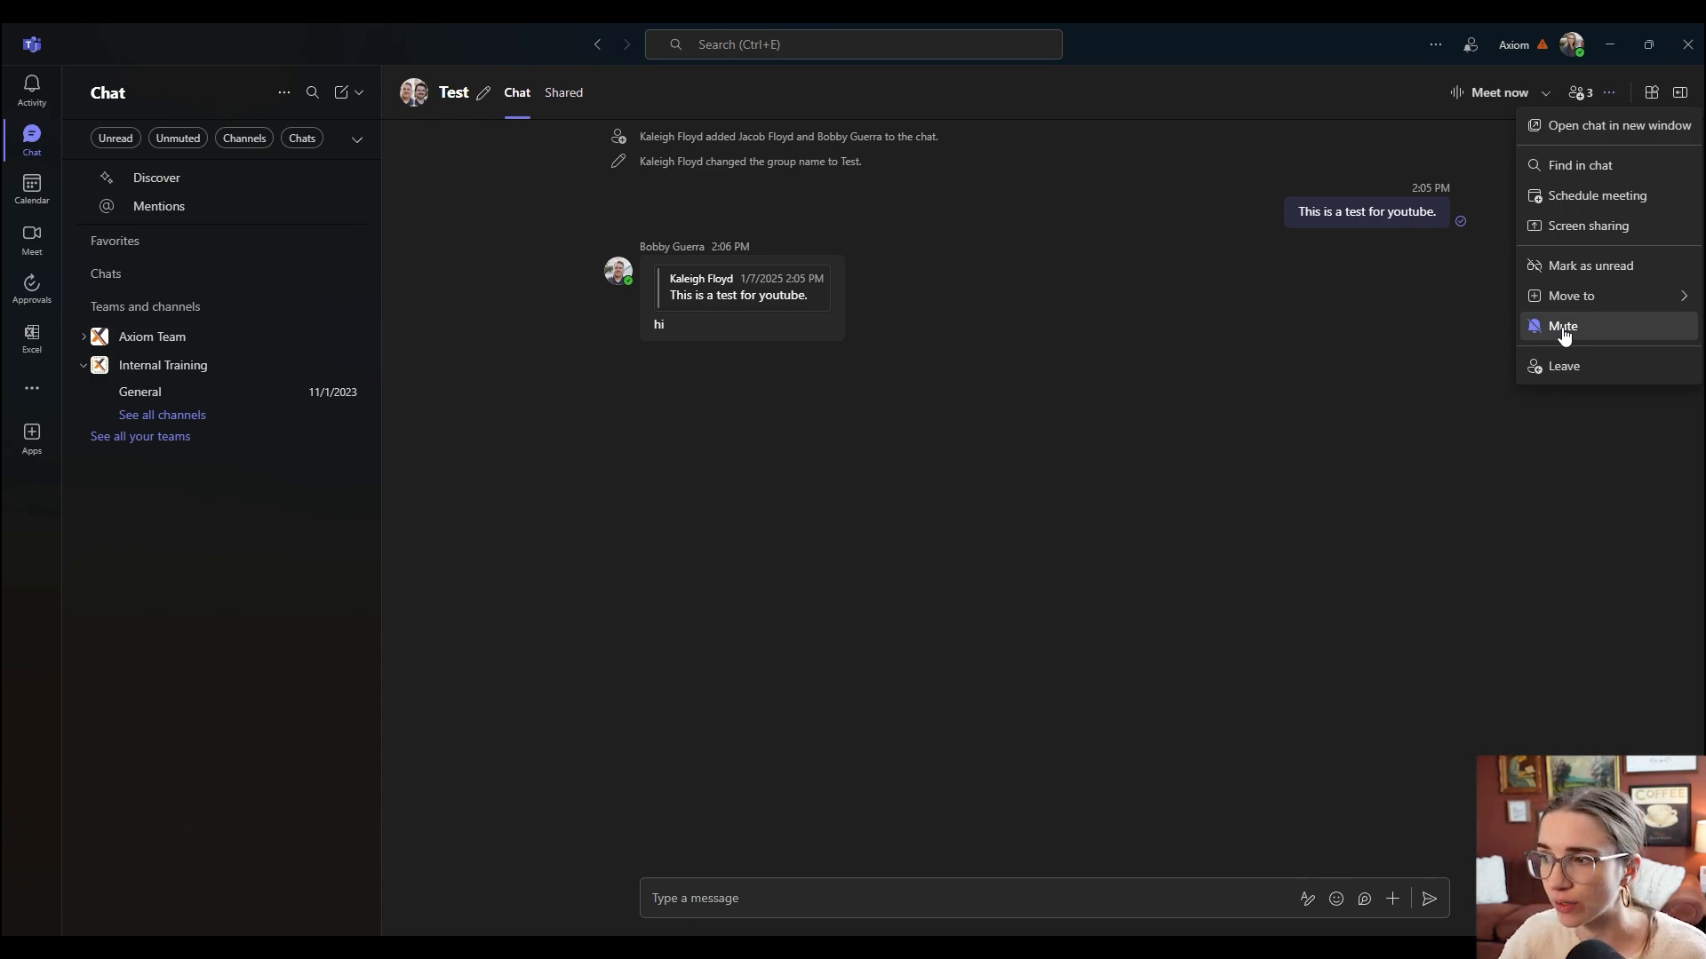
click(1563, 325)
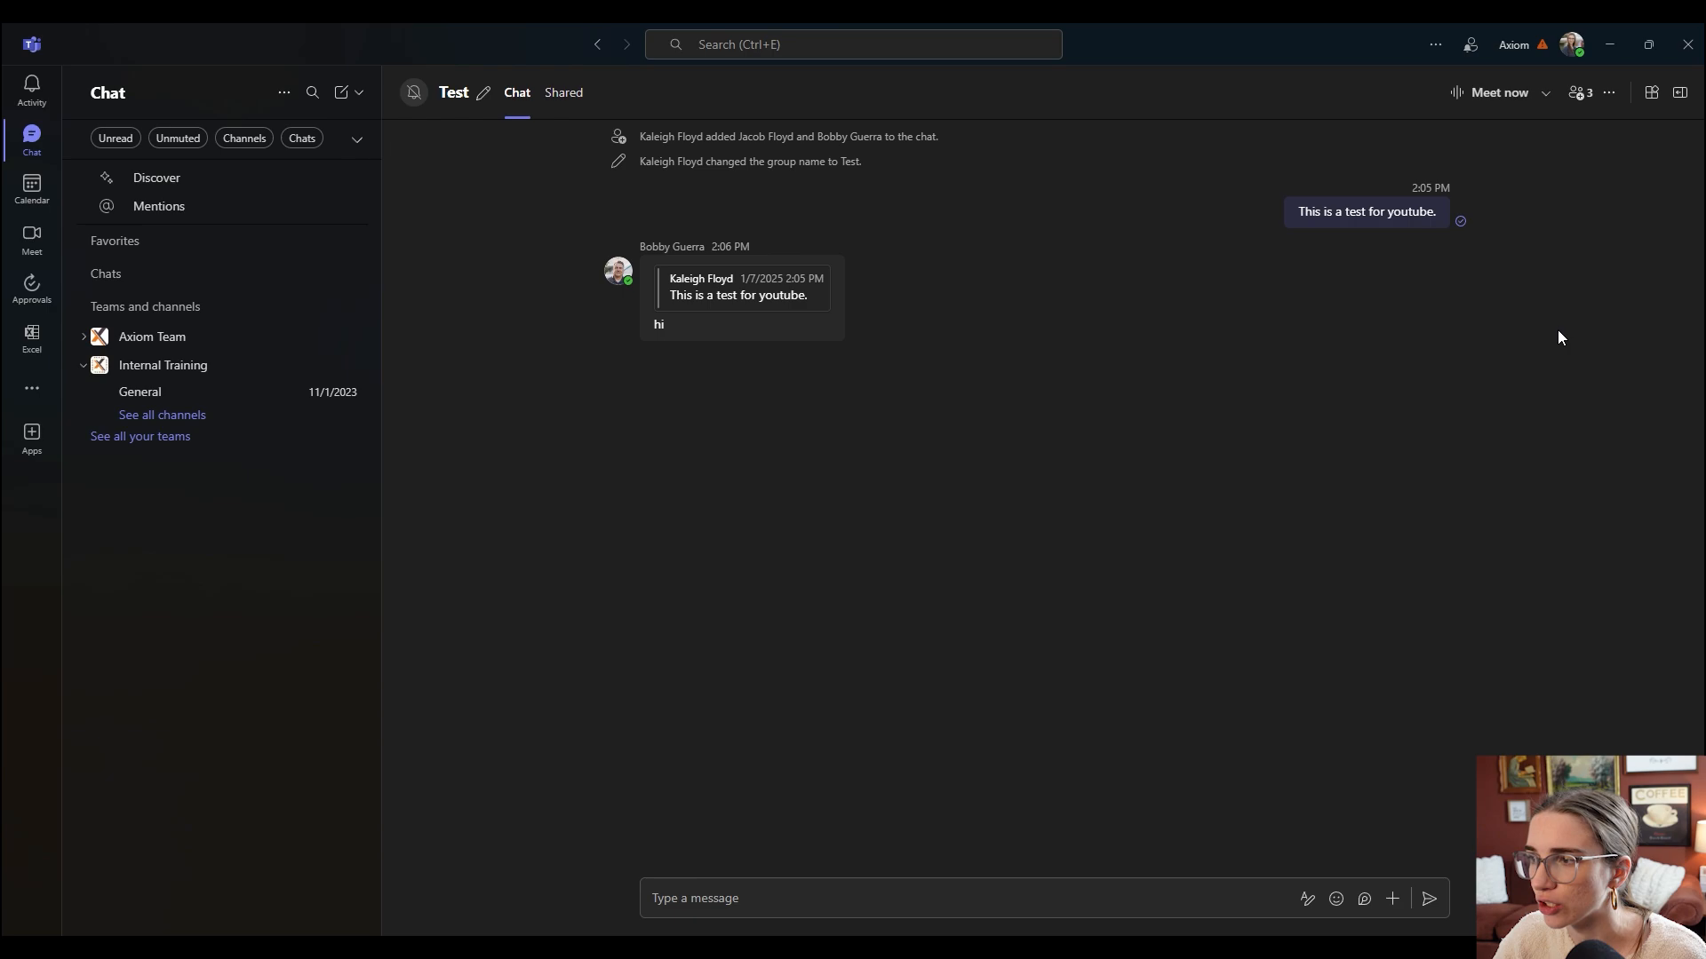
click(1608, 92)
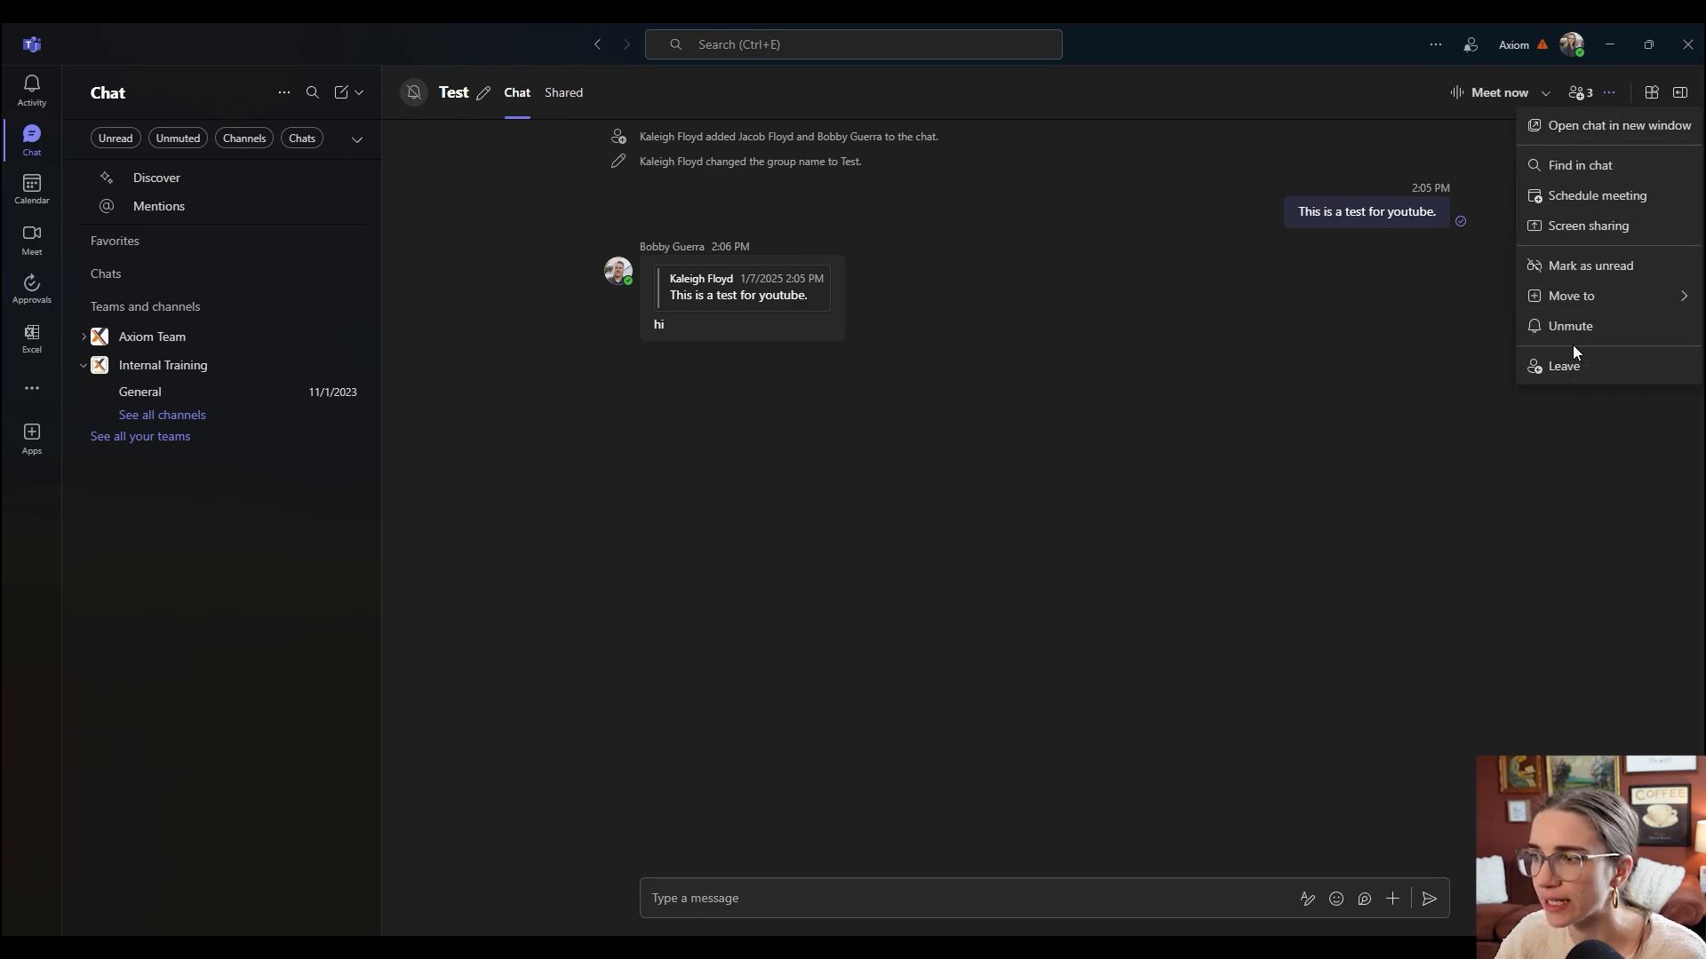
click(1573, 335)
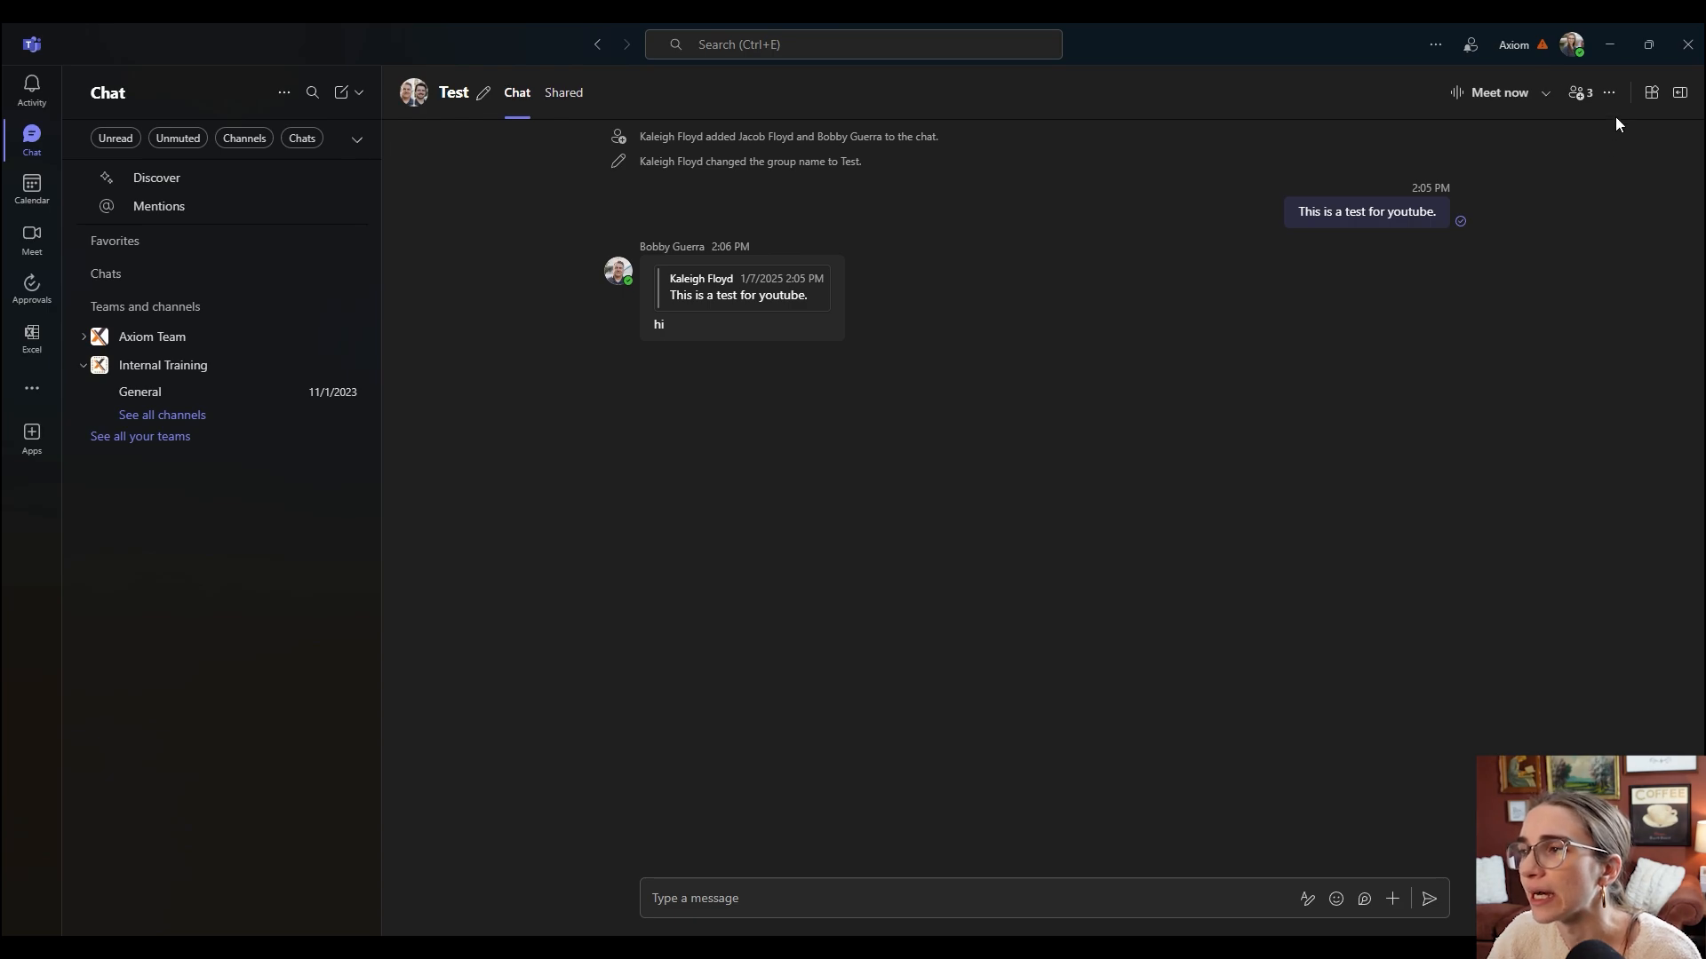
click(1608, 92)
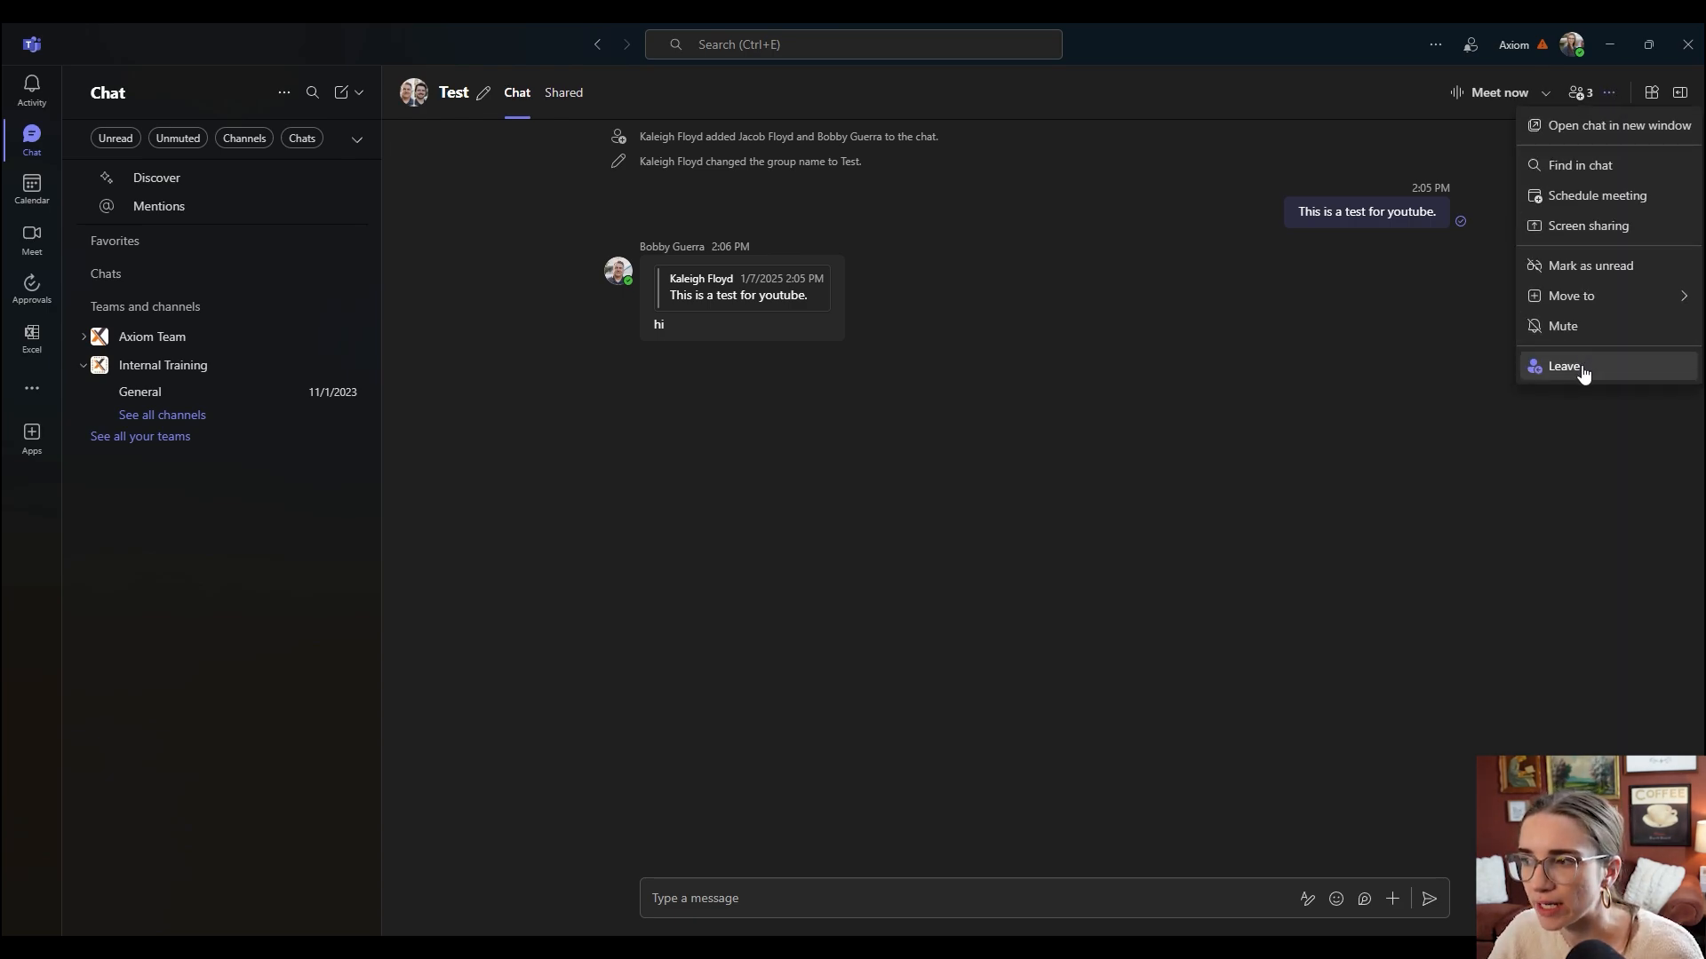
click(1309, 359)
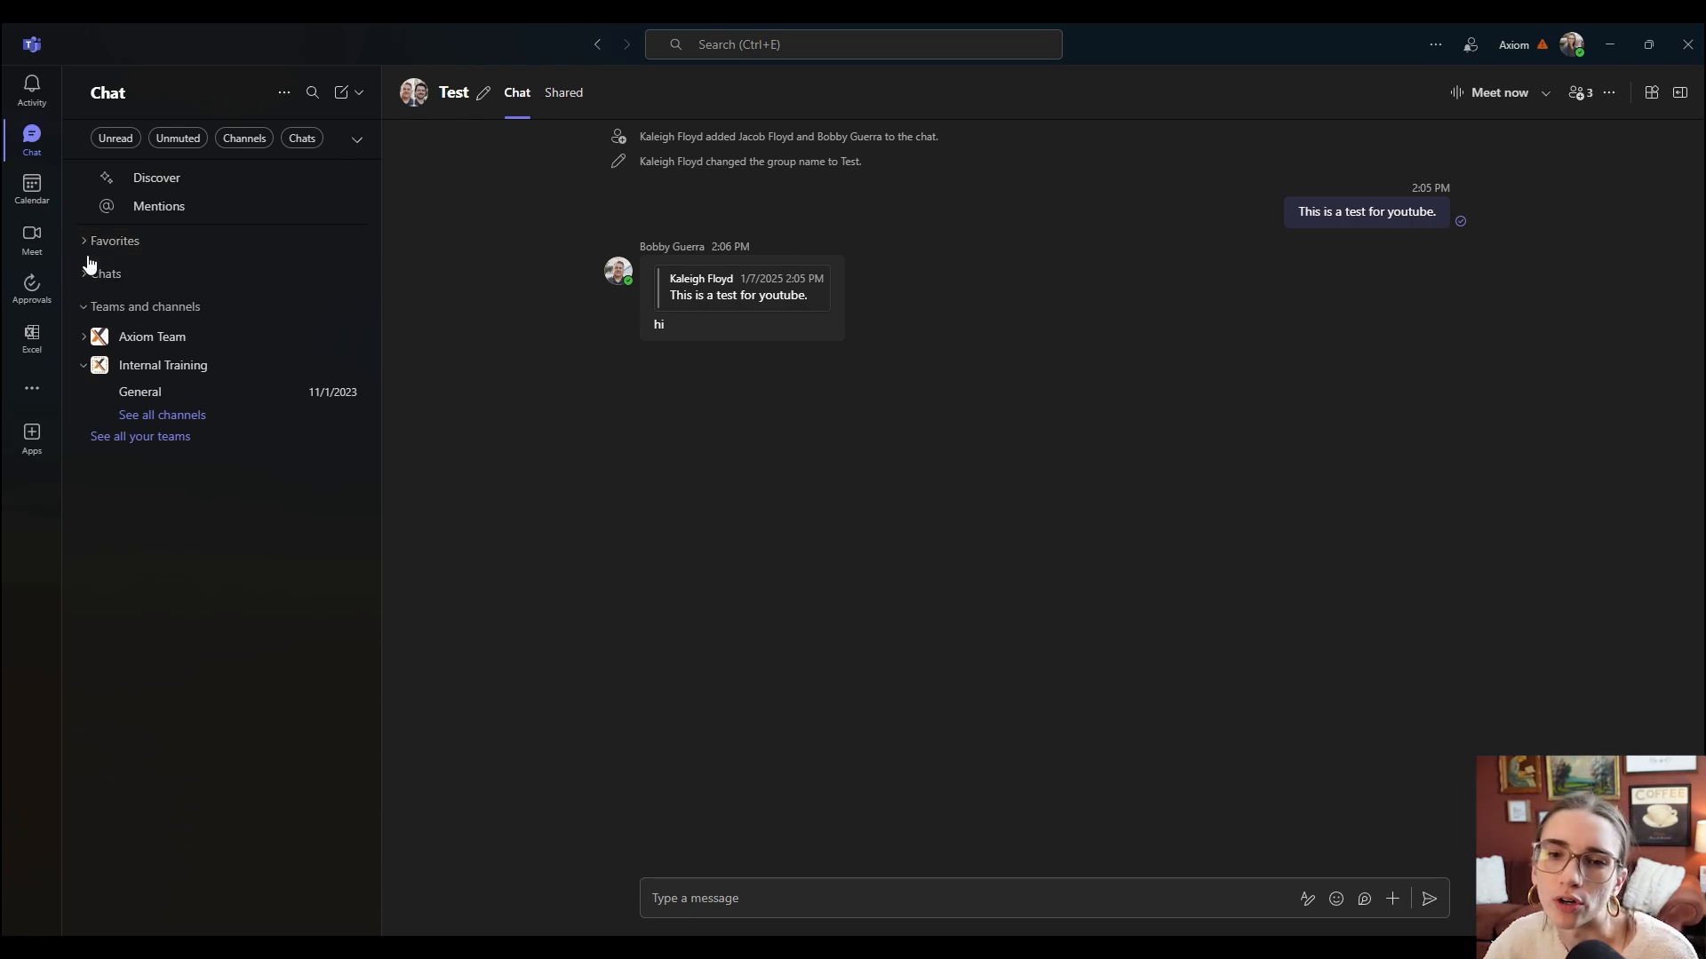
click(346, 312)
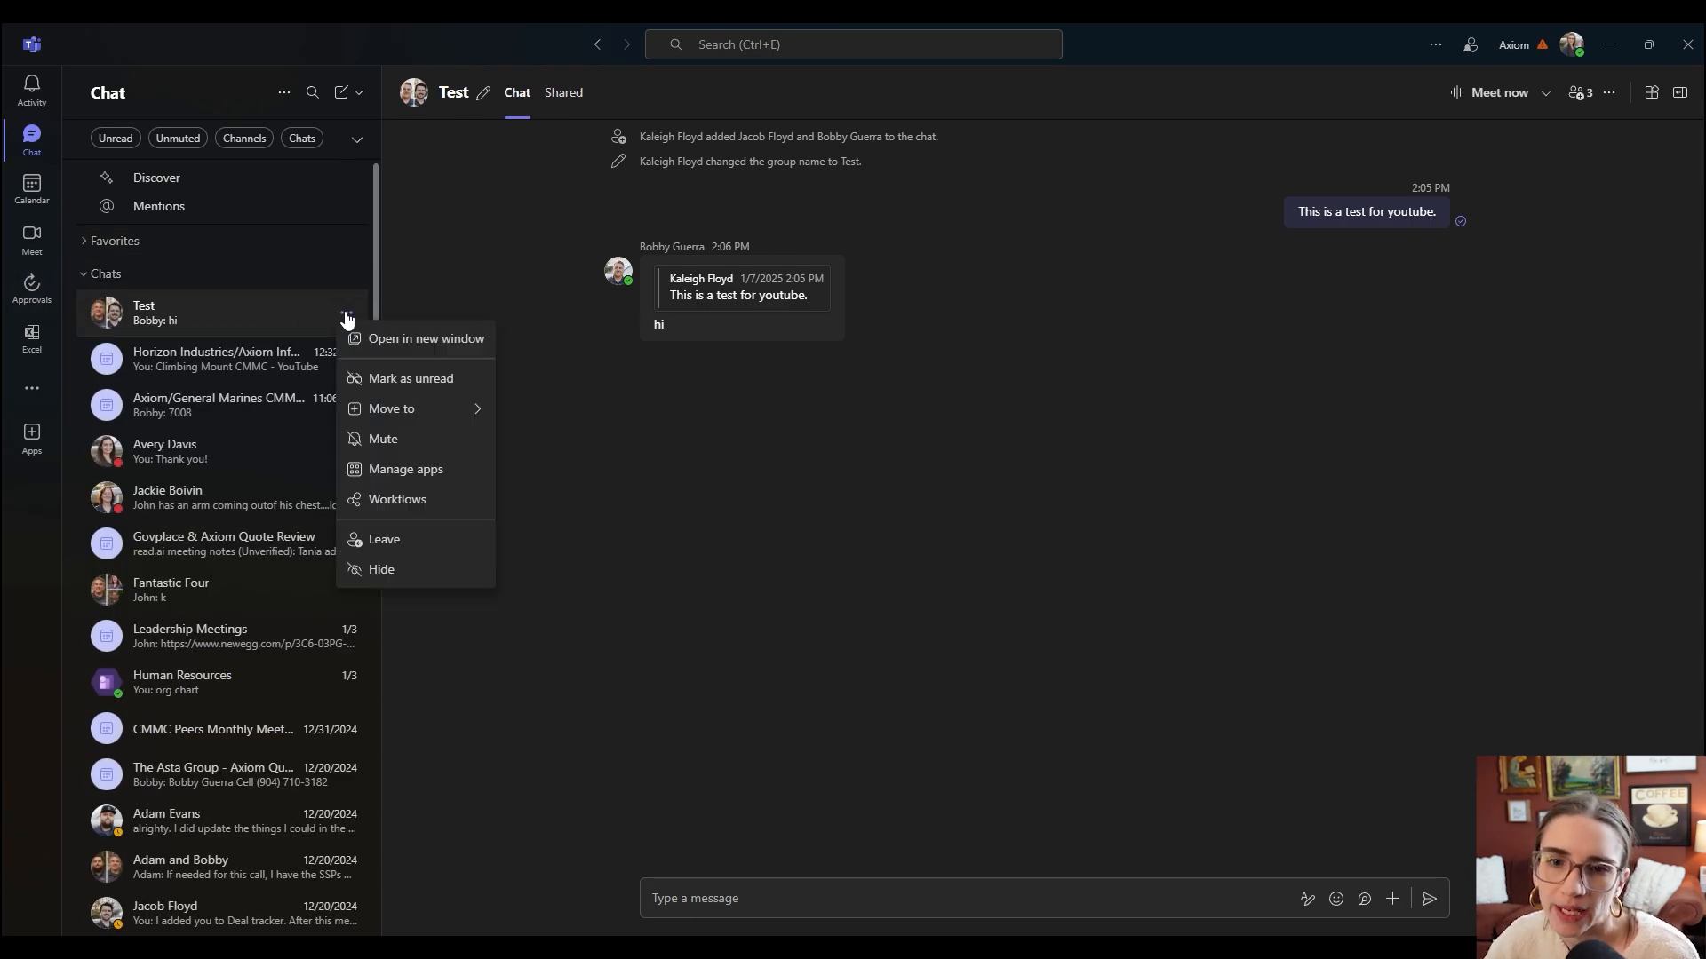
mouse_move(425, 542)
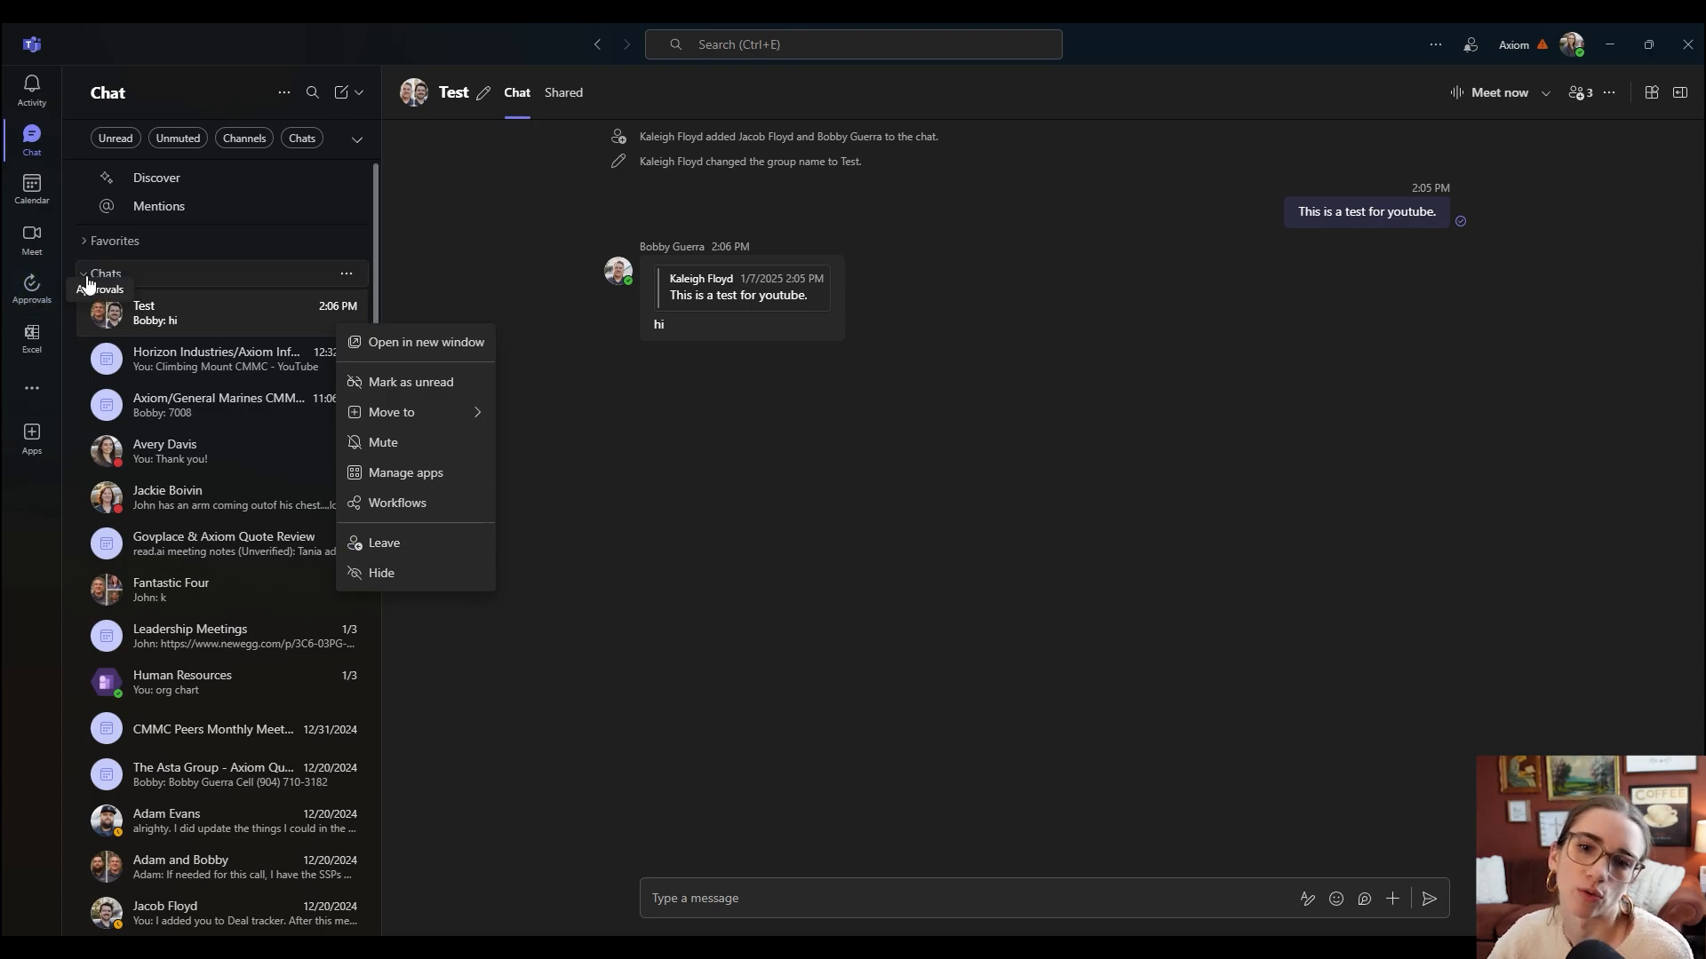
click(105, 274)
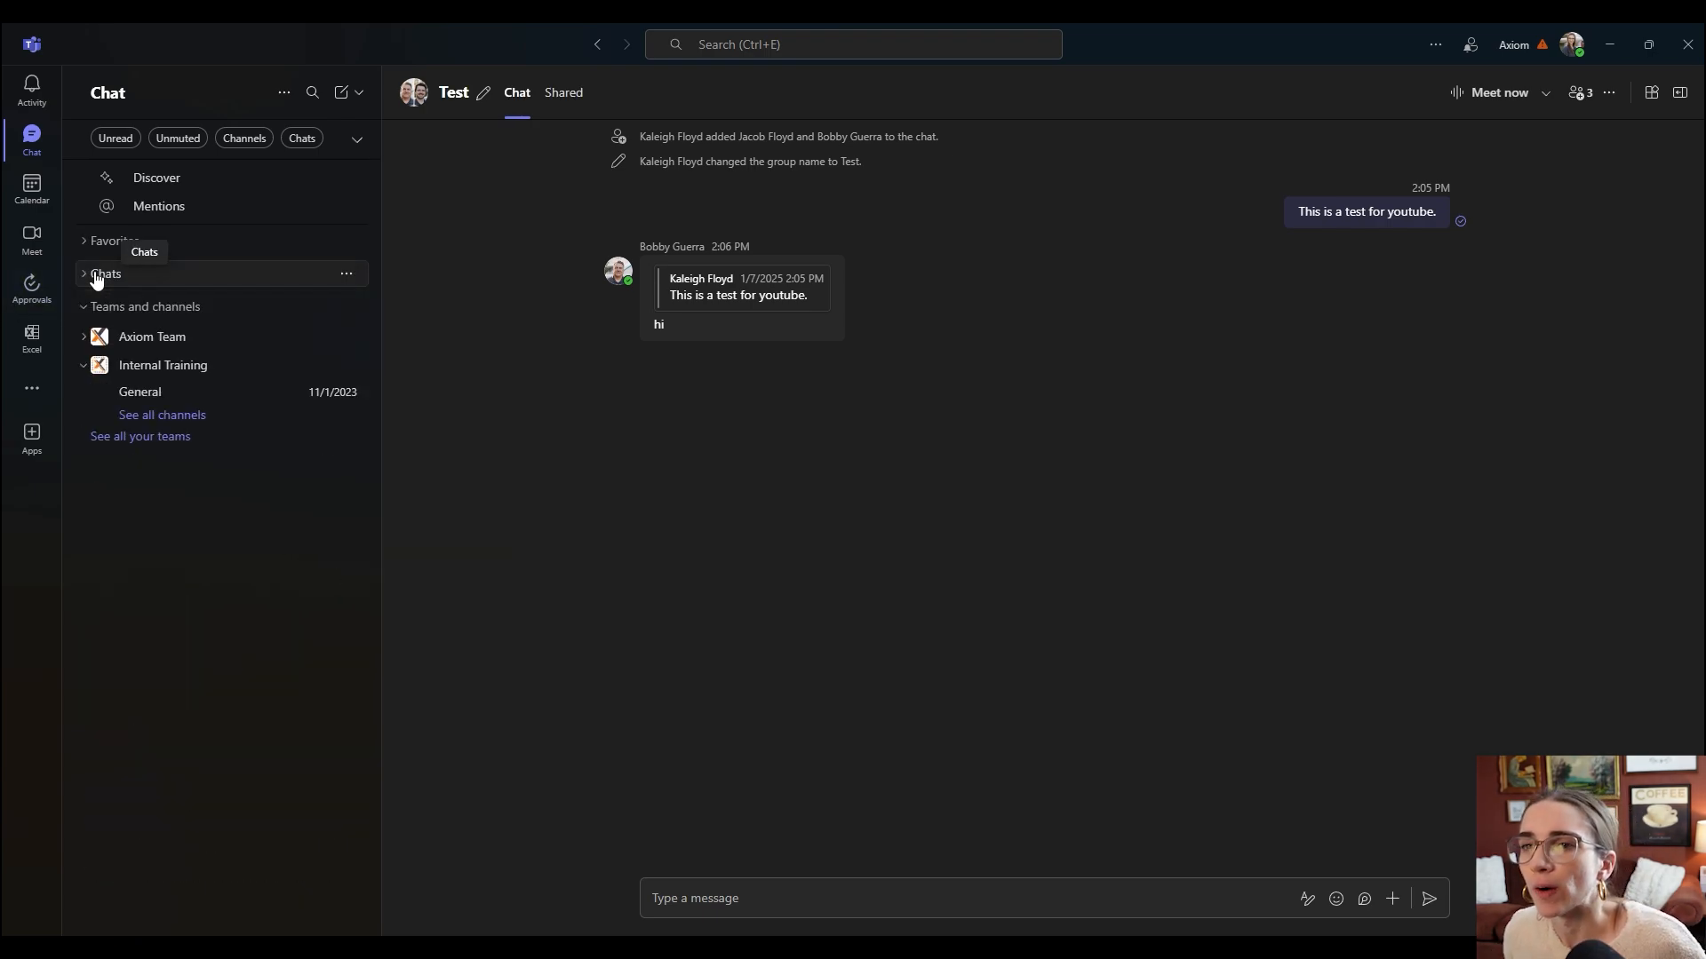